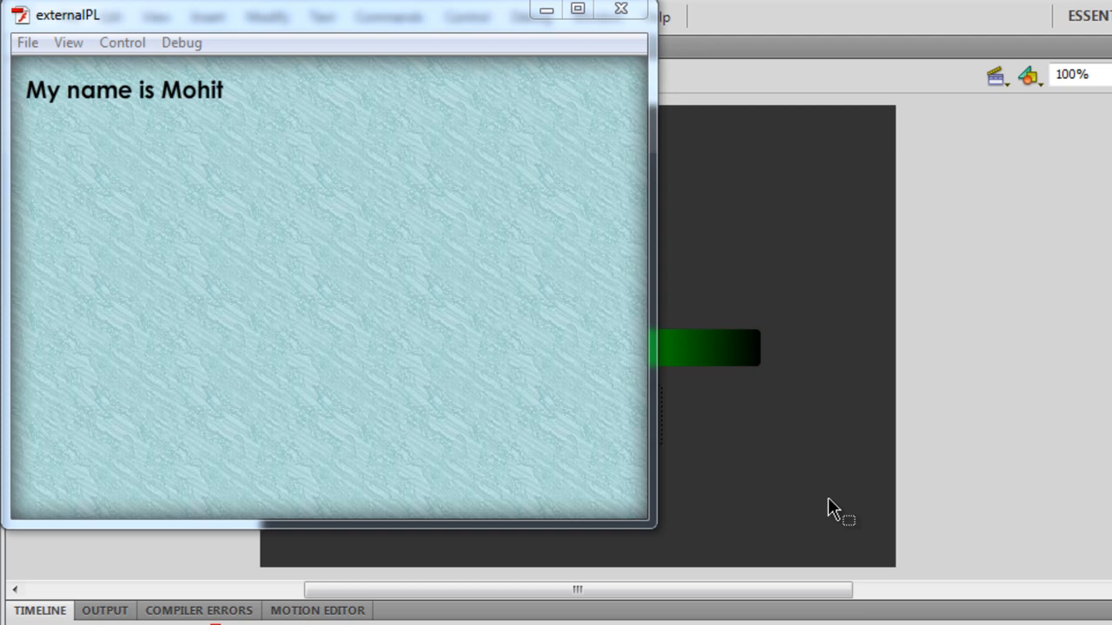
Let the typewriter movie finish writing its trainer introduction and contact text, then close Flash Player
text(Manuja , I am a Global Trainer for Adobe Product)
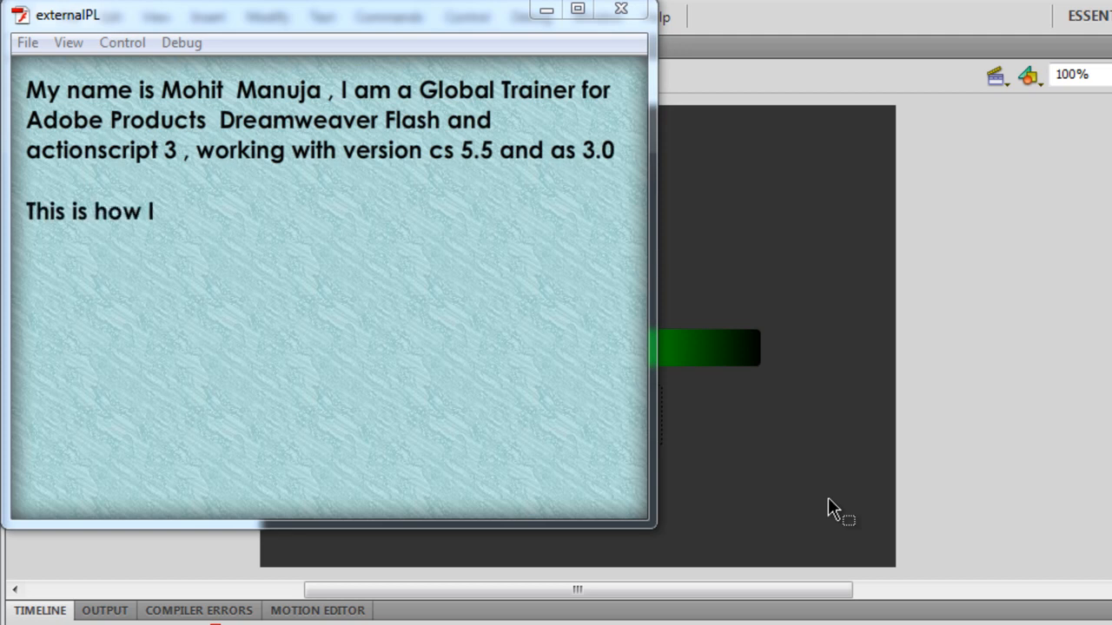
text(Charge .)
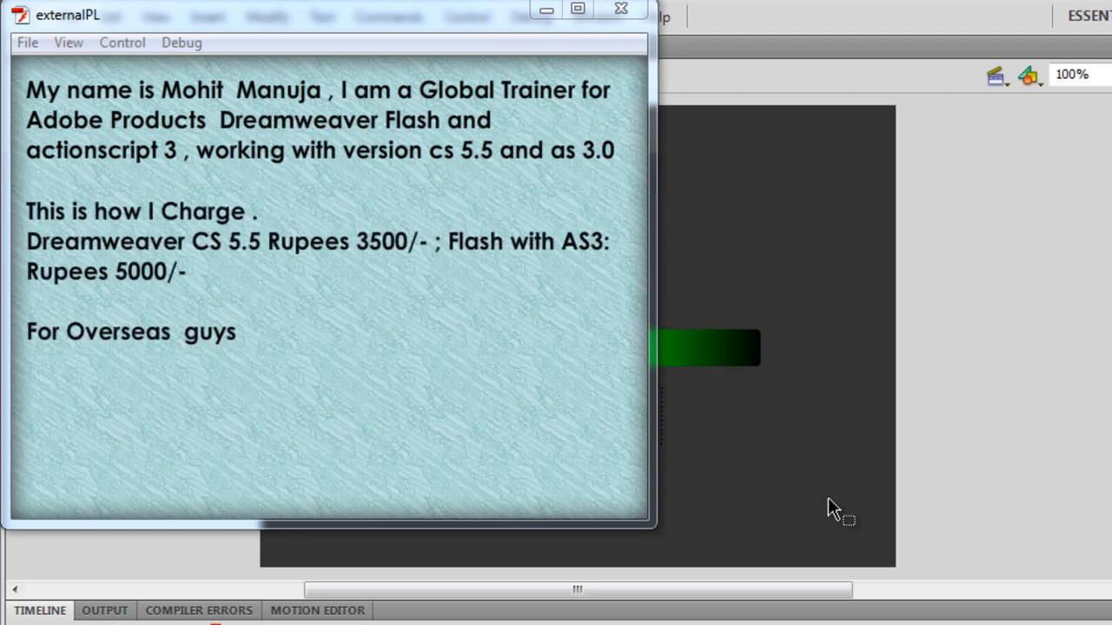
text(the mode of transfer  and fee charged is different , pls skype me on mohit.manuja or call me on)
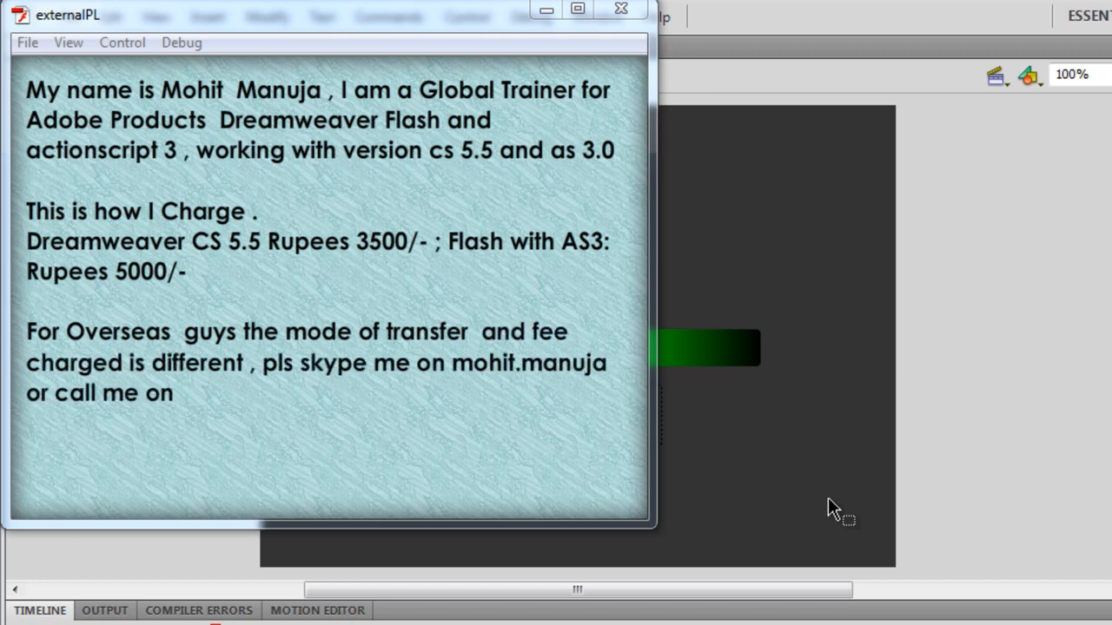
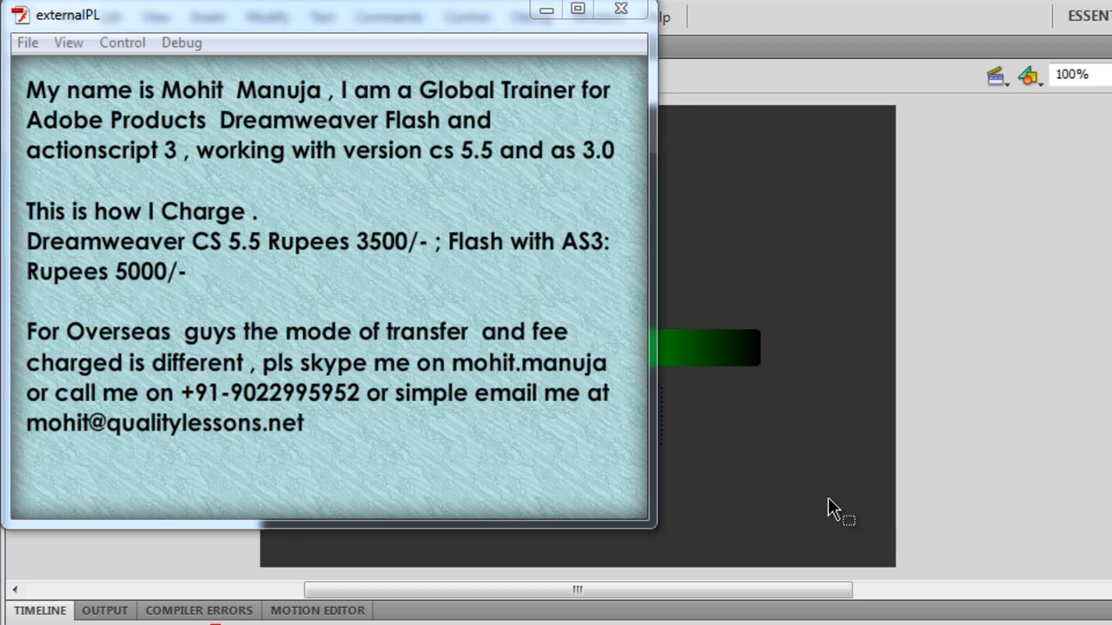
click(621, 9)
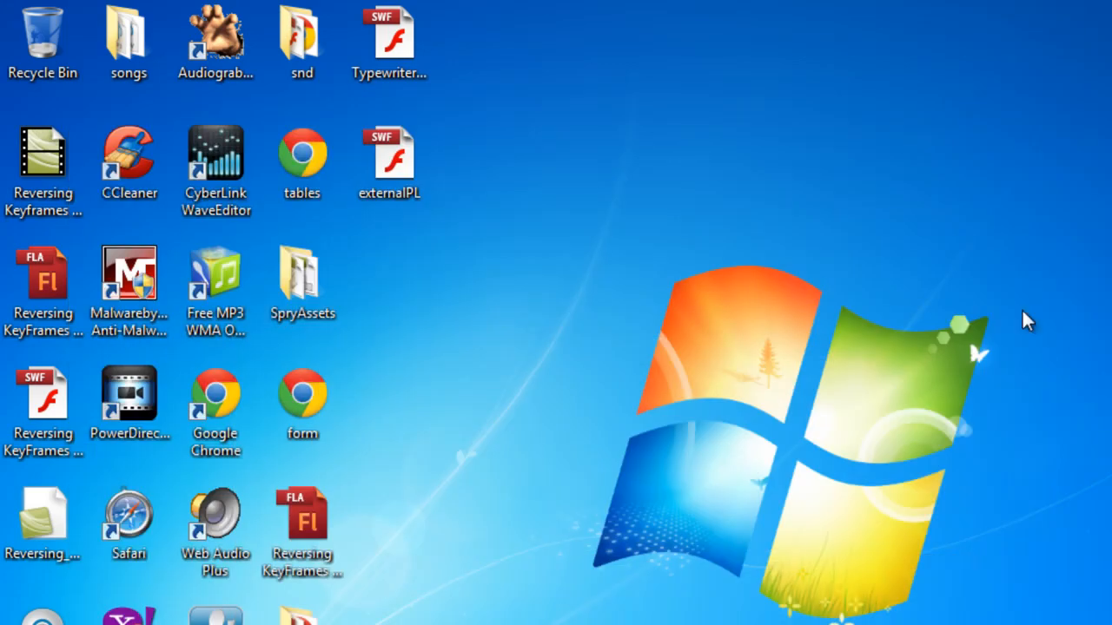
click(389, 41)
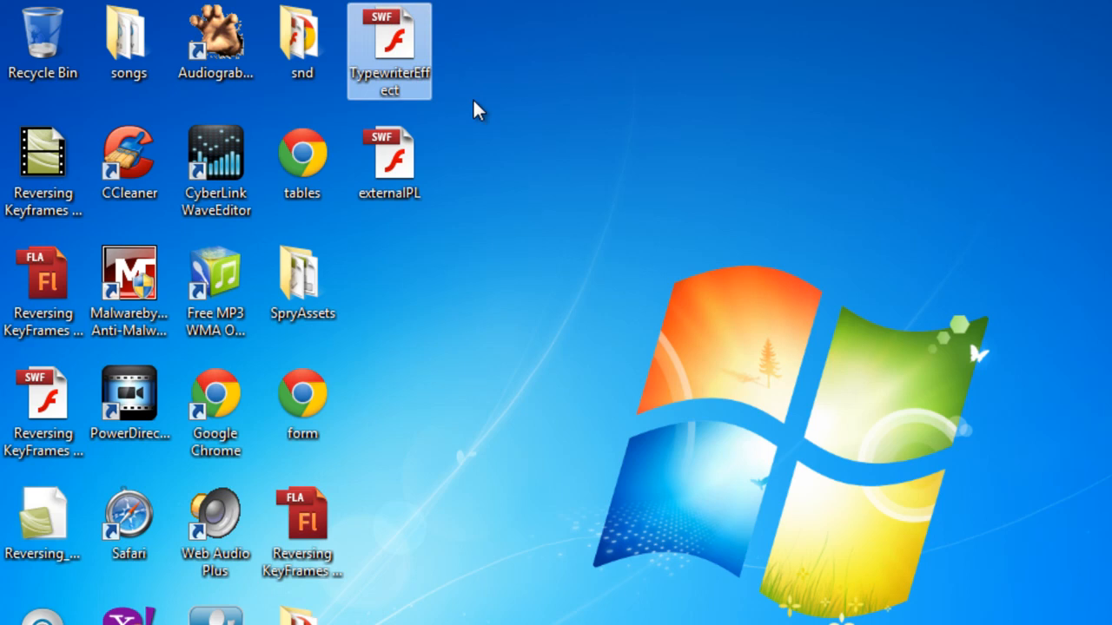
mouse_move(403, 104)
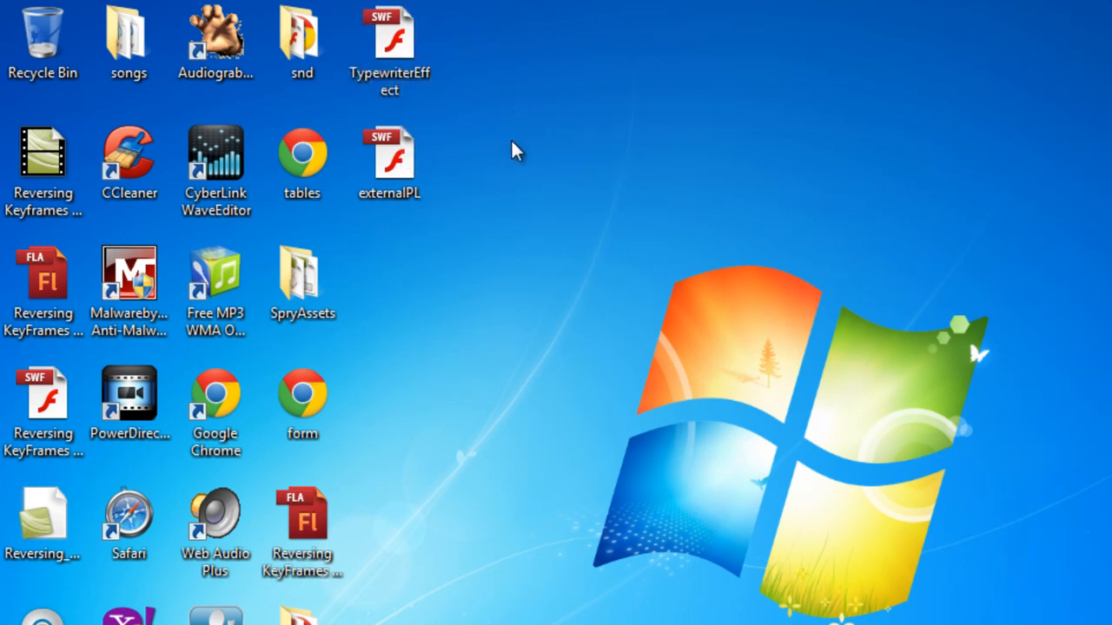
click(389, 39)
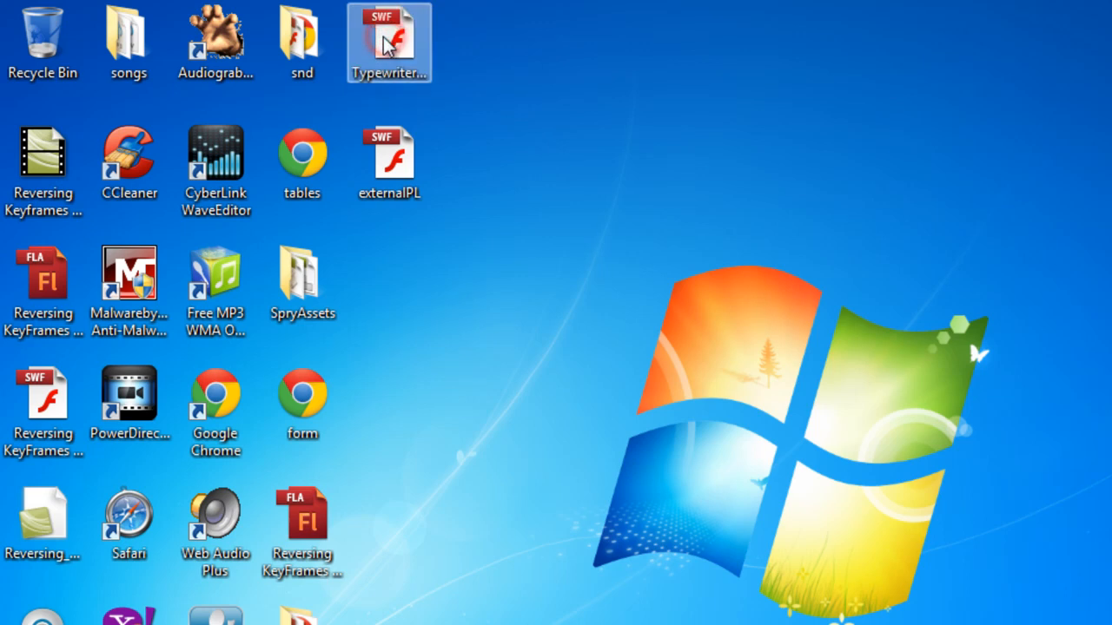
click(776, 159)
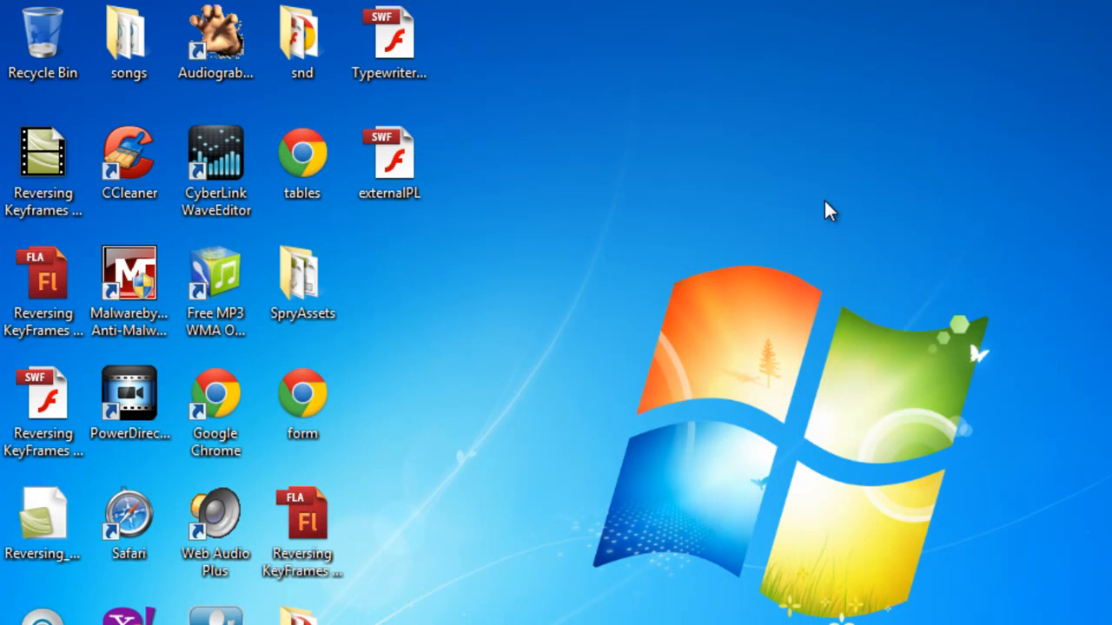
mouse_move(632, 582)
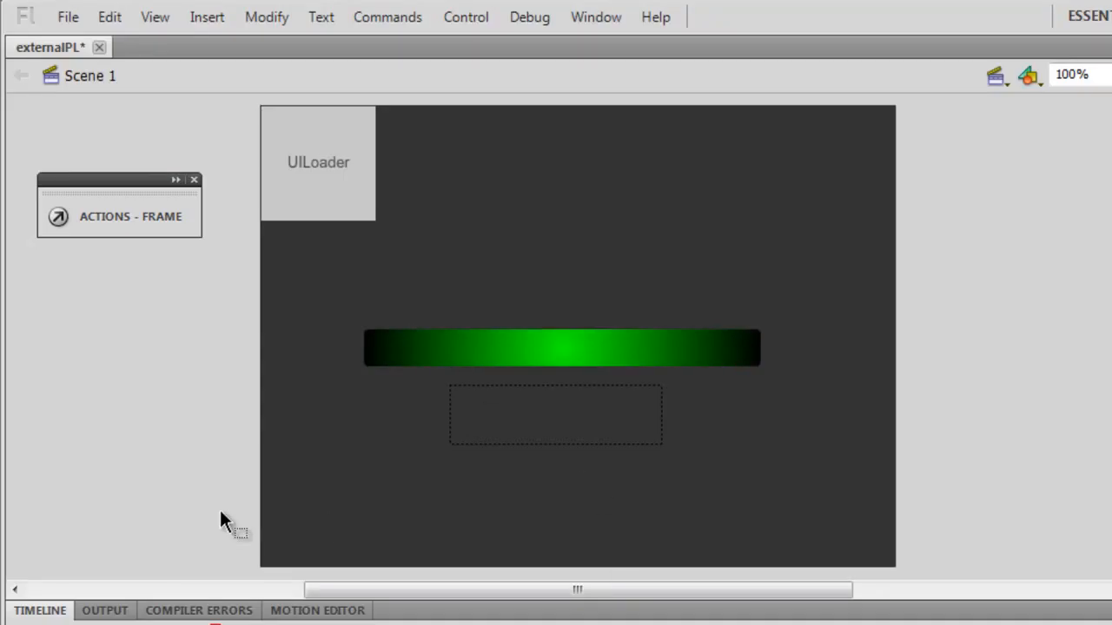
mouse_move(39, 56)
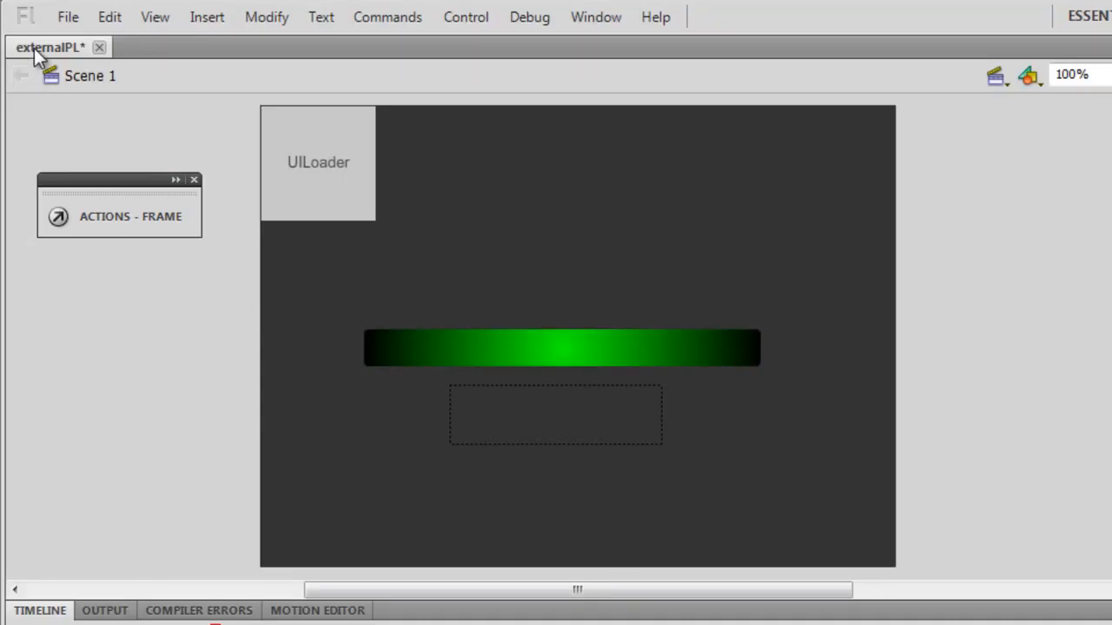
mouse_move(50, 47)
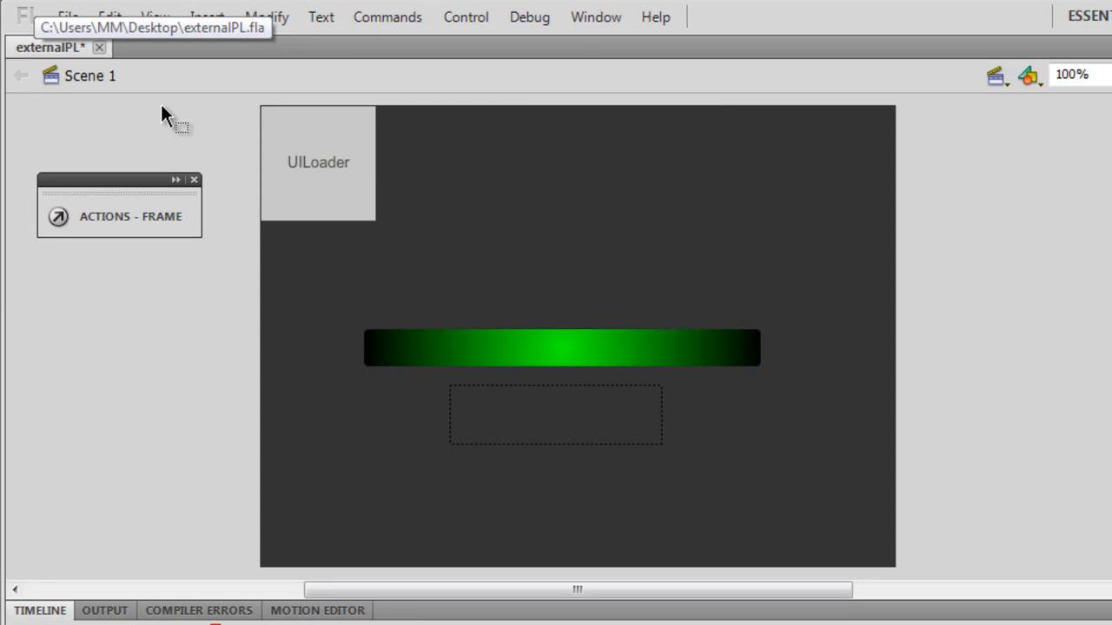
mouse_move(165, 118)
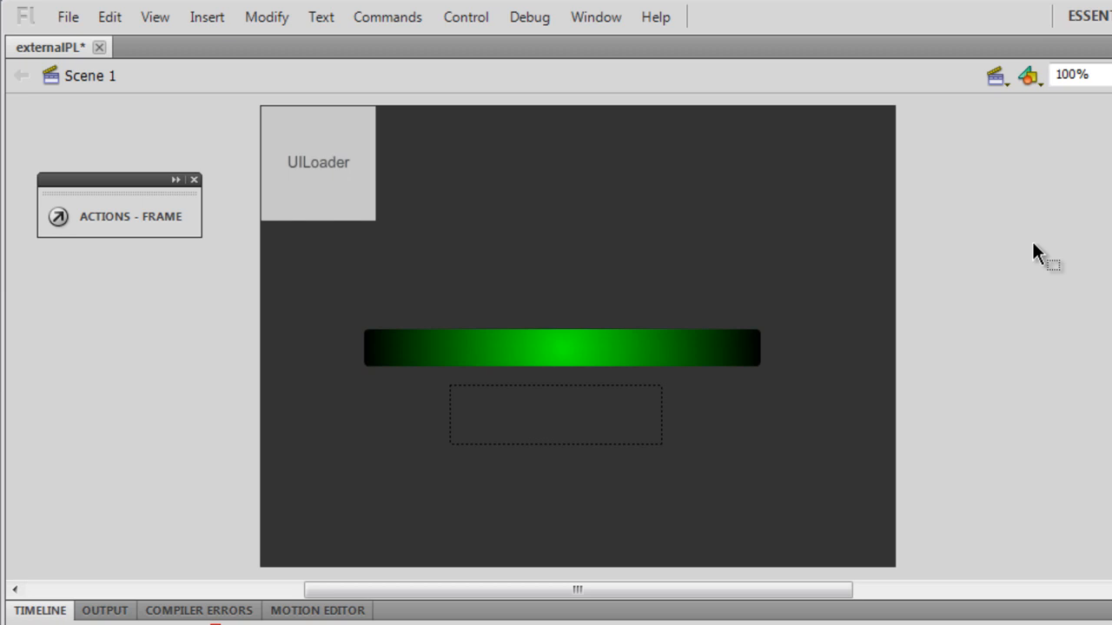
mouse_move(908, 242)
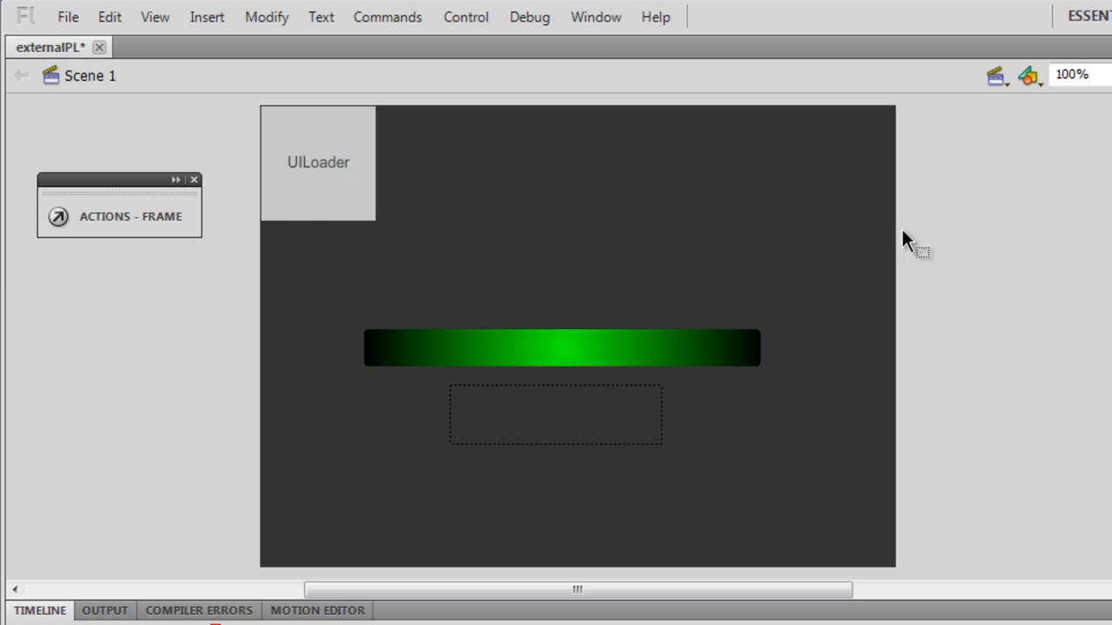
mouse_move(547, 604)
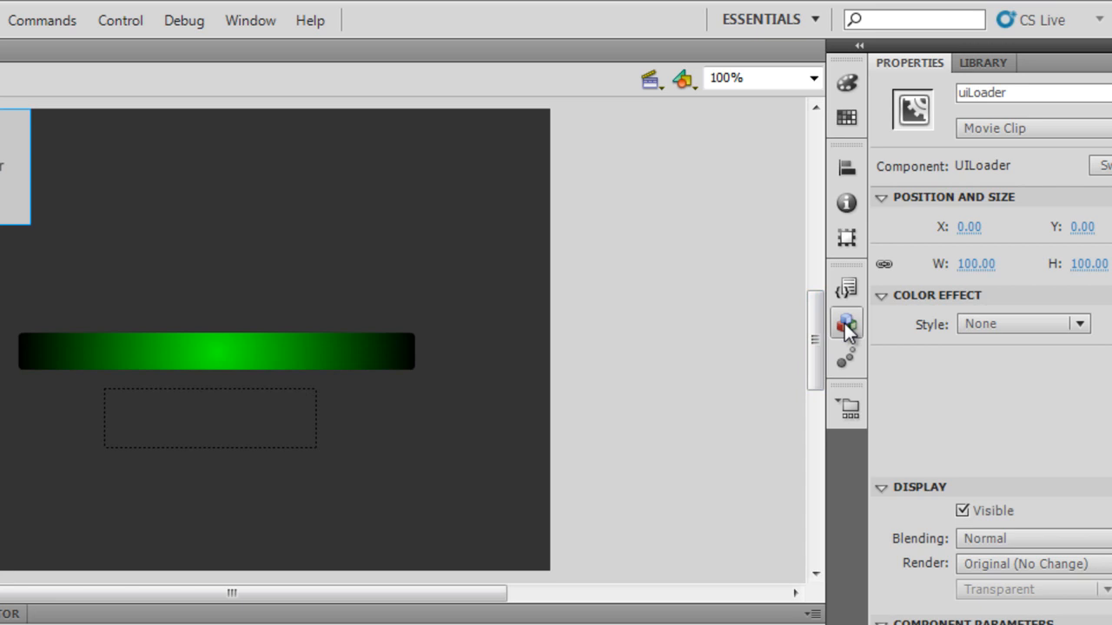
Browse the Components list to User Interface > UILoader, drag one onto the stage as a demo, then dismiss it
click(844, 308)
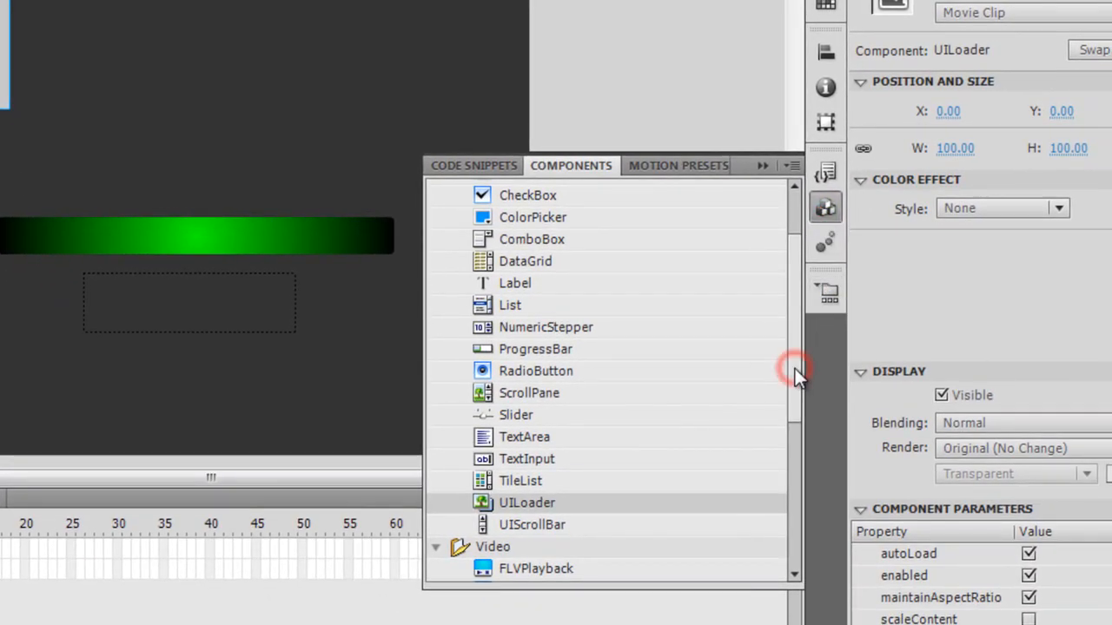
scroll(up, 3)
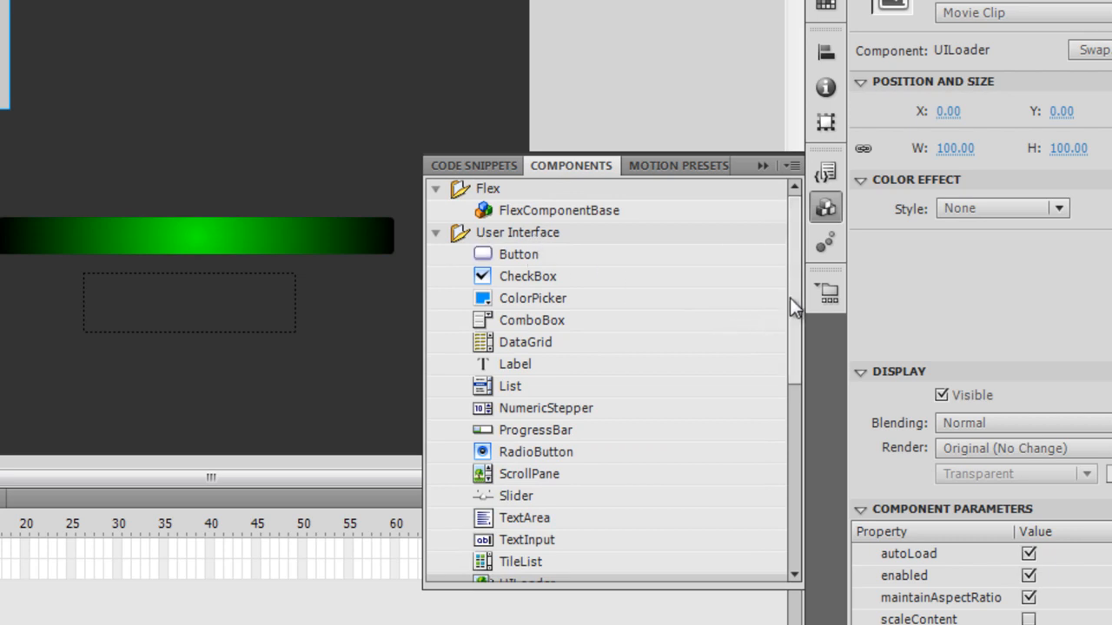
scroll(down, 3)
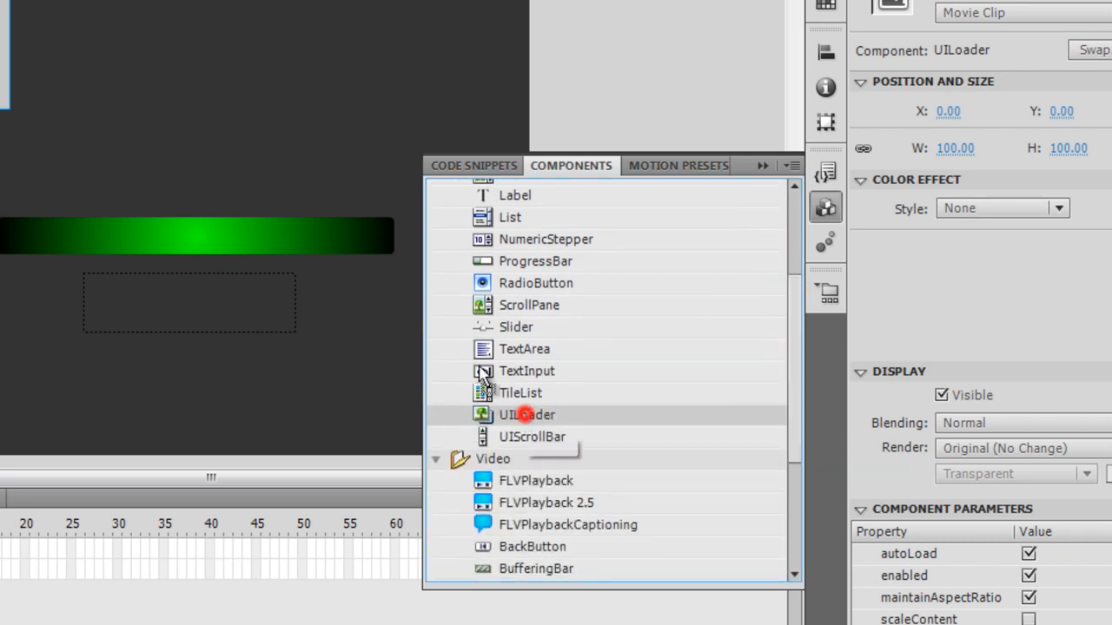
drag(527, 414, 248, 78)
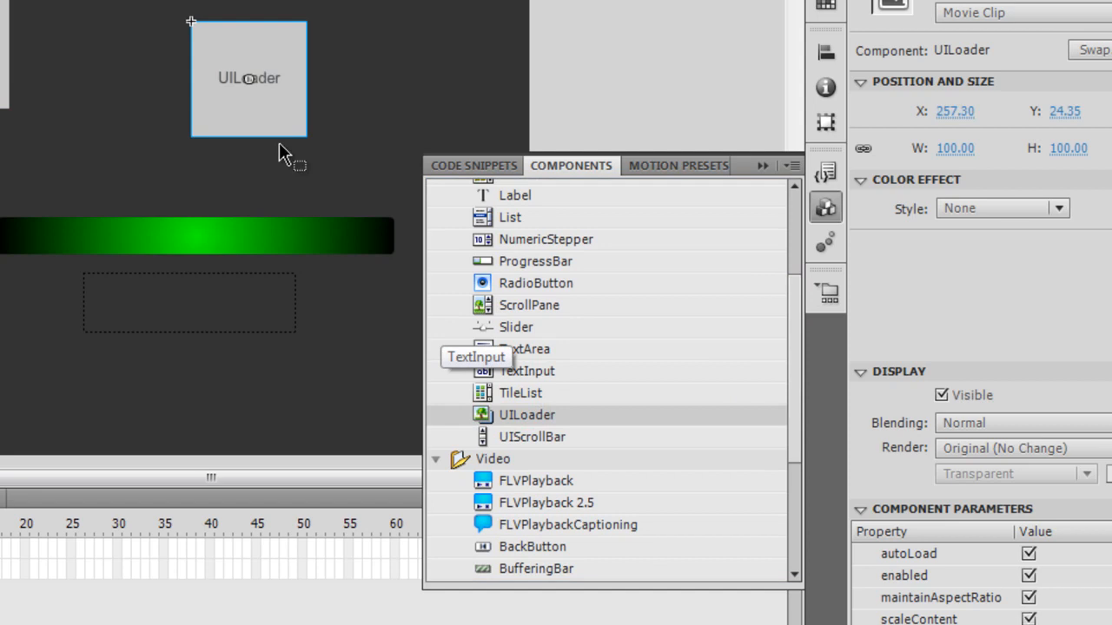
mouse_move(287, 161)
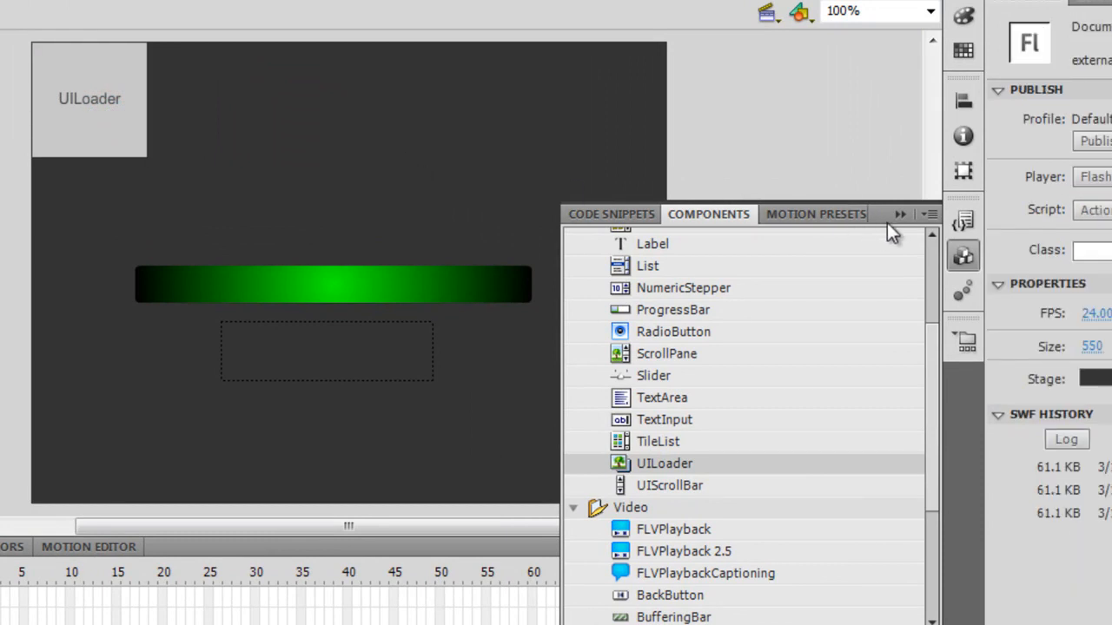
click(90, 98)
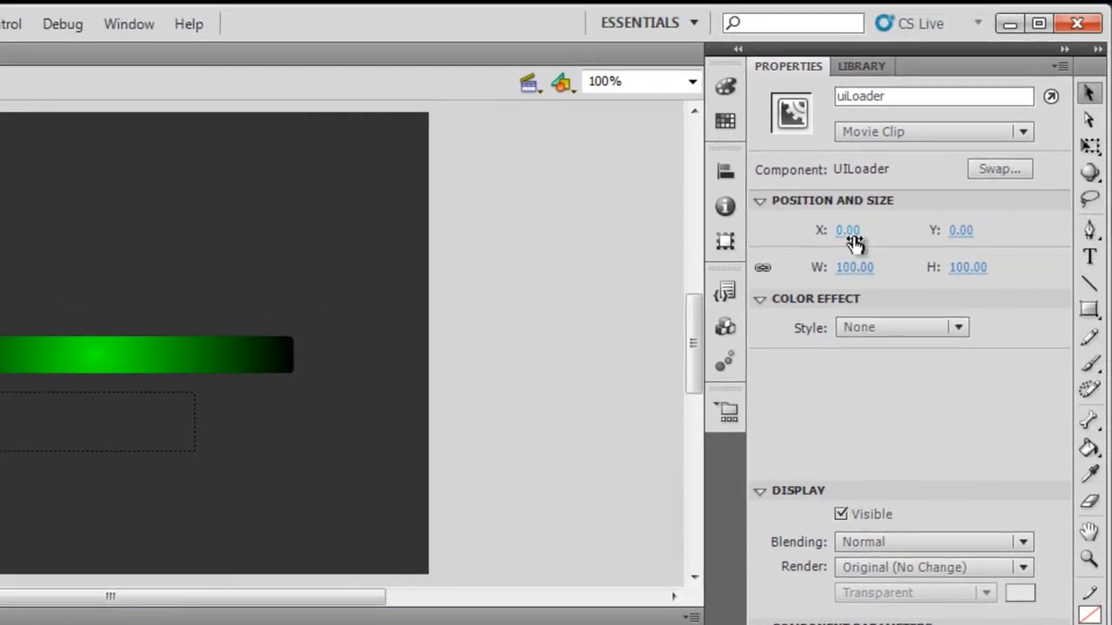
mouse_move(849, 234)
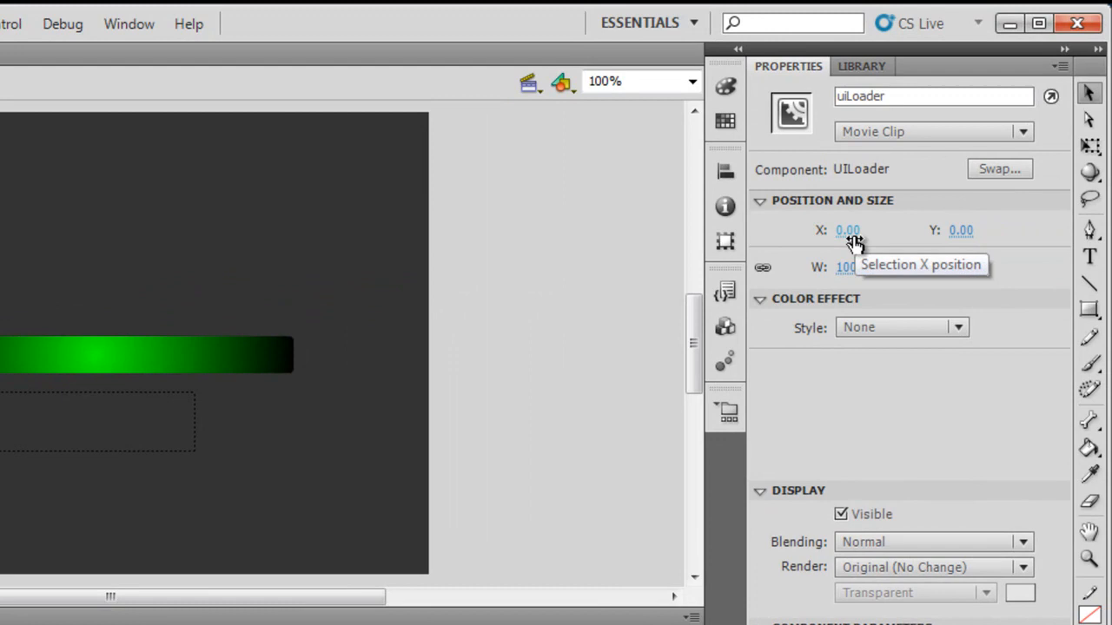
mouse_move(960, 242)
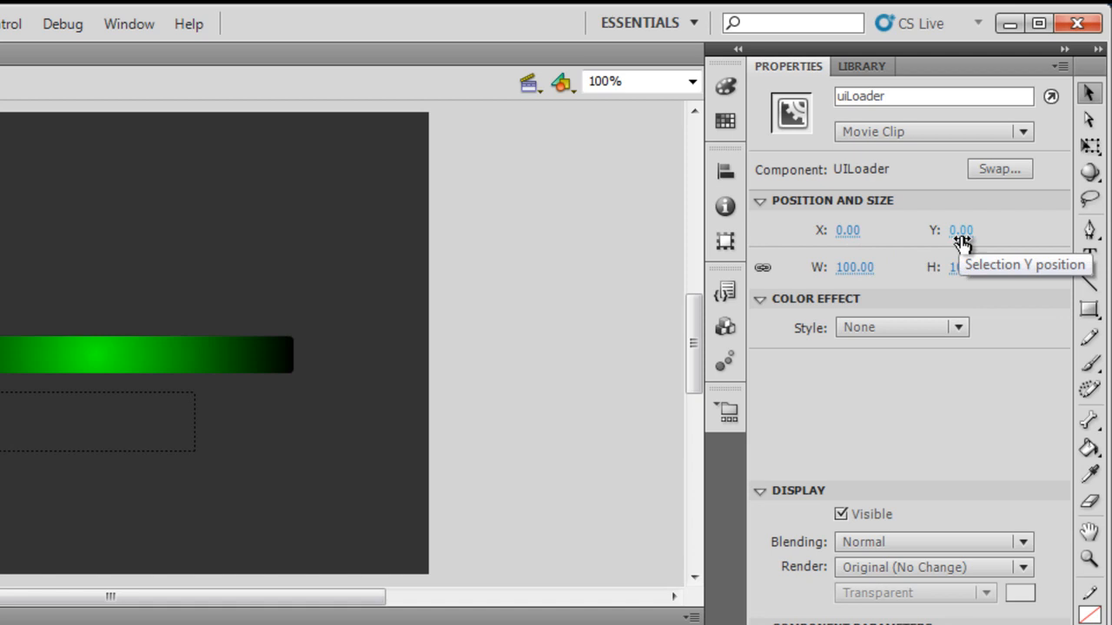
mouse_move(216, 232)
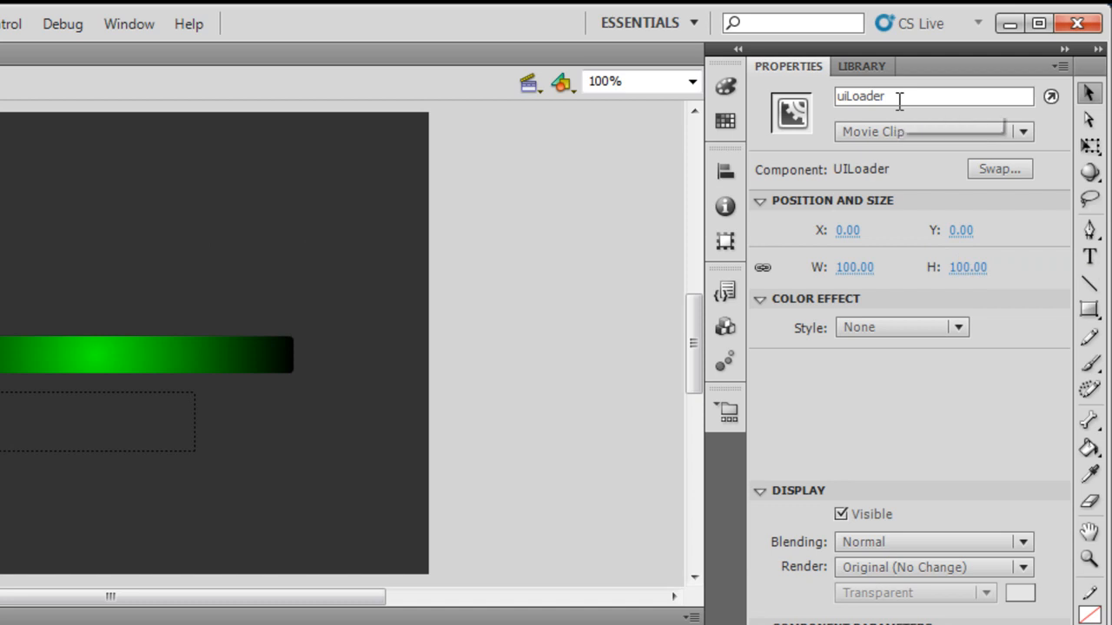
mouse_move(934, 97)
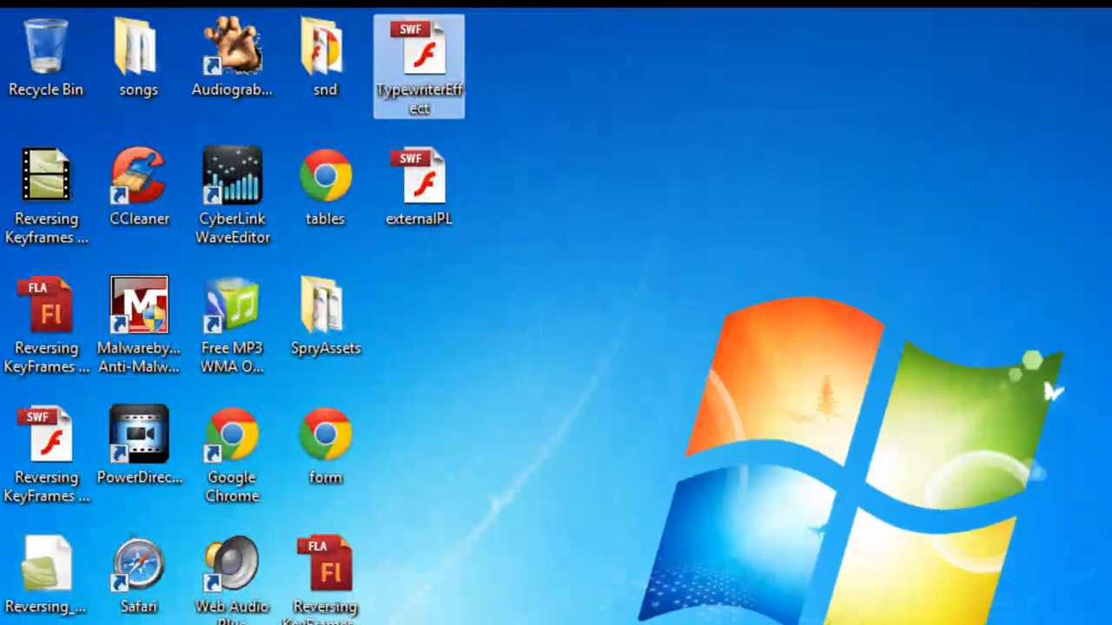
Play the TypewriterEffect SWF from the desktop briefly and return to Flash
double_click(419, 60)
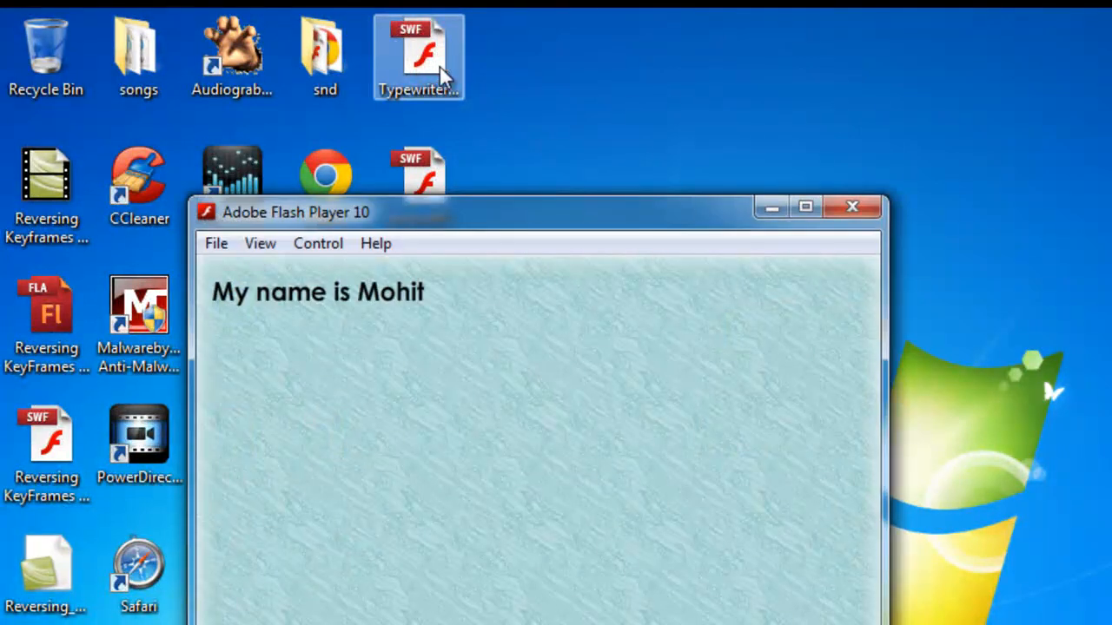
click(852, 207)
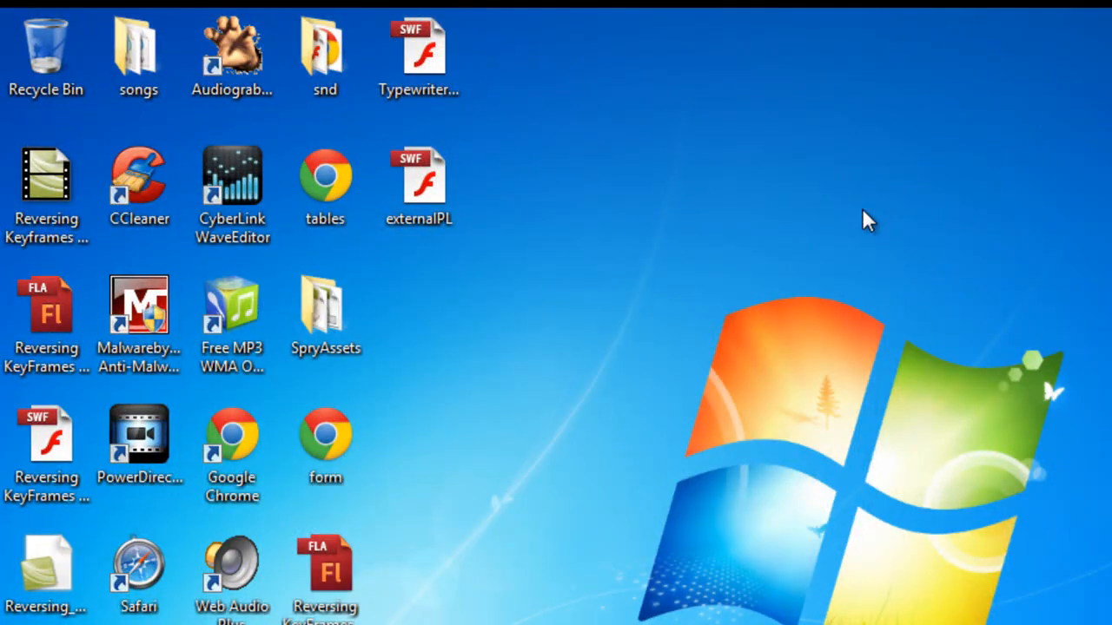
double_click(417, 187)
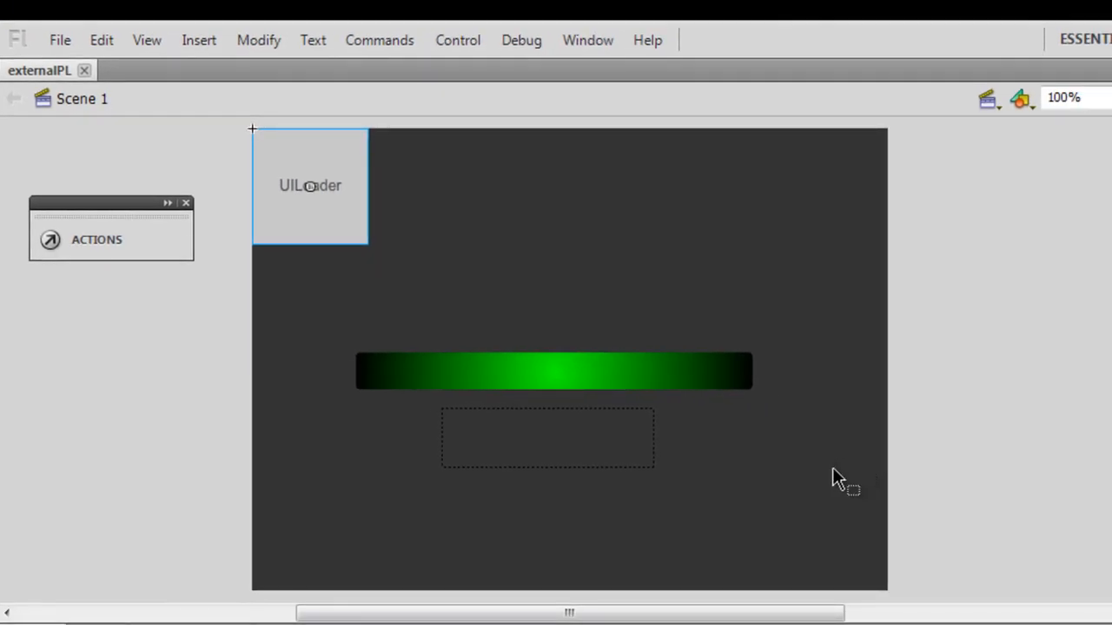
Select the green bar to show it is a Movie Clip instance named pl
click(570, 372)
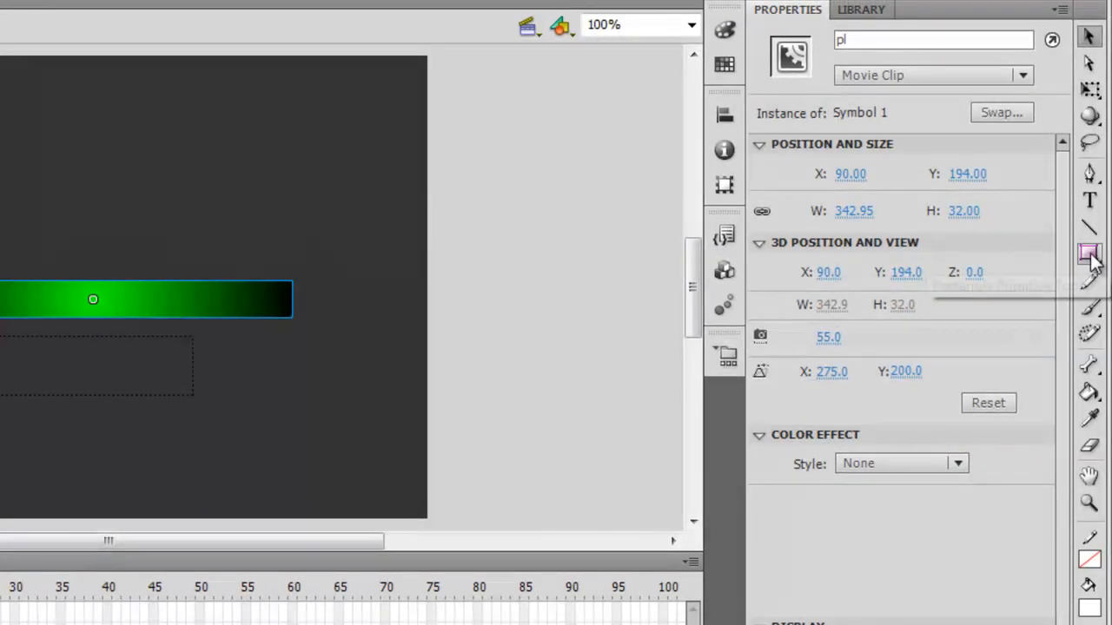
mouse_move(1089, 254)
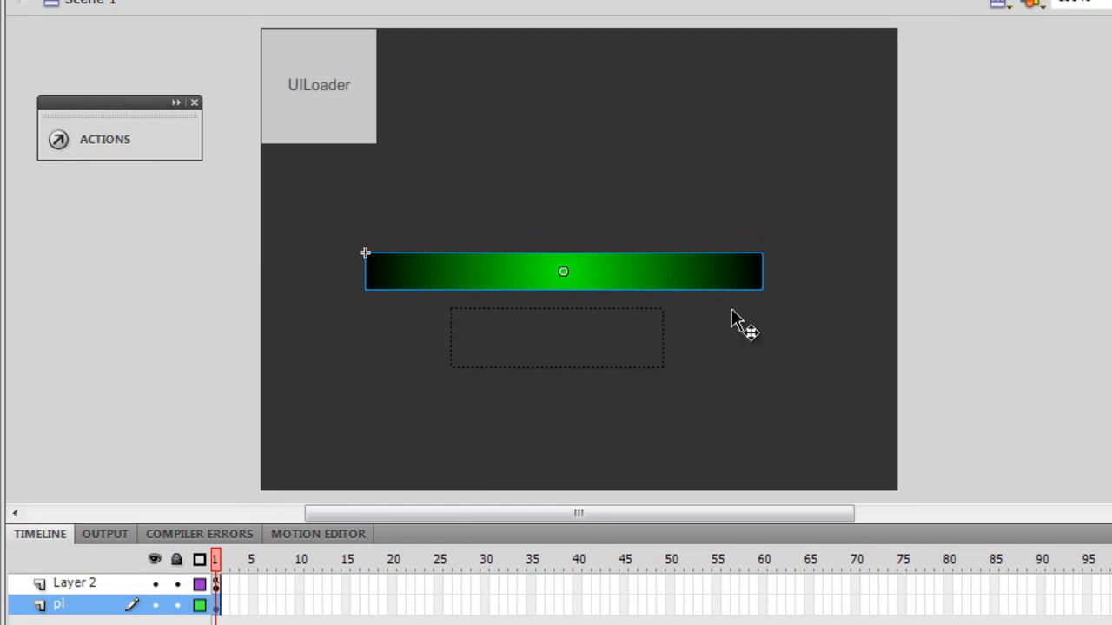
mouse_move(723, 285)
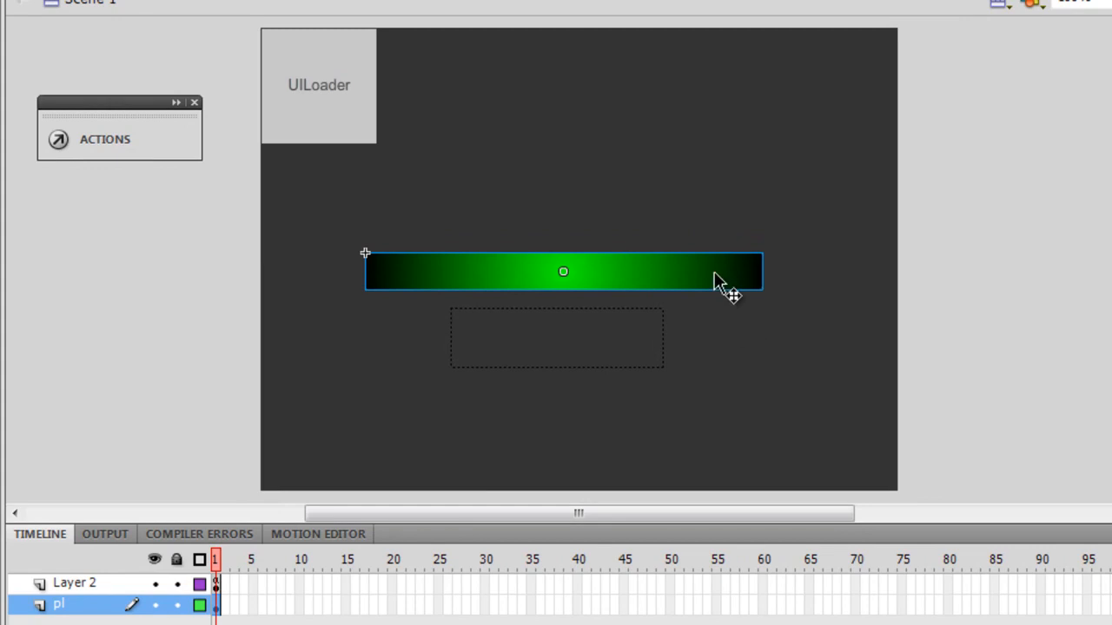
mouse_move(382, 274)
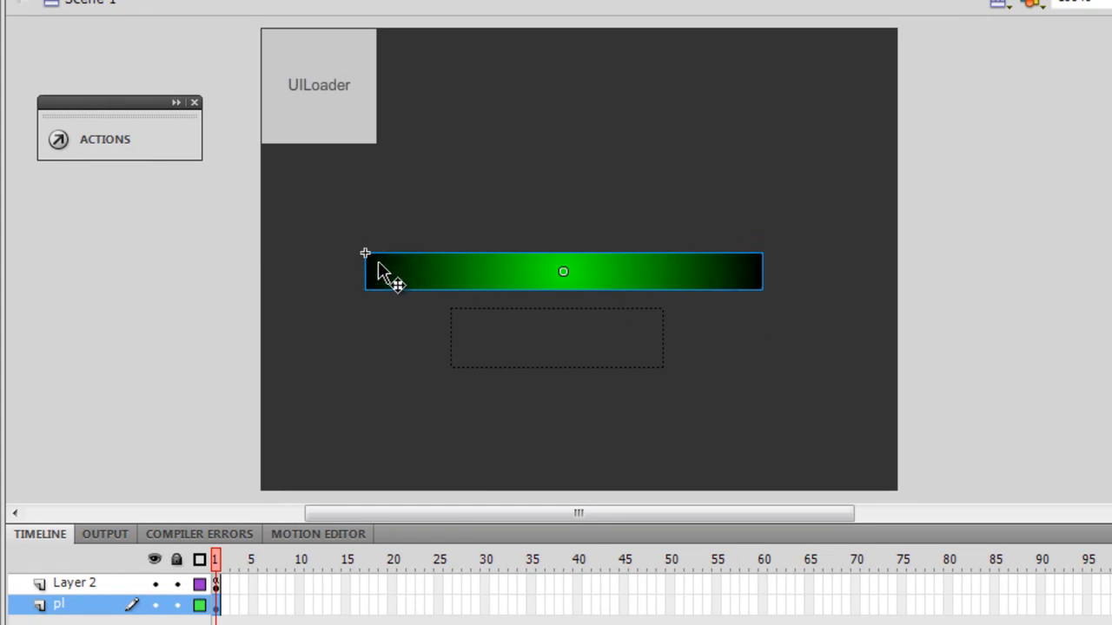
mouse_move(389, 235)
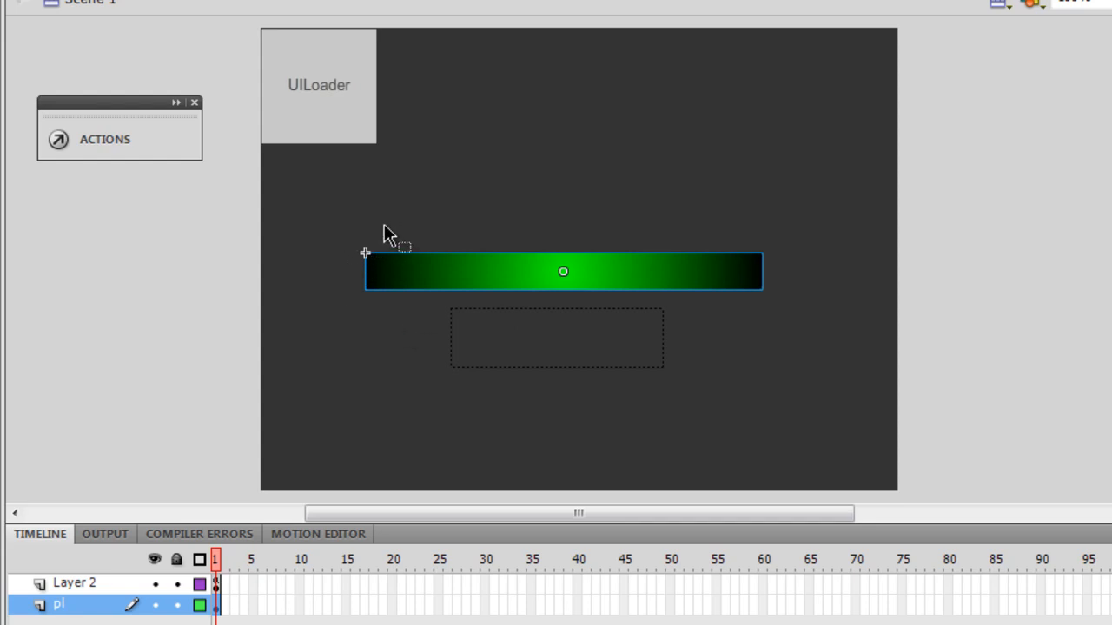
mouse_move(371, 246)
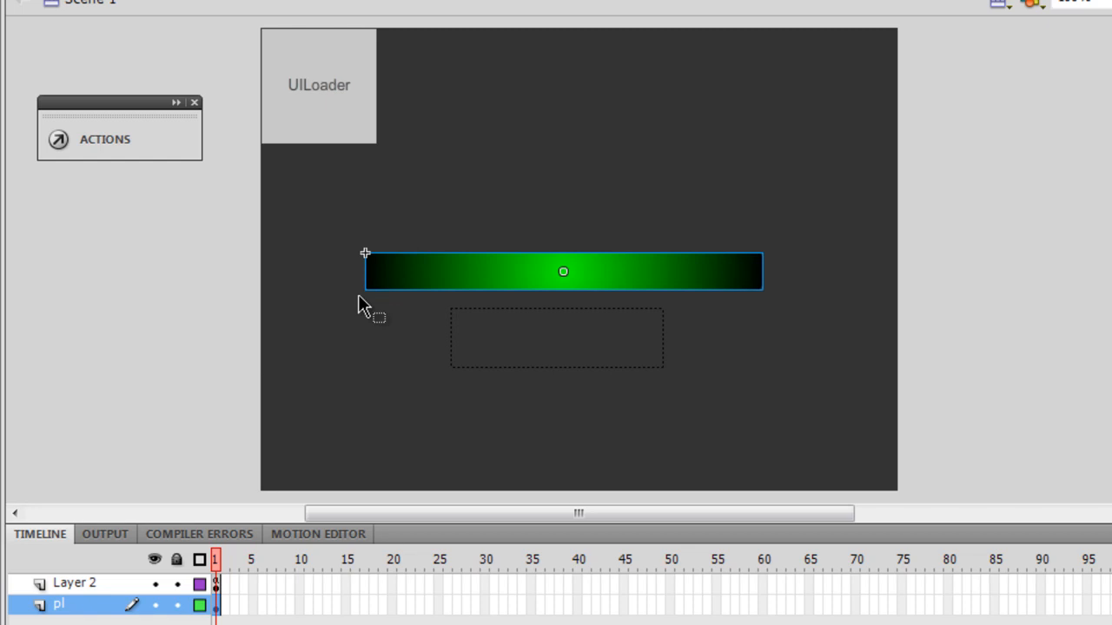
mouse_move(364, 249)
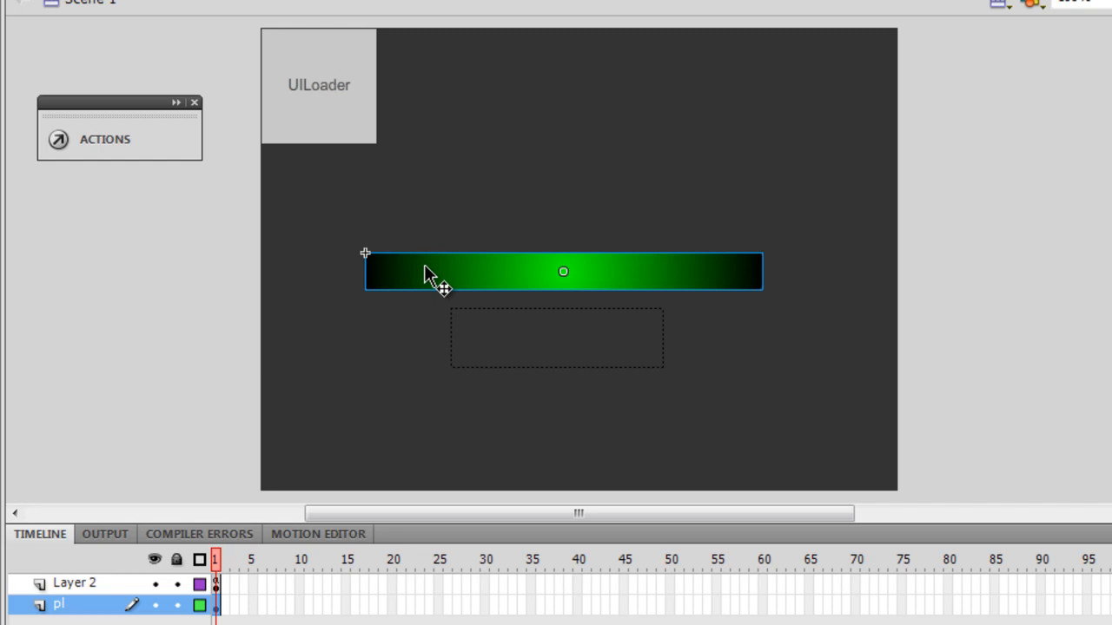
mouse_move(361, 269)
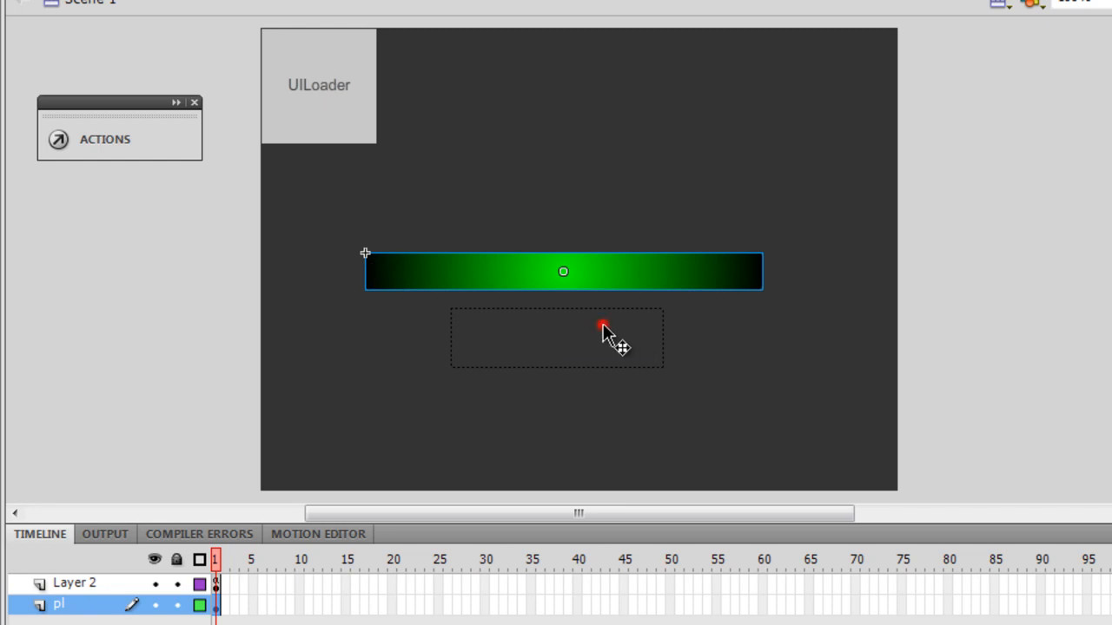
Select the text box below the bar to show it is dynamic text named status_txt, Century Gothic 27 pt white
click(556, 337)
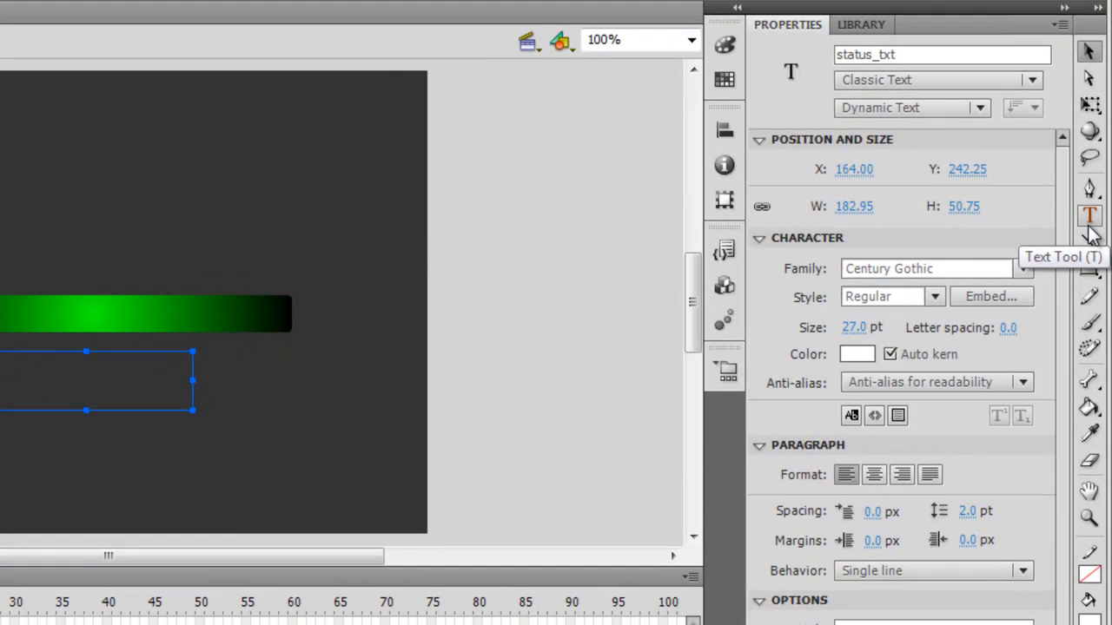
mouse_move(899, 61)
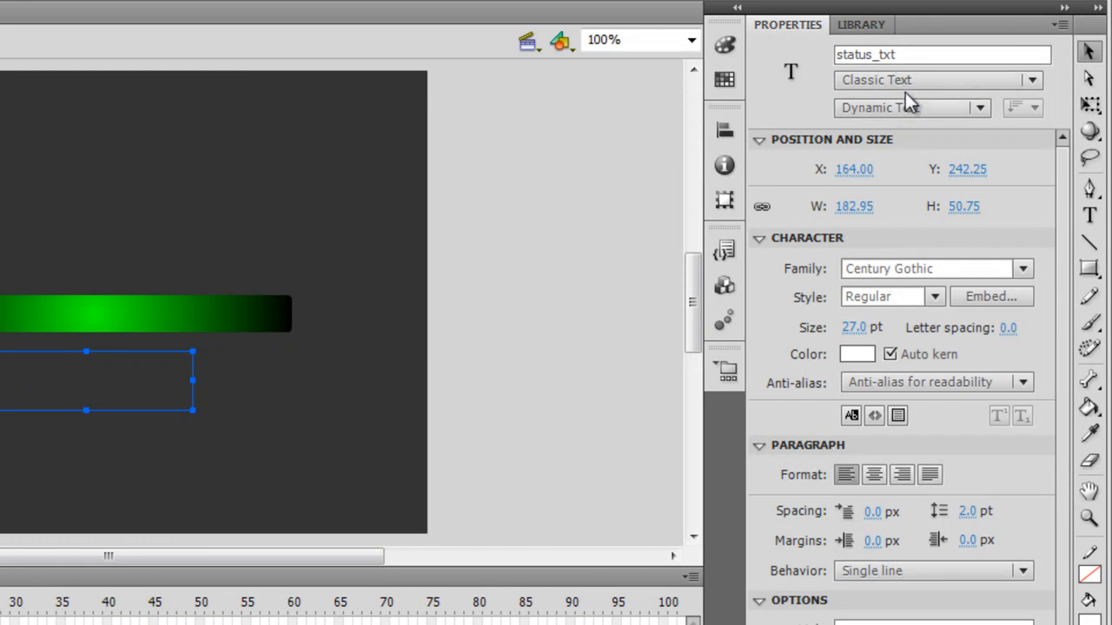
mouse_move(912, 87)
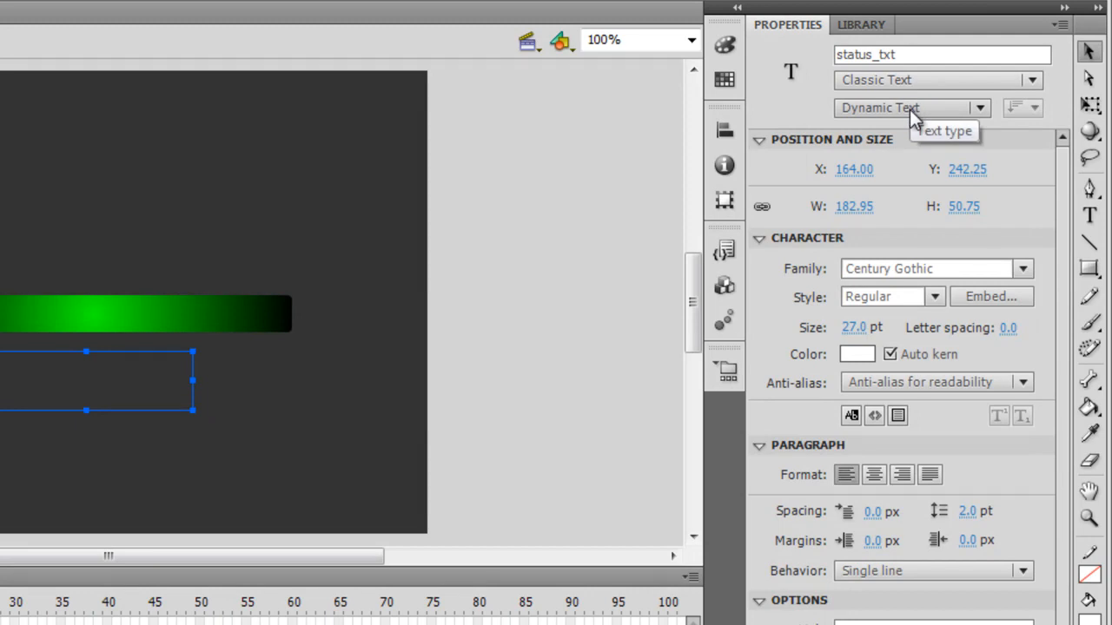
mouse_move(912, 117)
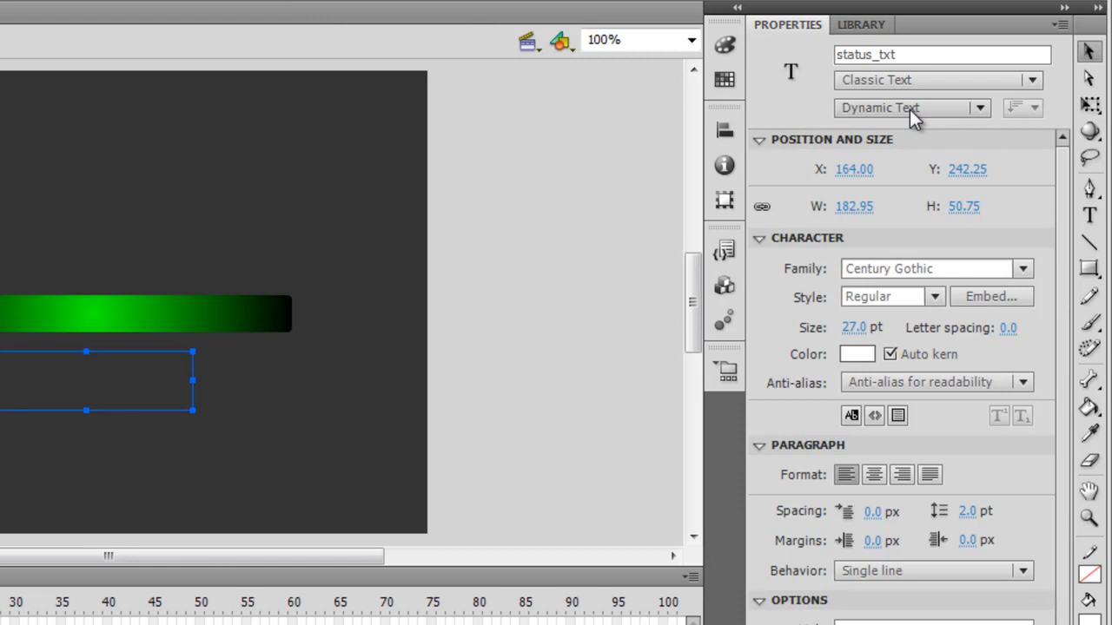
mouse_move(134, 395)
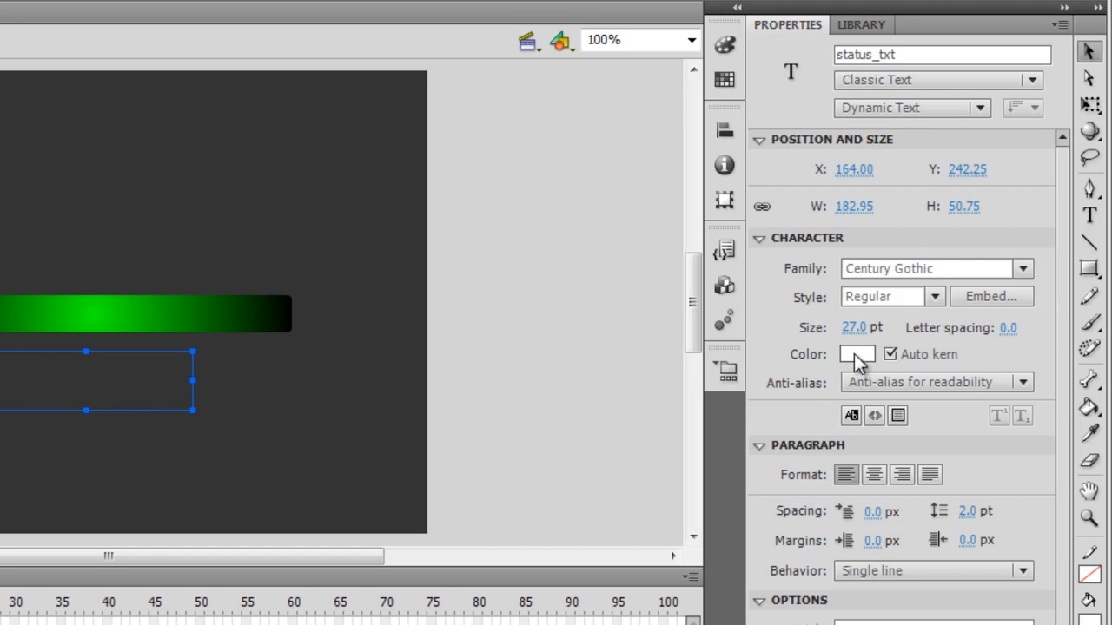
mouse_move(856, 354)
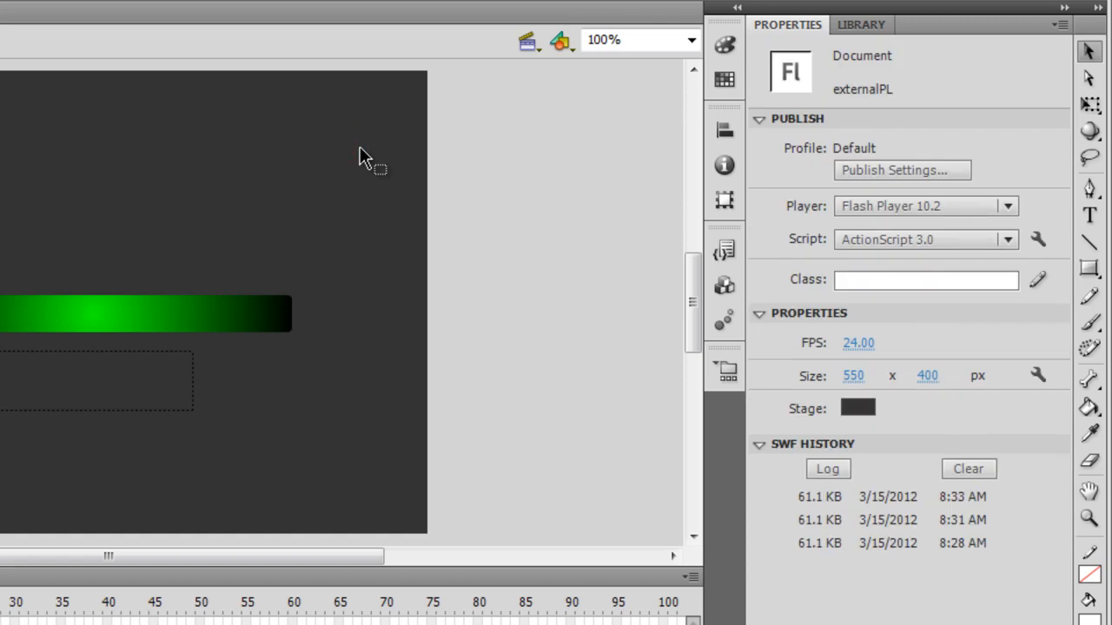
mouse_move(146, 382)
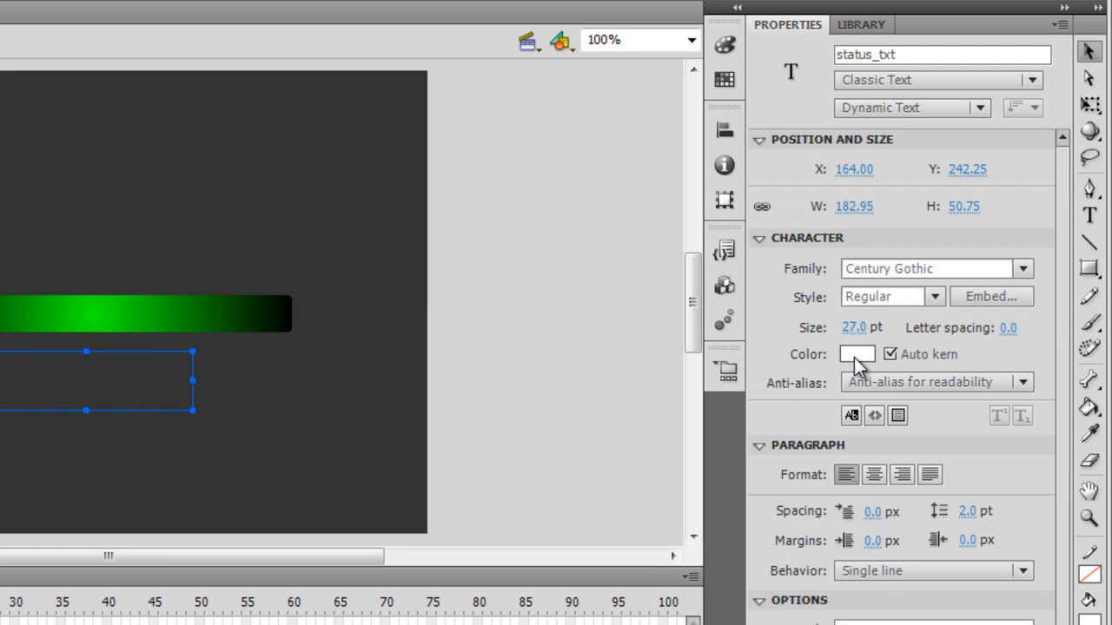
mouse_move(980, 347)
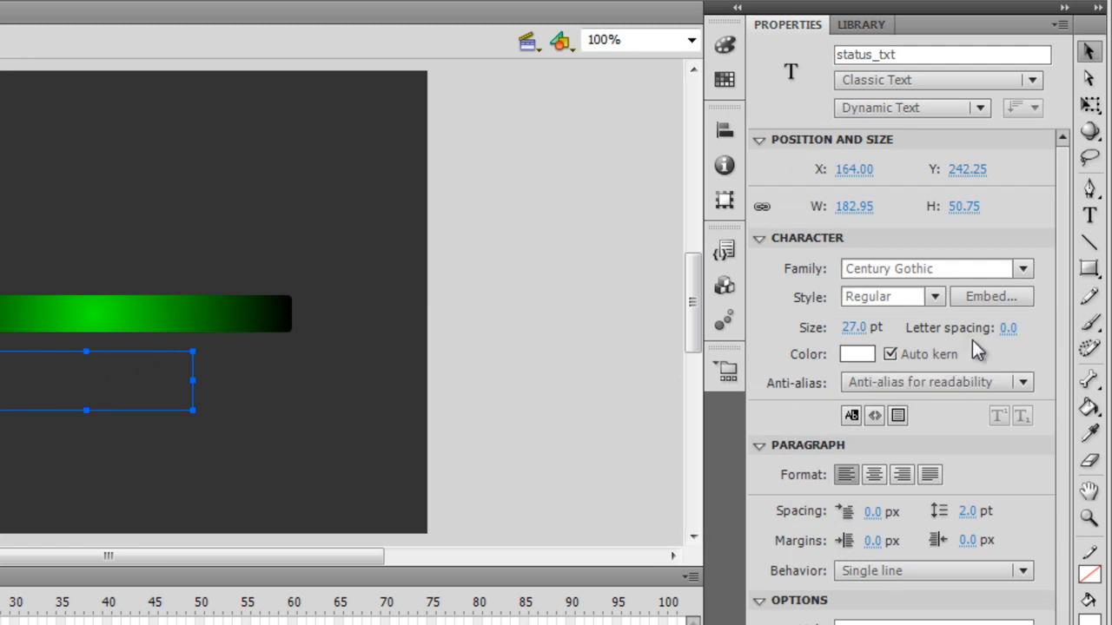
mouse_move(991, 301)
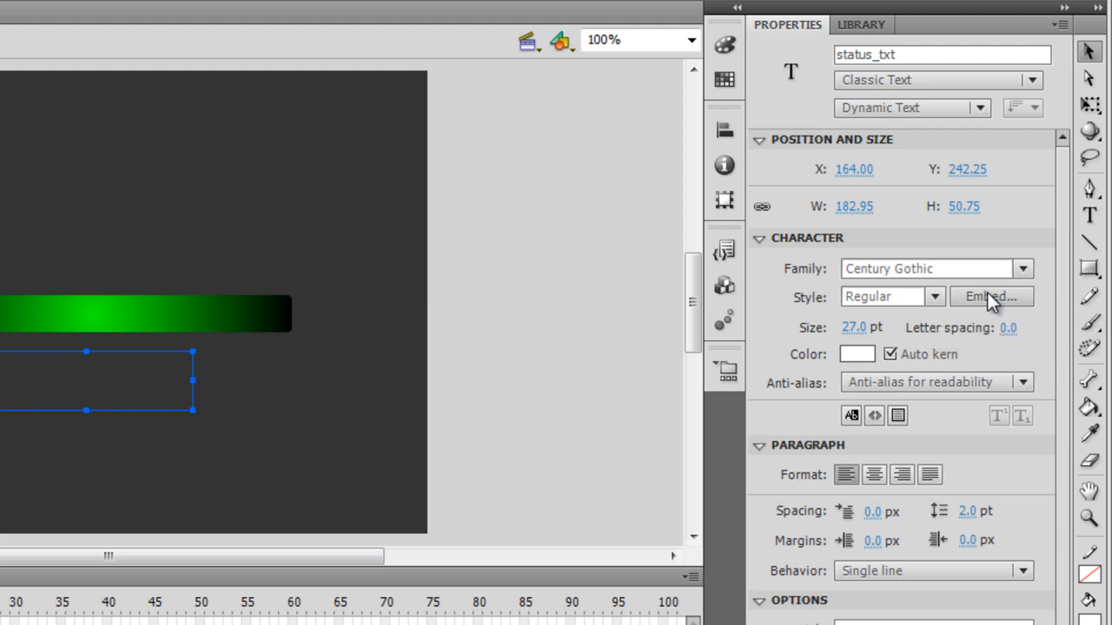
Embed Century Gothic Regular as Font 1 with all character ranges for status_txt
click(991, 296)
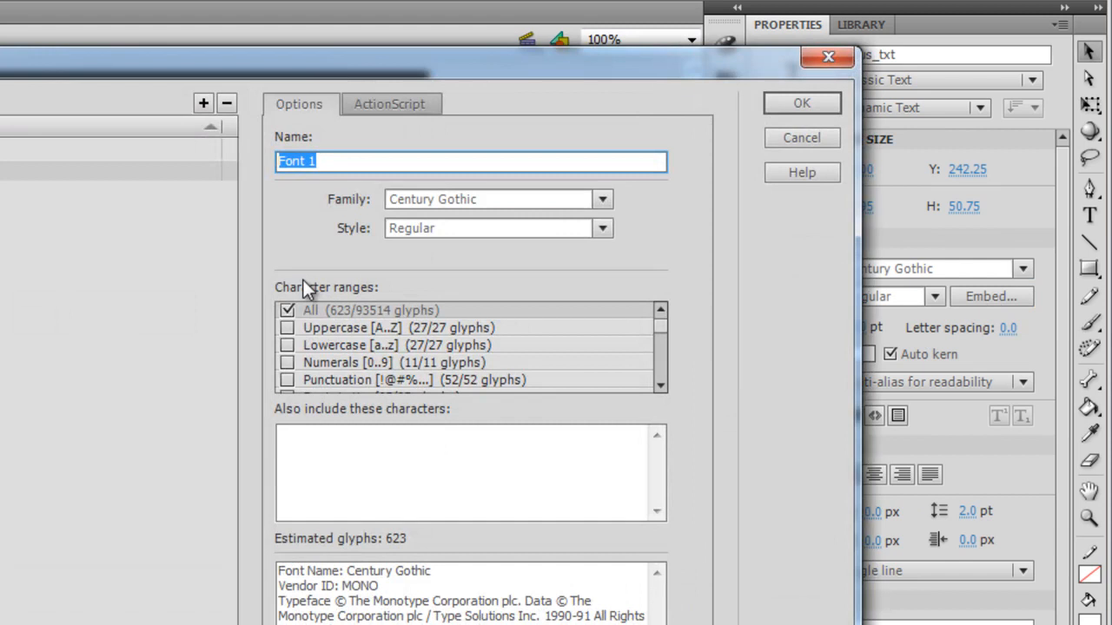
mouse_move(341, 319)
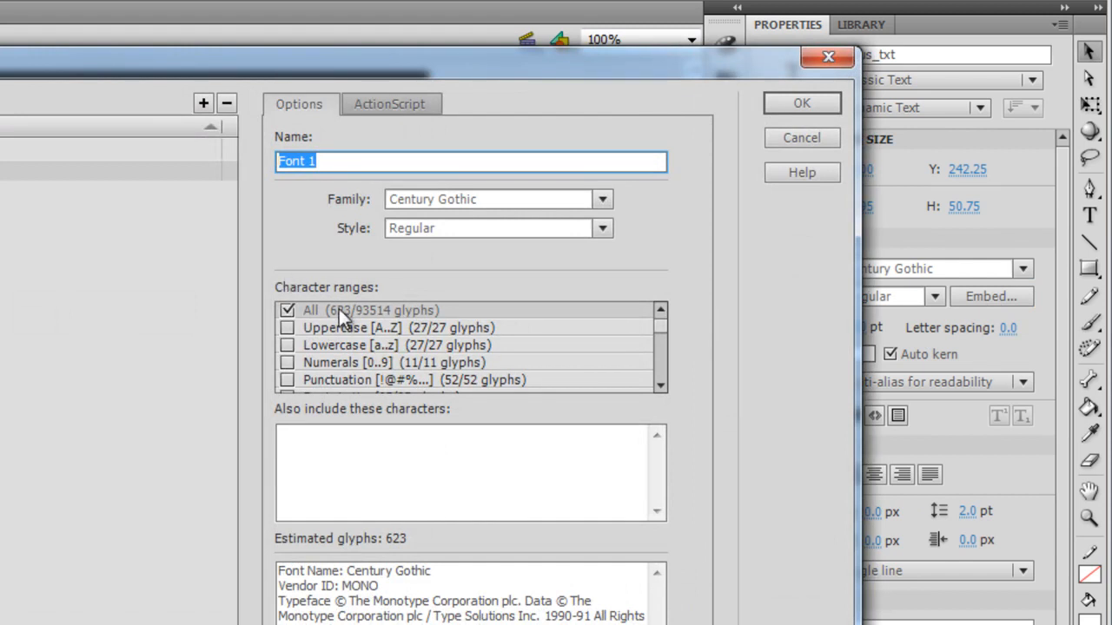
mouse_move(304, 326)
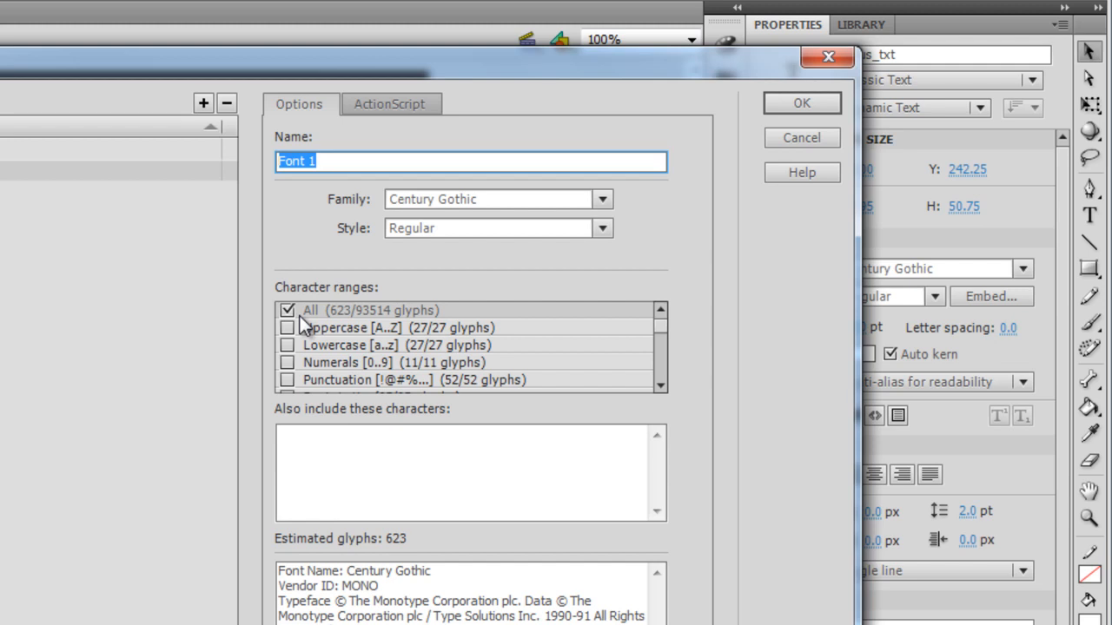
mouse_move(337, 346)
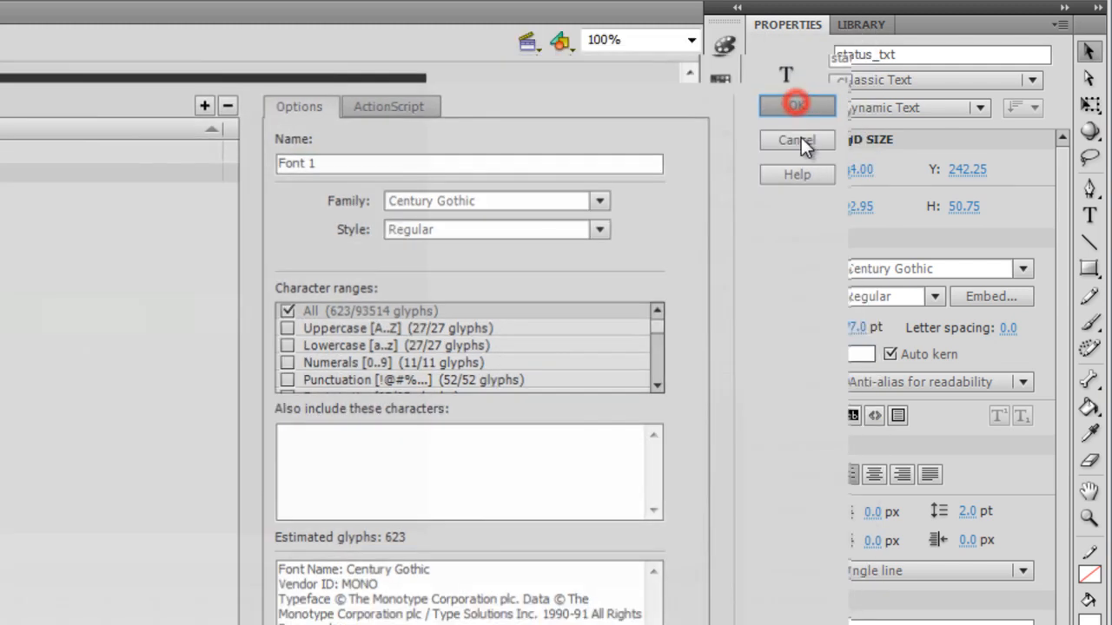
click(797, 103)
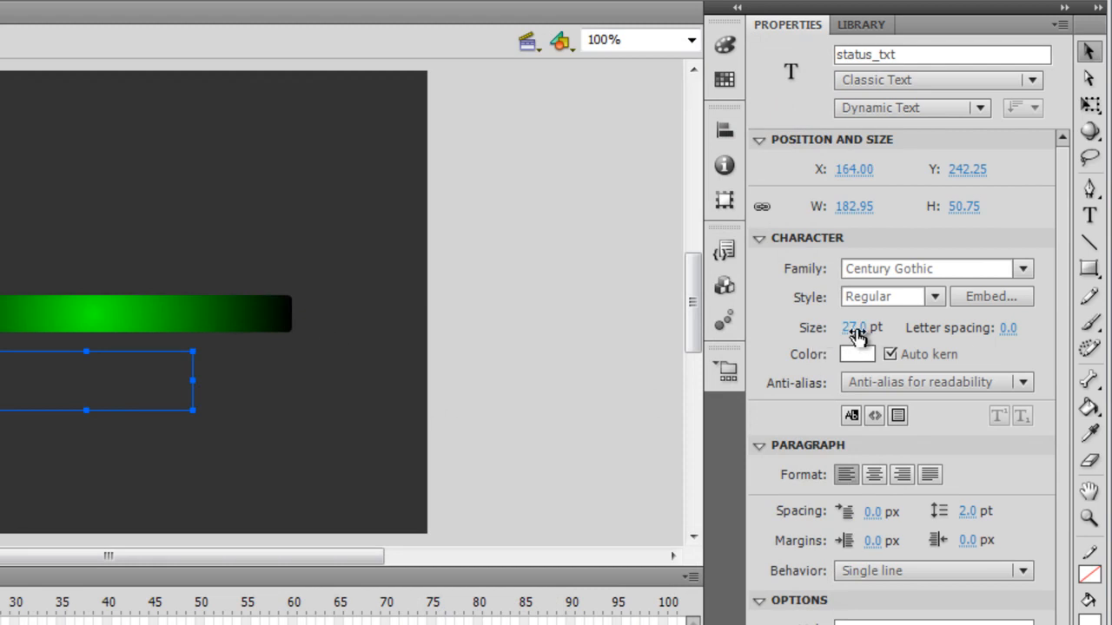
mouse_move(853, 328)
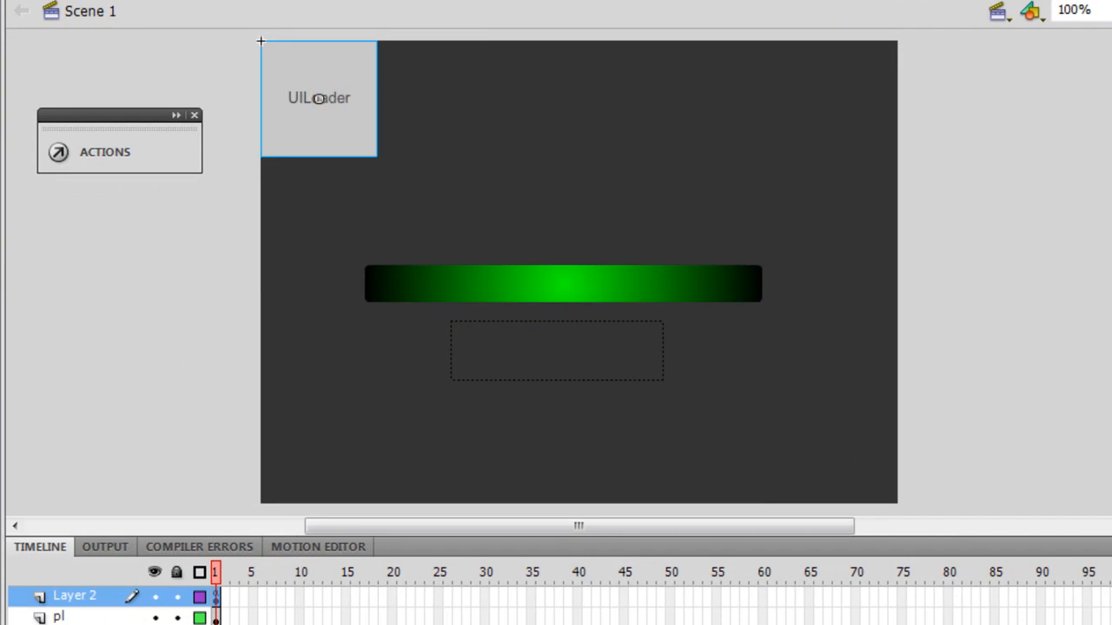
mouse_move(408, 134)
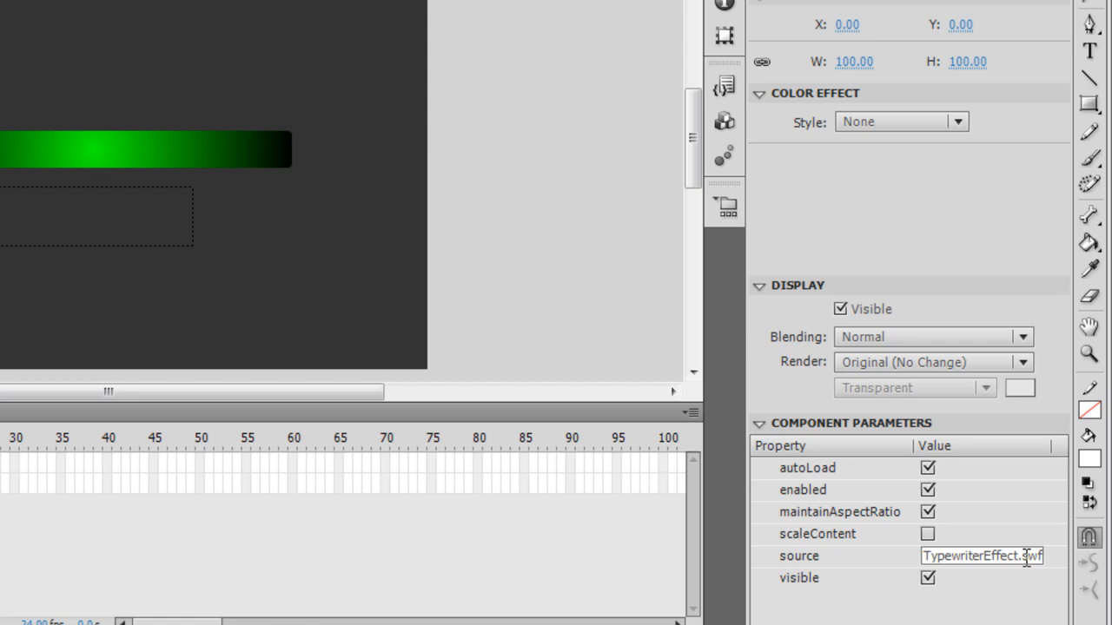
mouse_move(211, 132)
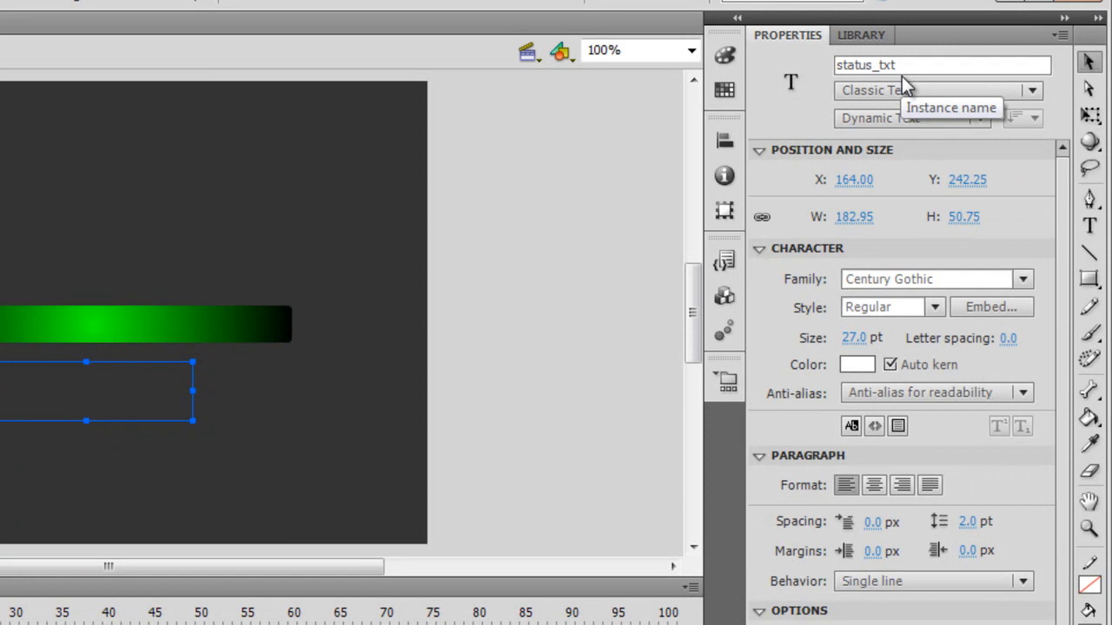
mouse_move(584, 364)
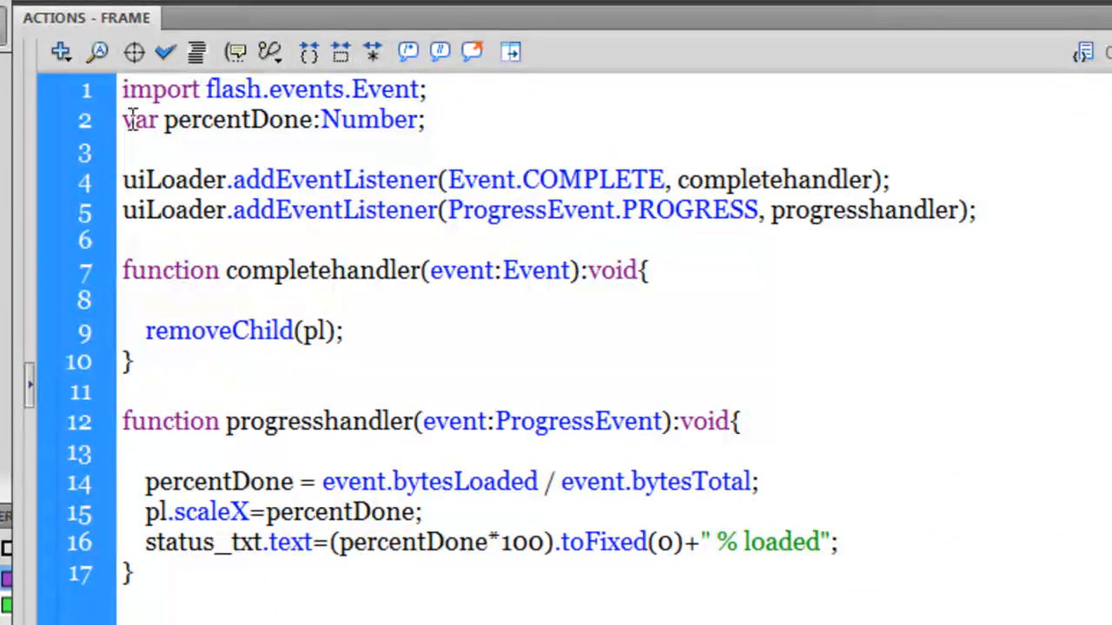
double_click(237, 120)
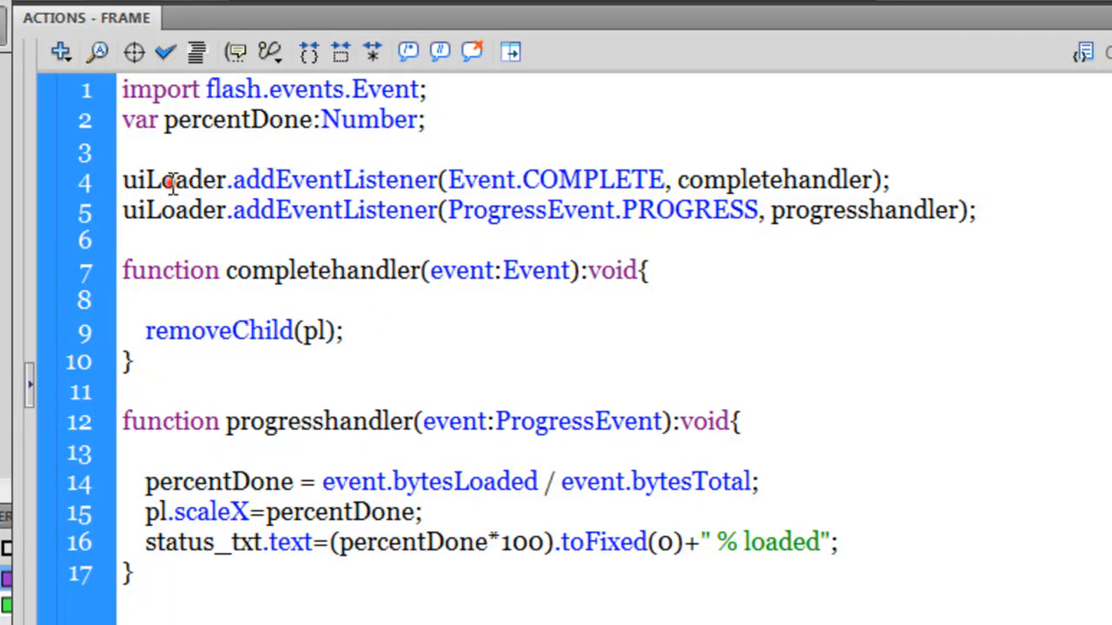
double_click(174, 180)
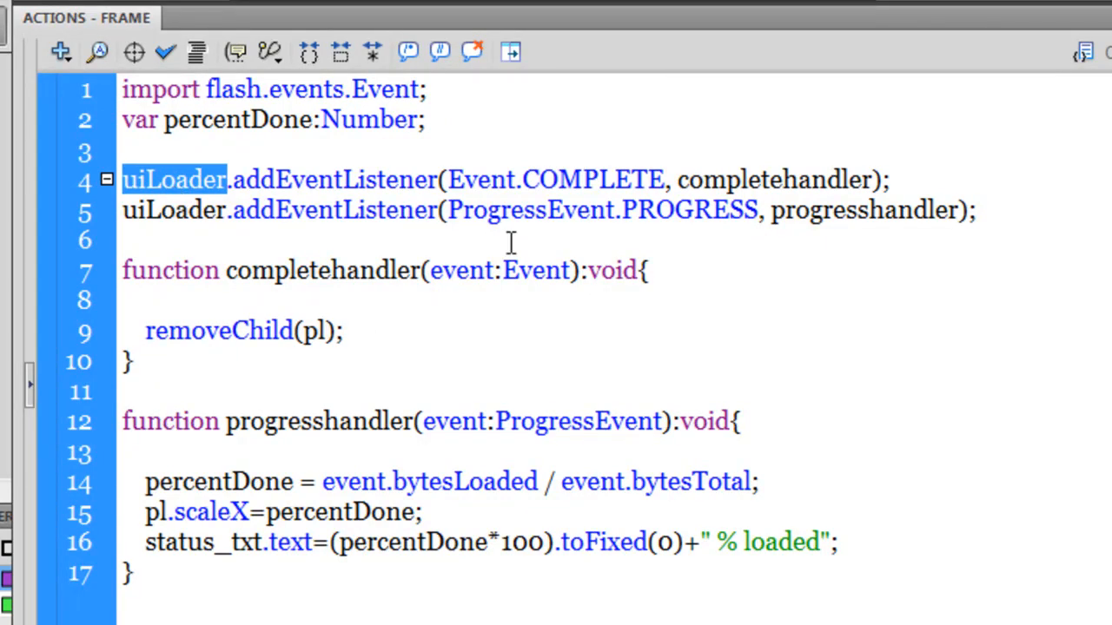
double_click(594, 180)
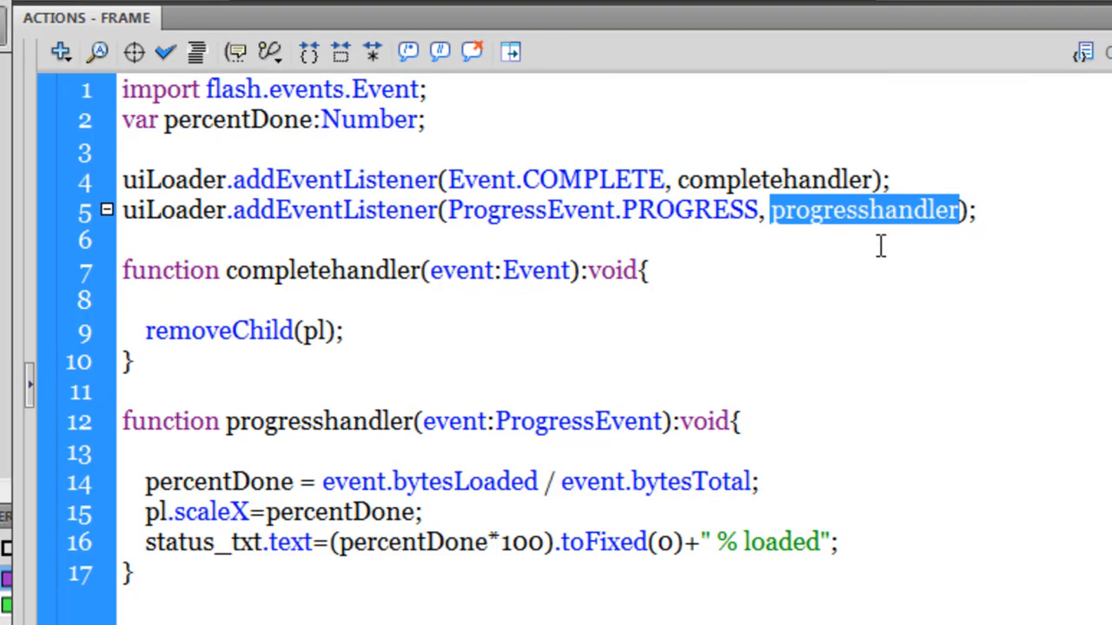
mouse_move(364, 391)
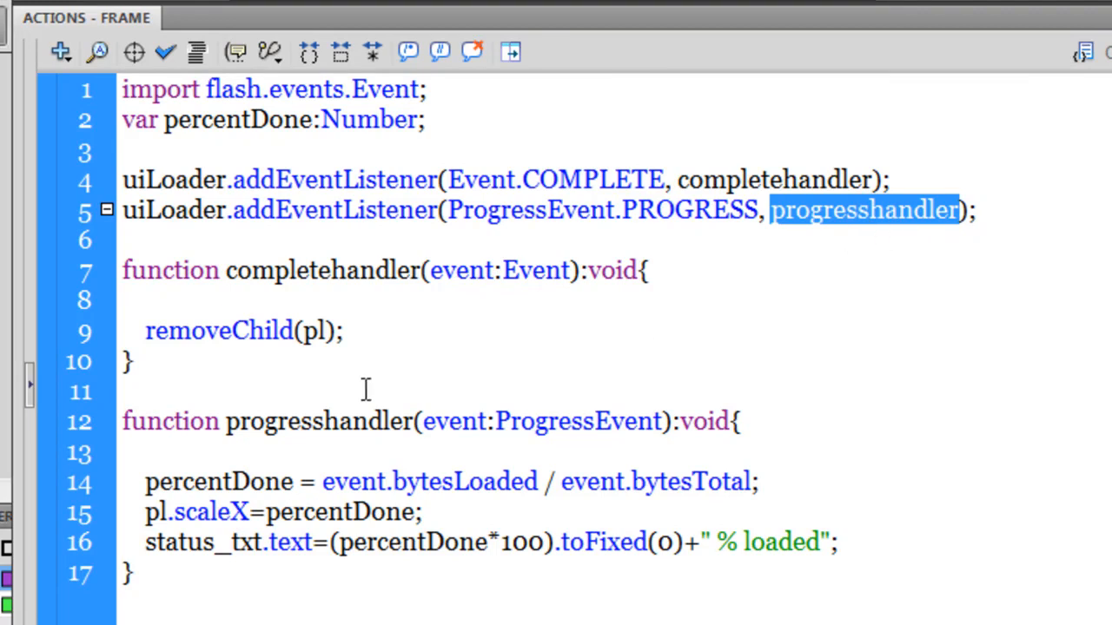
mouse_move(200, 292)
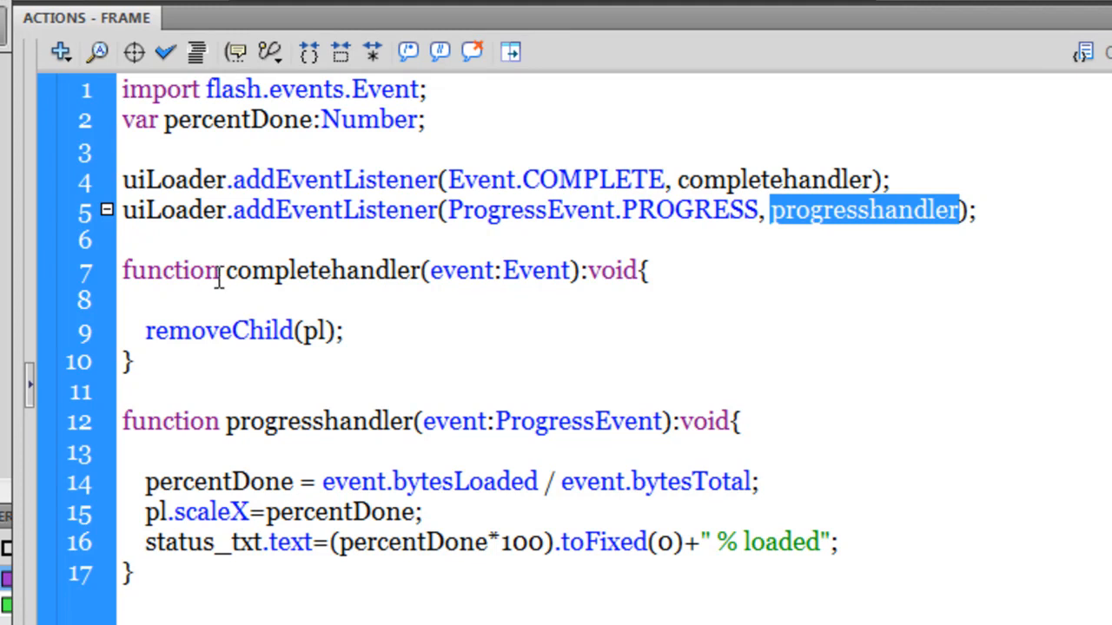
double_click(322, 270)
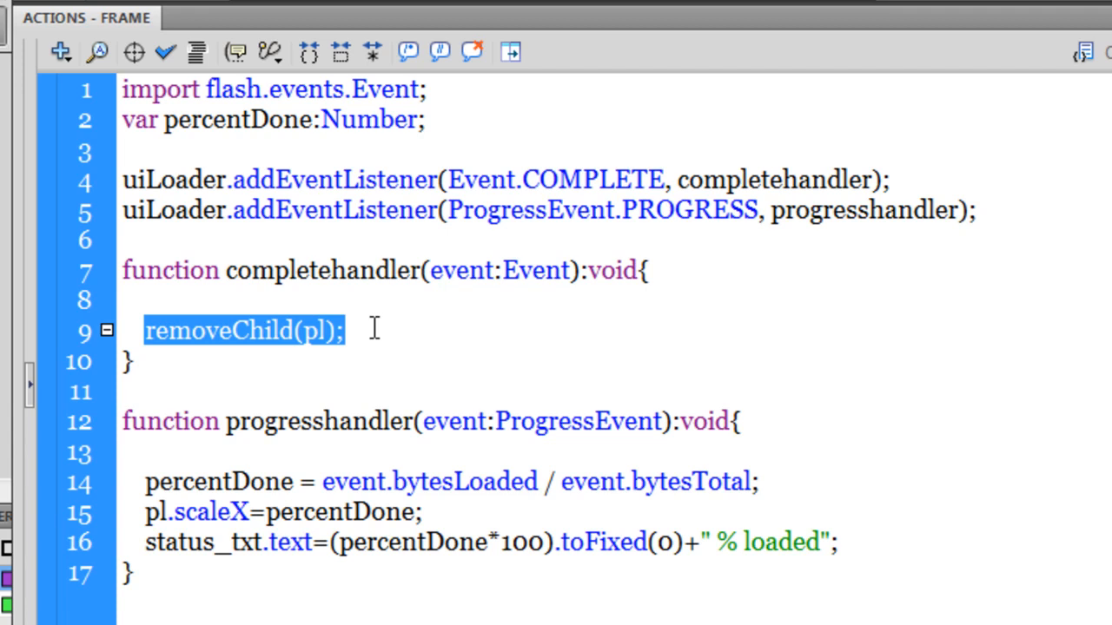
double_click(319, 422)
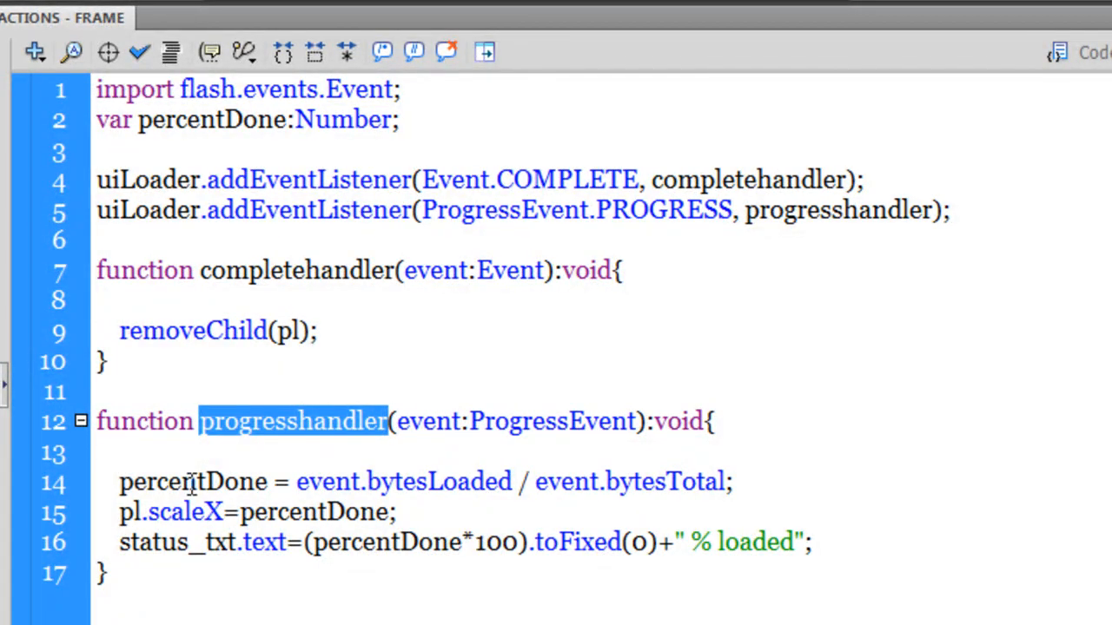
double_click(212, 120)
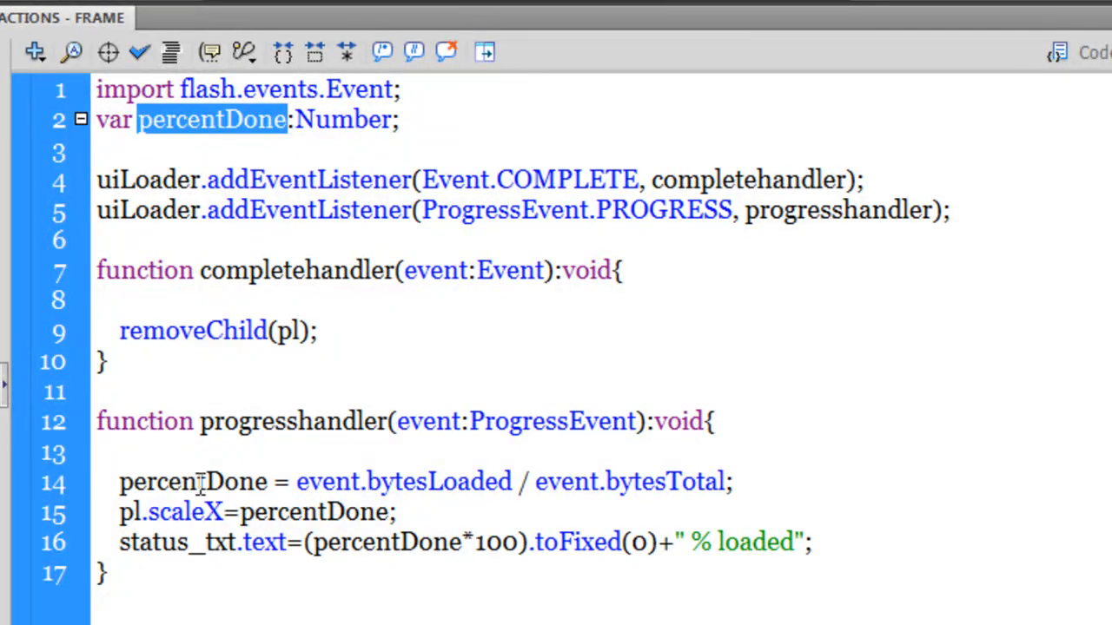
double_click(193, 482)
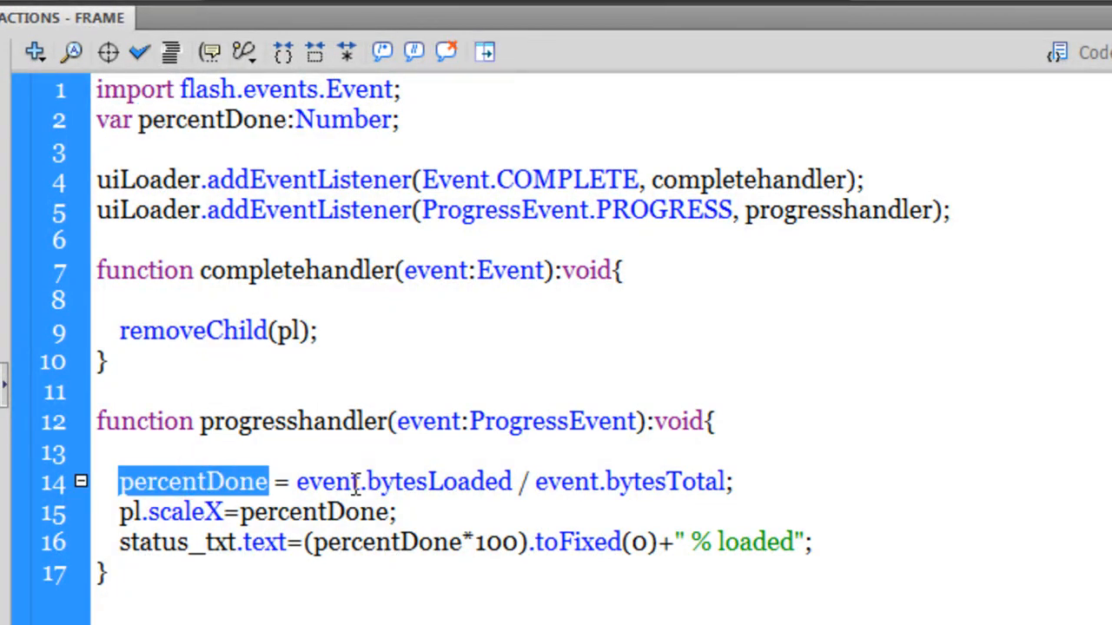
double_click(437, 481)
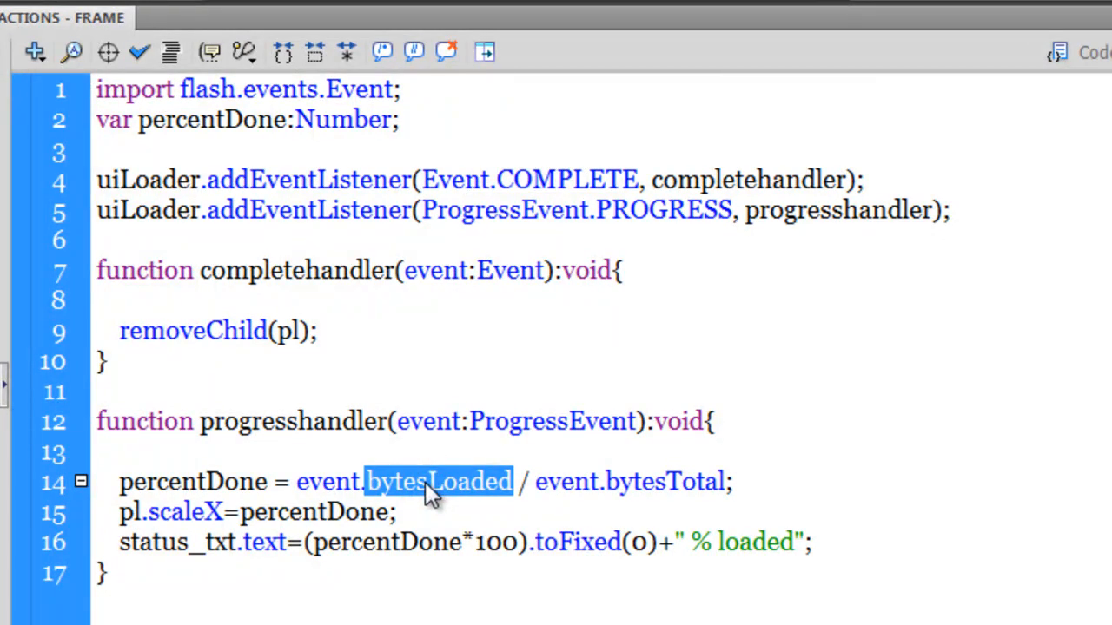
double_click(664, 481)
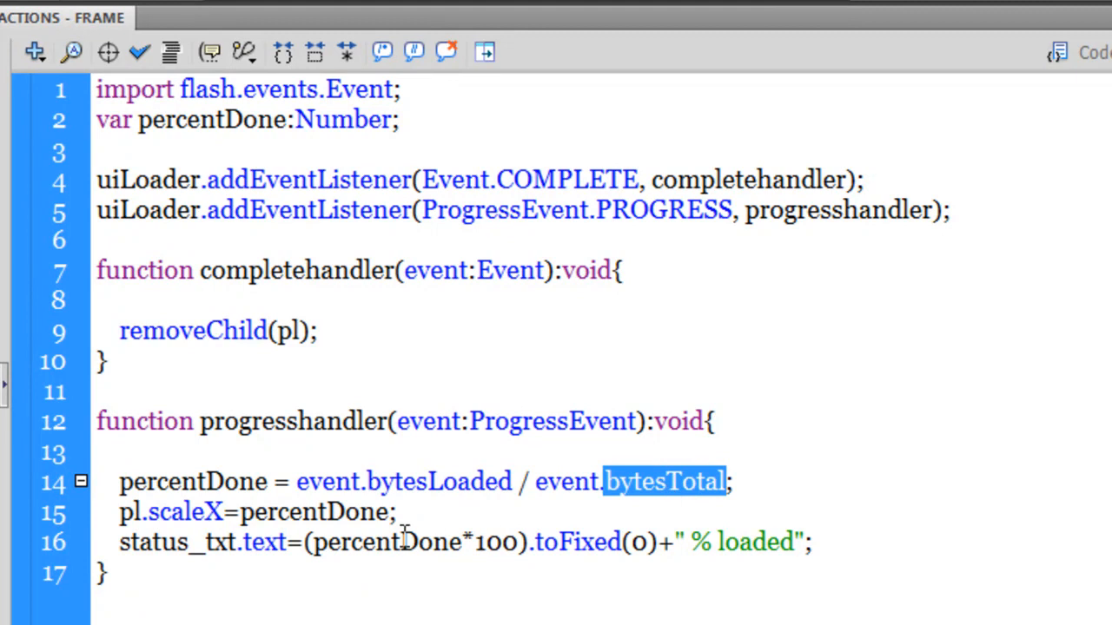
double_click(328, 482)
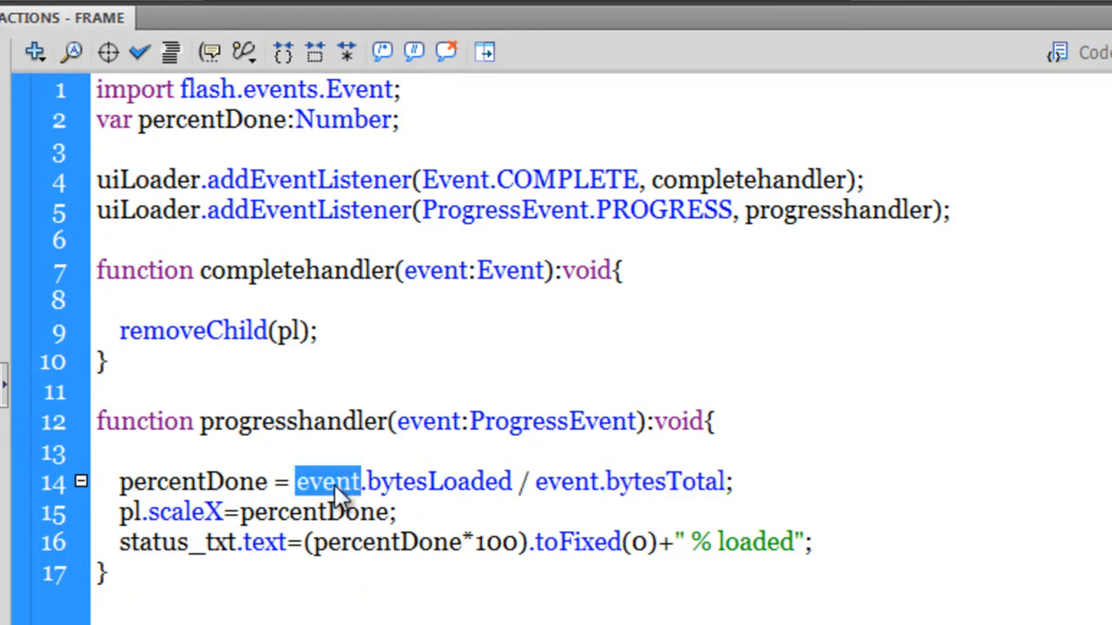
double_click(148, 179)
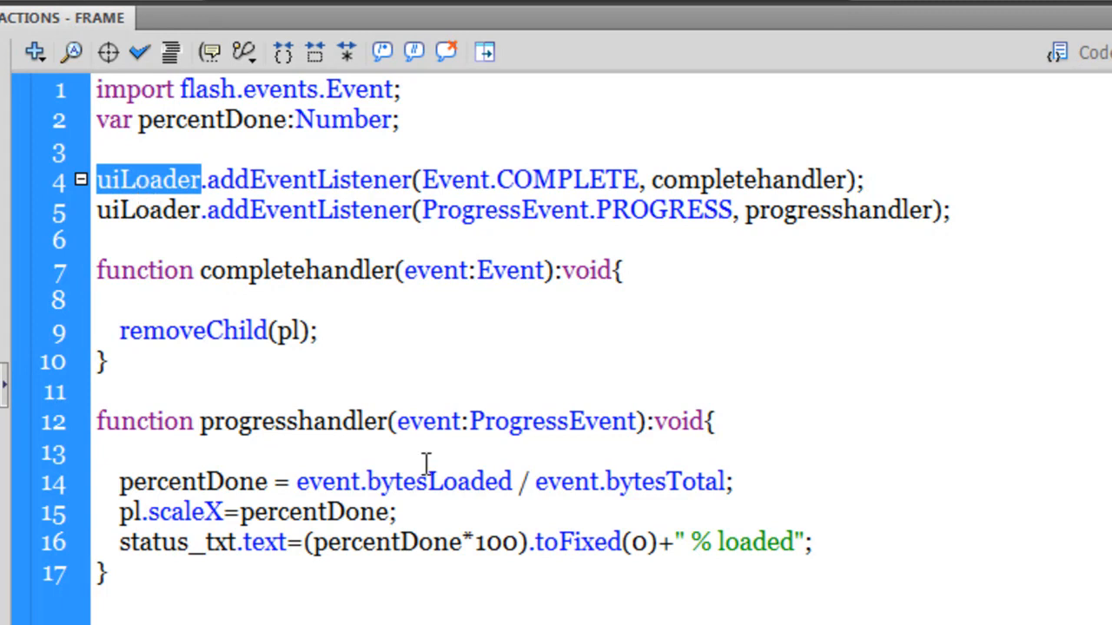
Replace the event reference on line 14 with uiLoader so percentDone uses uiLoader's bytesLoaded and bytesTotal
double_click(329, 481)
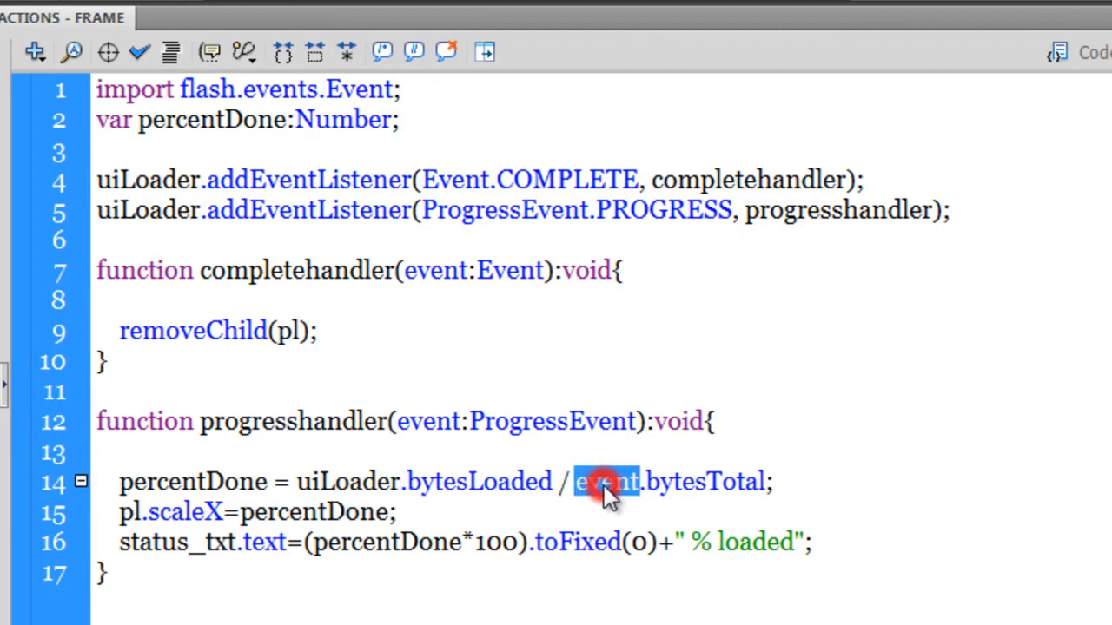
text(uiLoader)
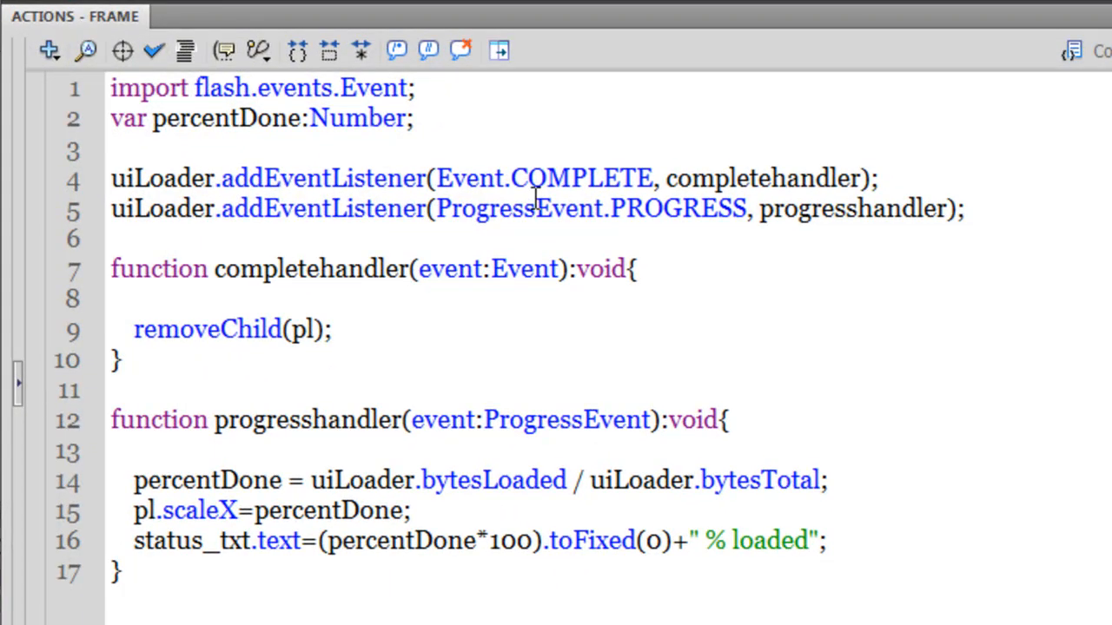
mouse_move(608, 420)
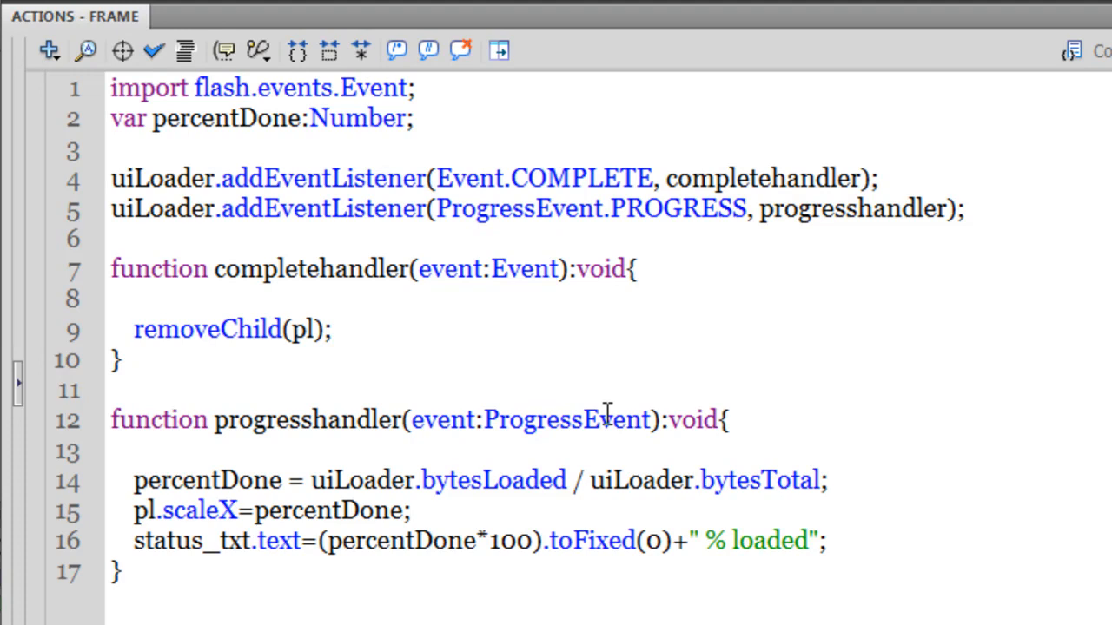
mouse_move(181, 511)
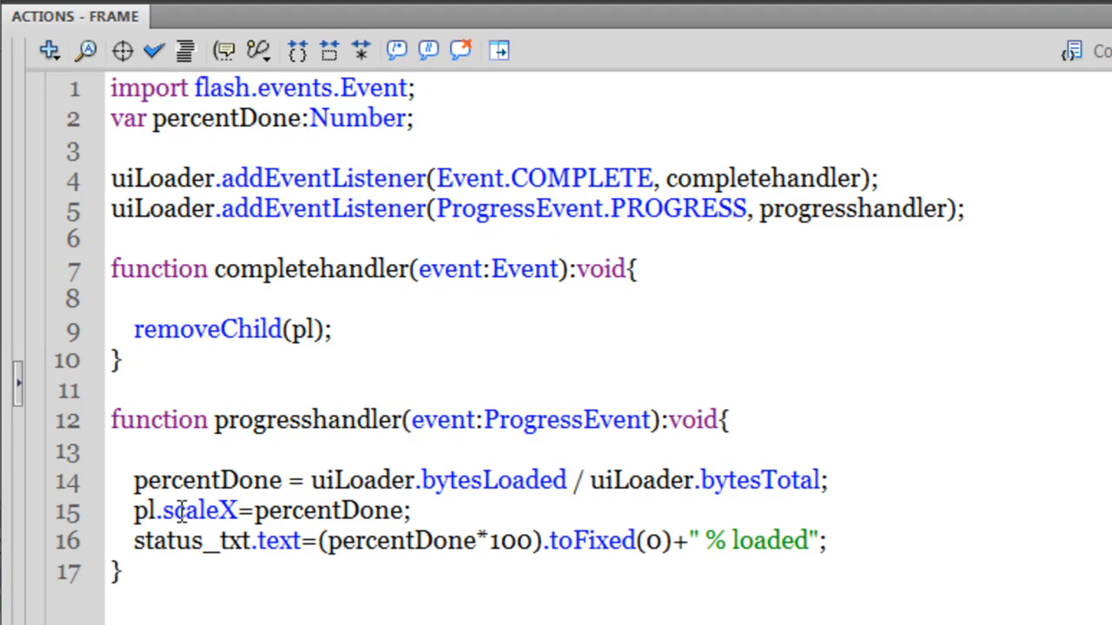
mouse_move(700, 479)
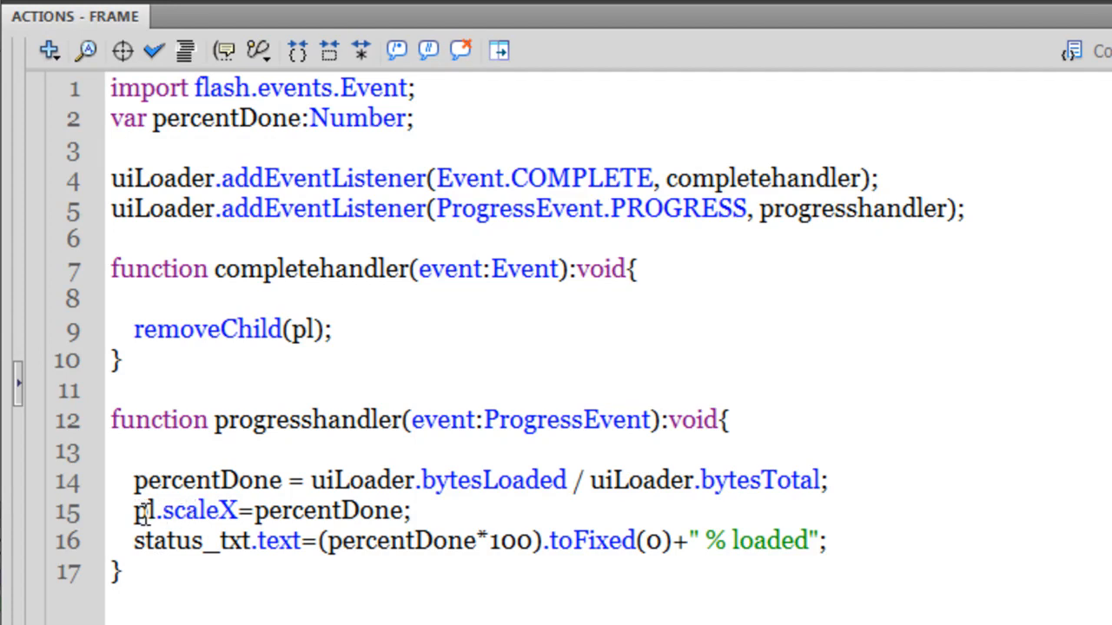
double_click(144, 511)
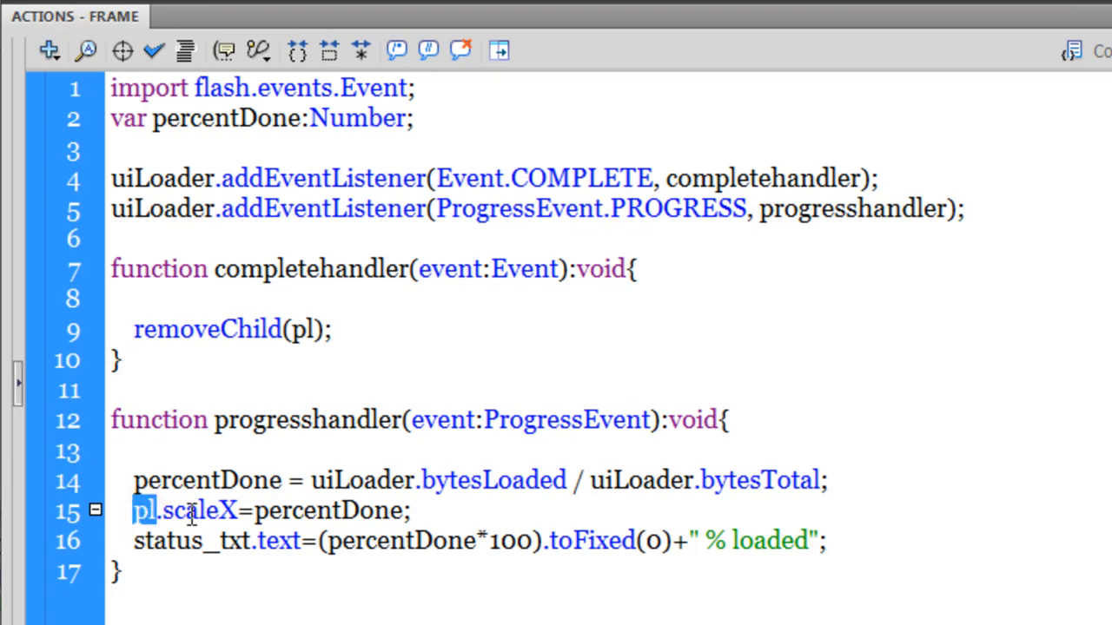
mouse_move(250, 478)
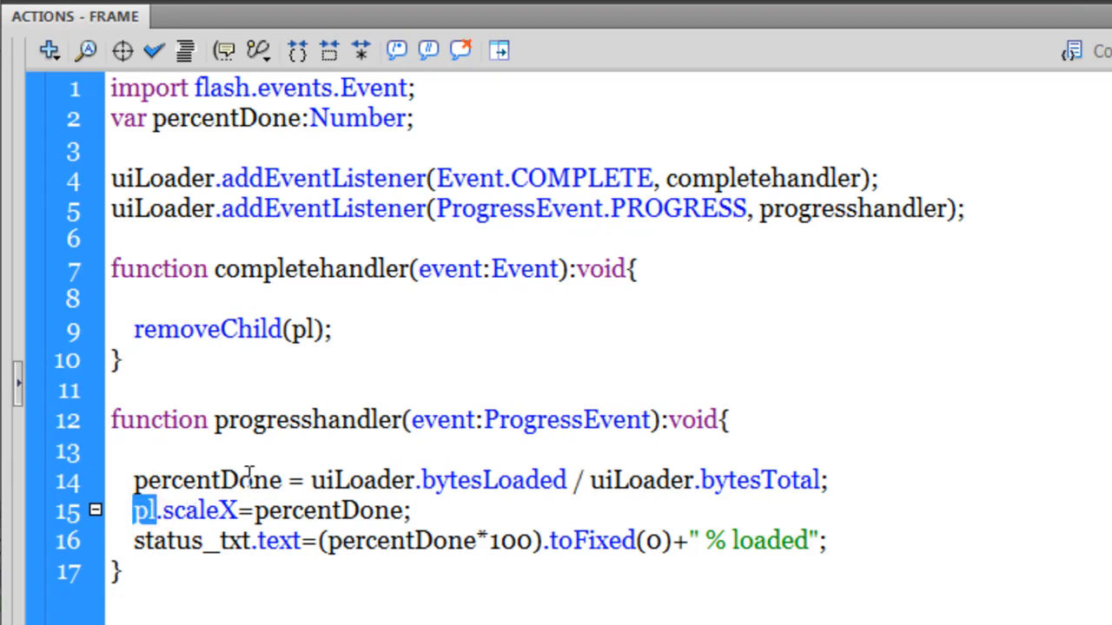
Highlight pl and its scaleX property on line 15 to explain scaling the bar by percentDone
double_click(209, 480)
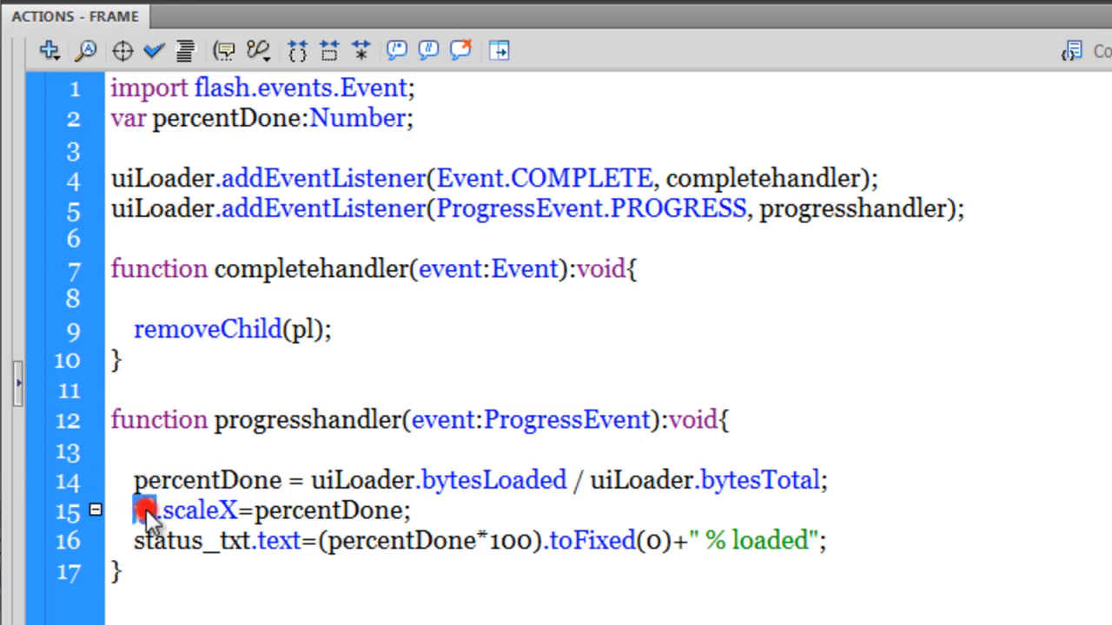
double_click(200, 511)
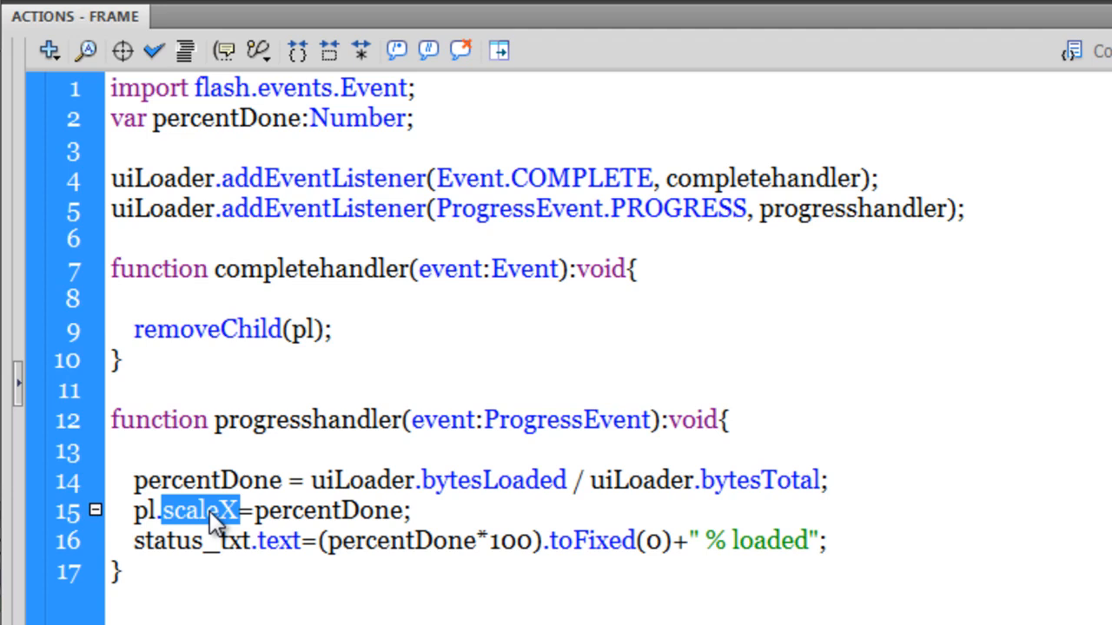
mouse_move(427, 511)
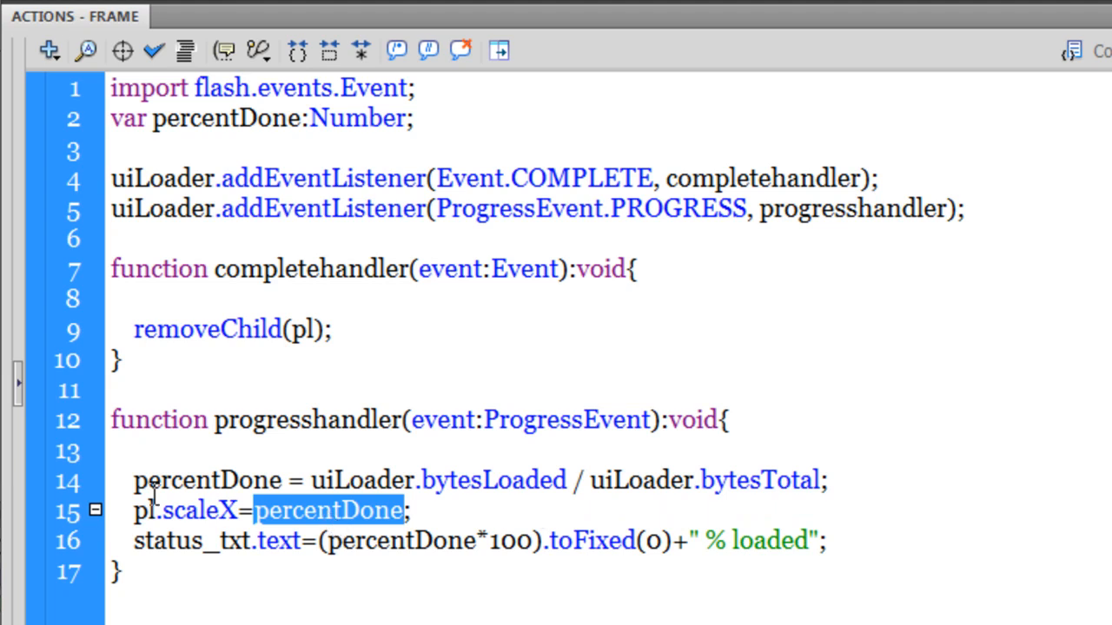
mouse_move(356, 517)
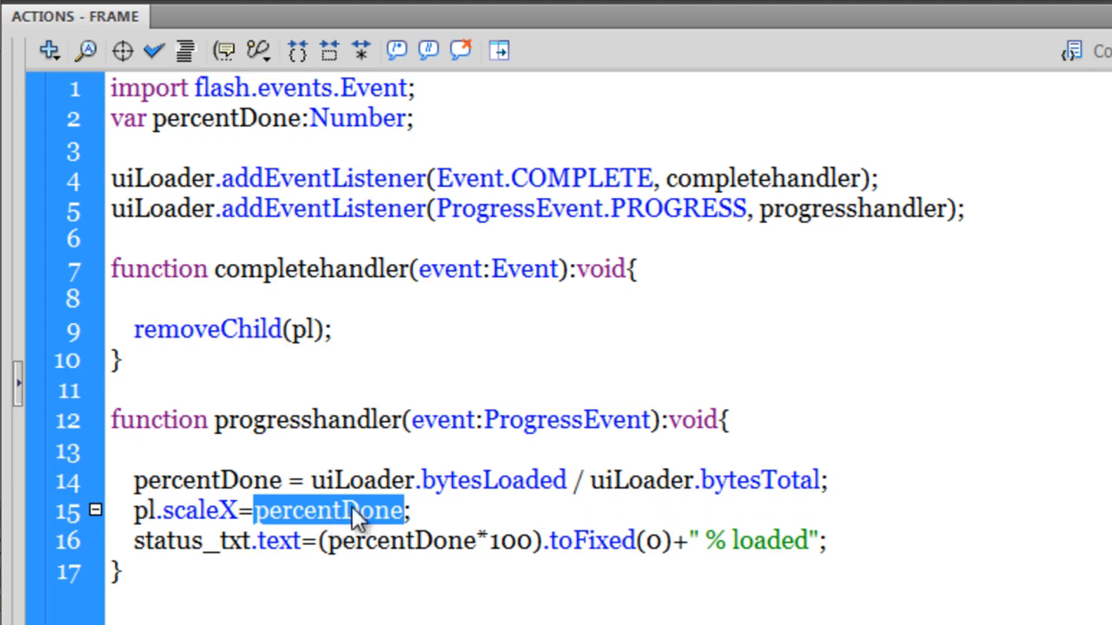
click(149, 511)
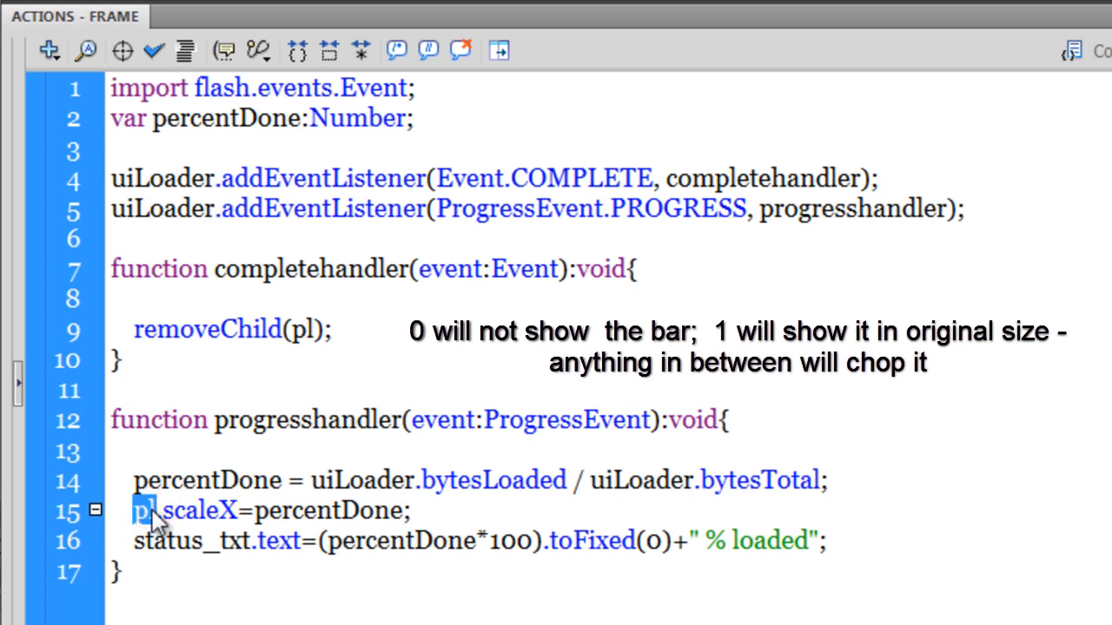
mouse_move(237, 599)
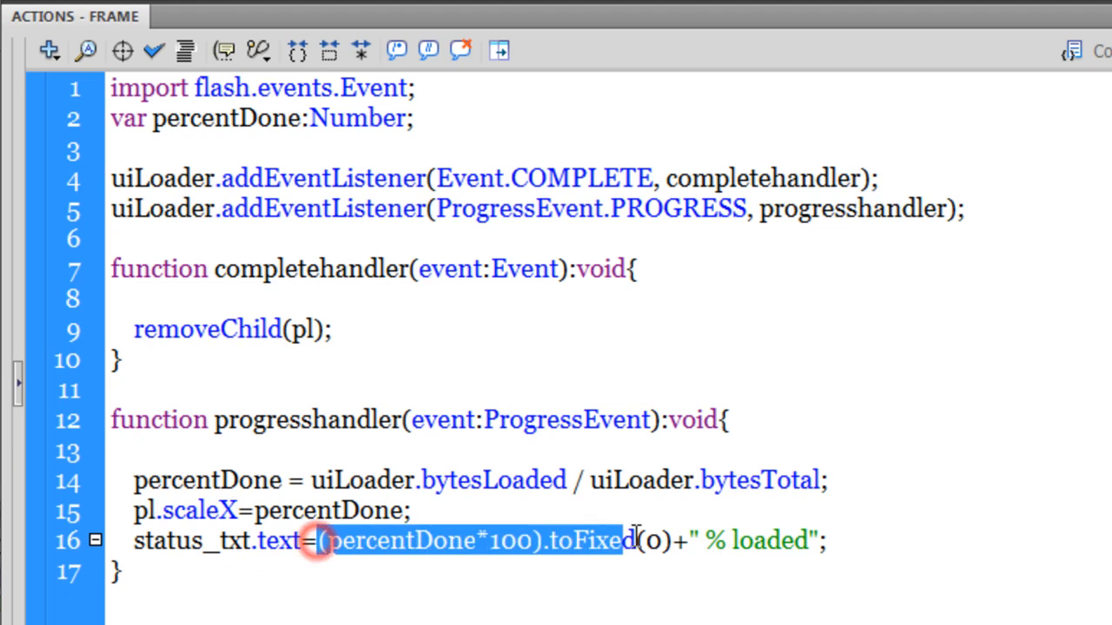
click(409, 540)
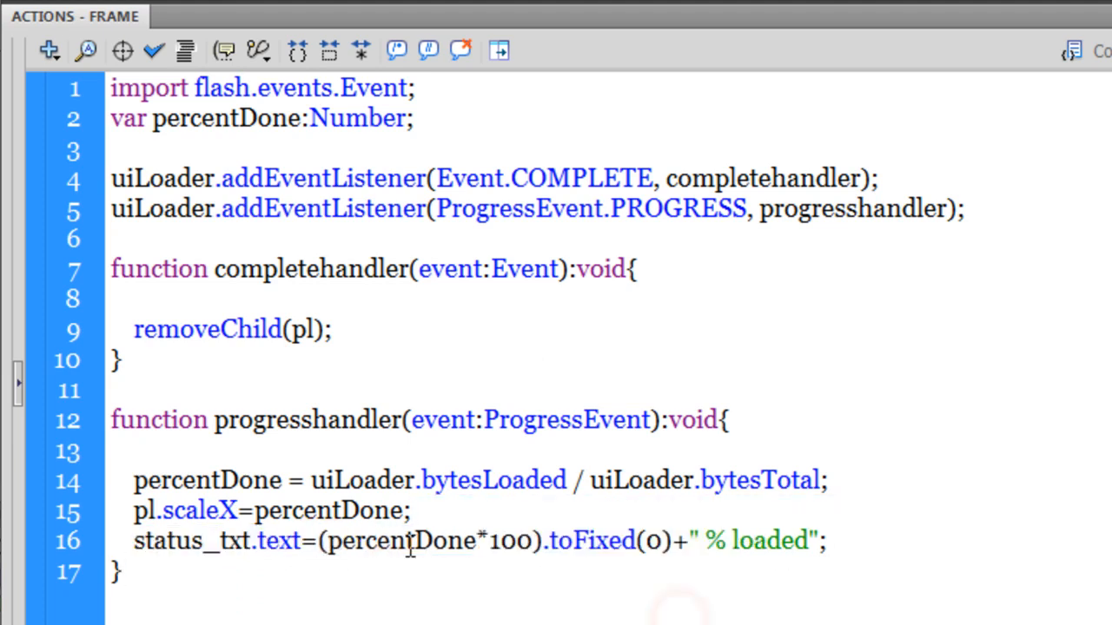
double_click(511, 540)
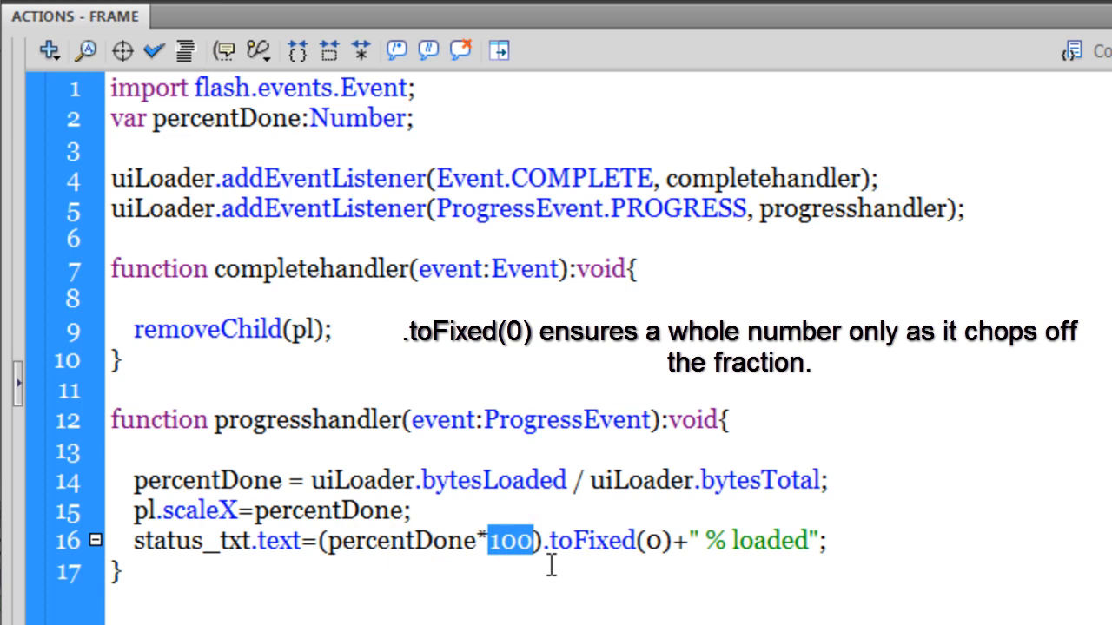
mouse_move(642, 540)
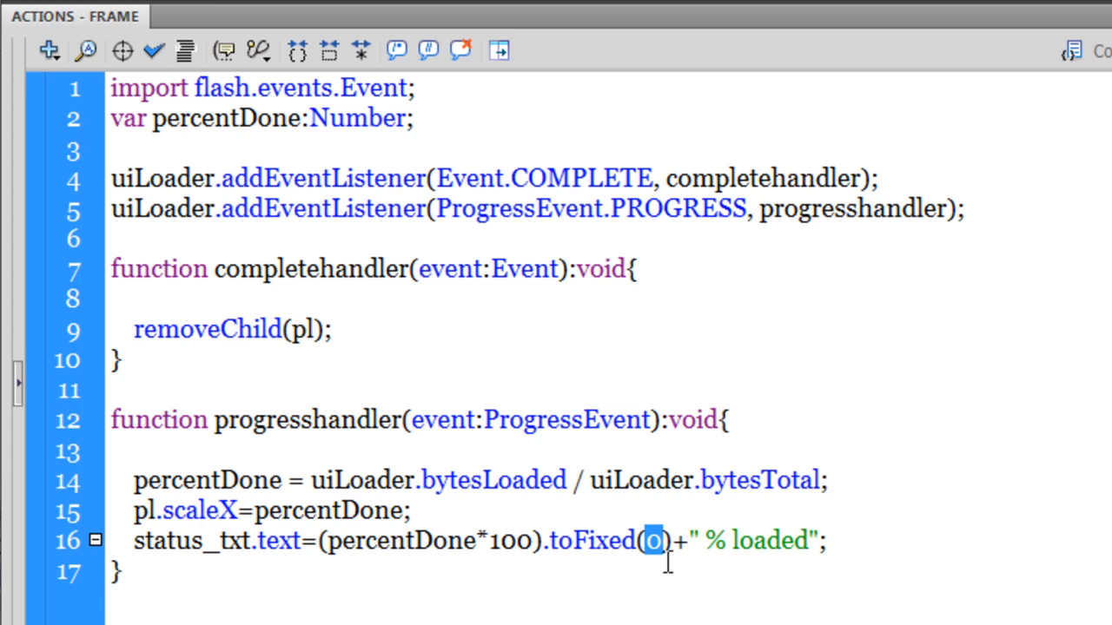
mouse_move(608, 561)
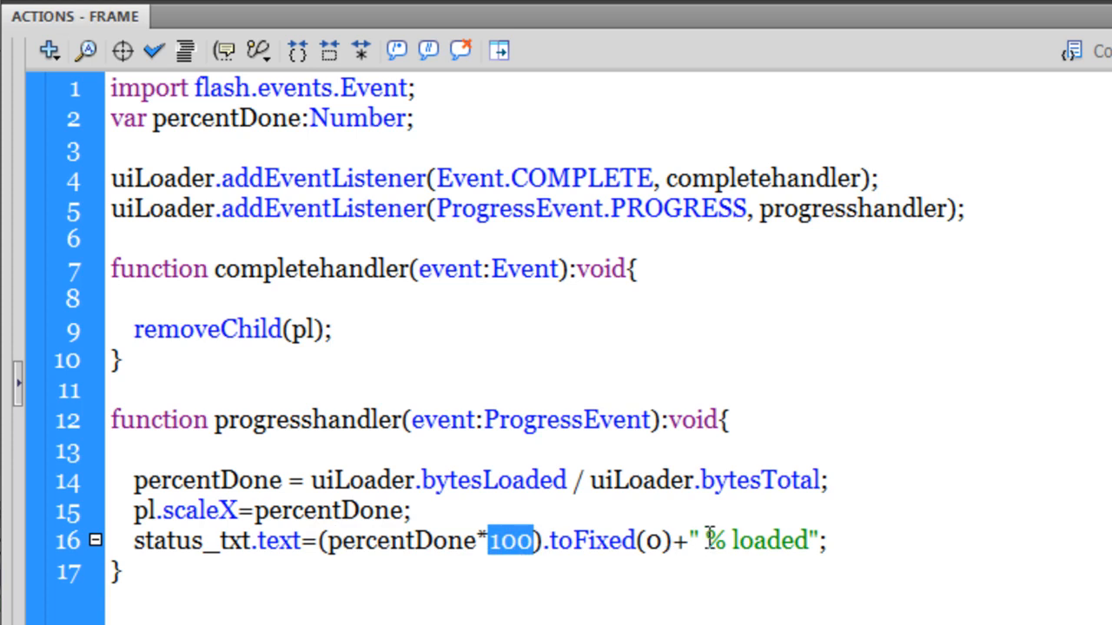
mouse_move(764, 532)
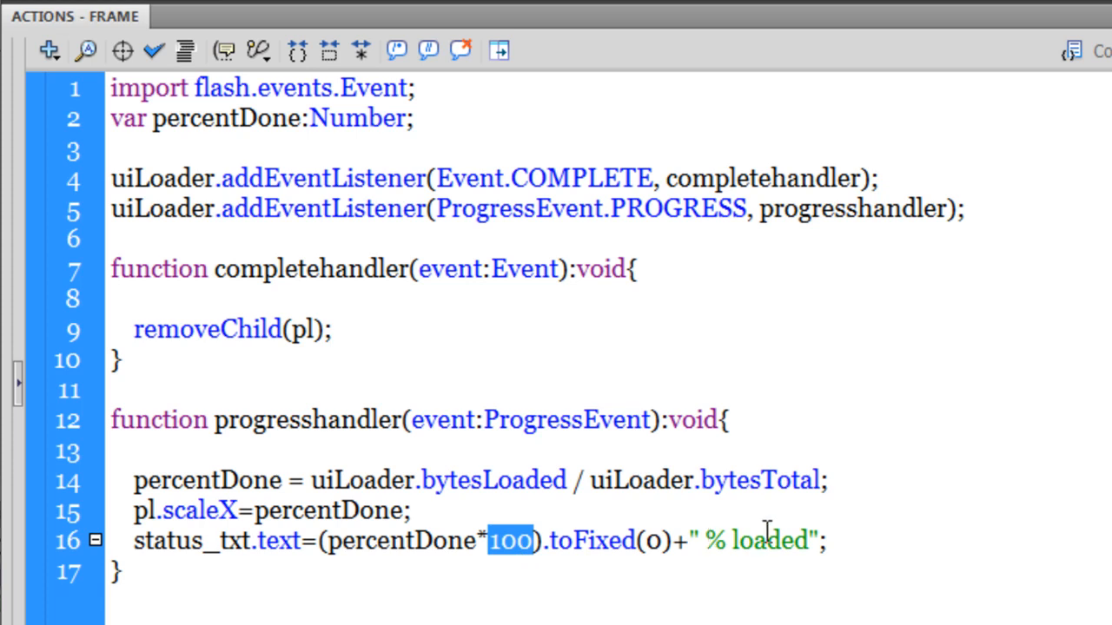
double_click(191, 541)
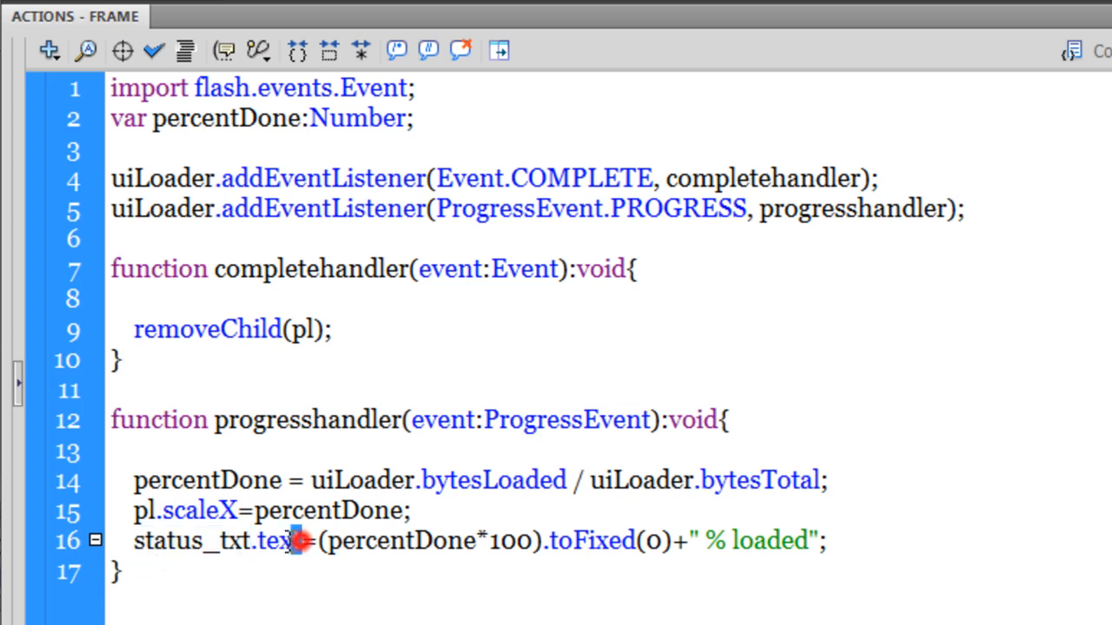
Add status_txt.text = ""; after removeChild(pl) in the complete handler
double_click(216, 540)
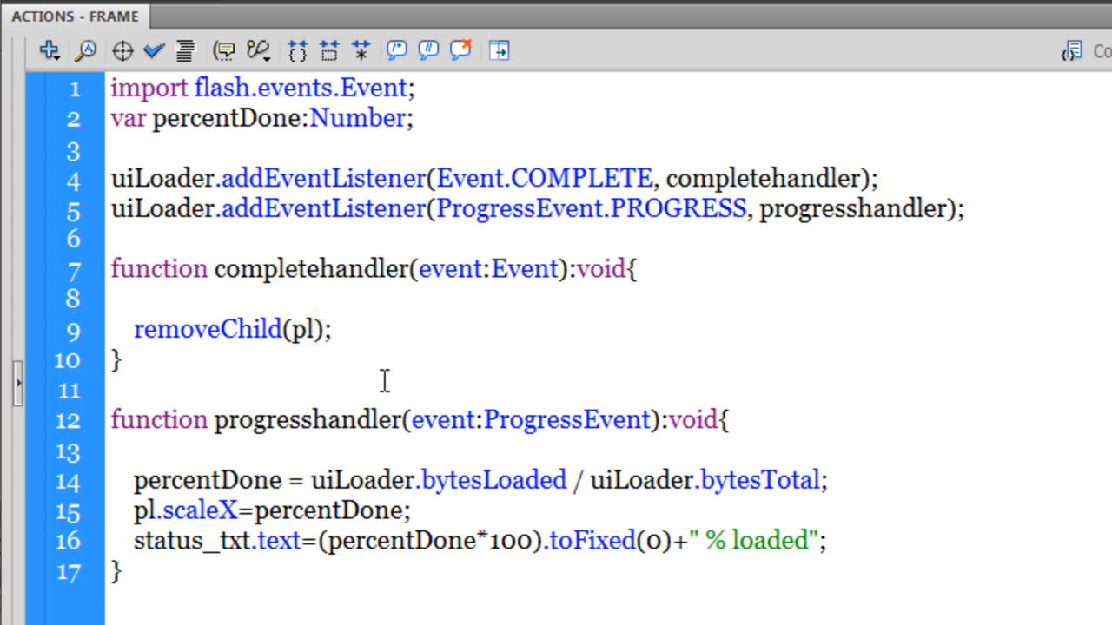
text(status_txt.text)
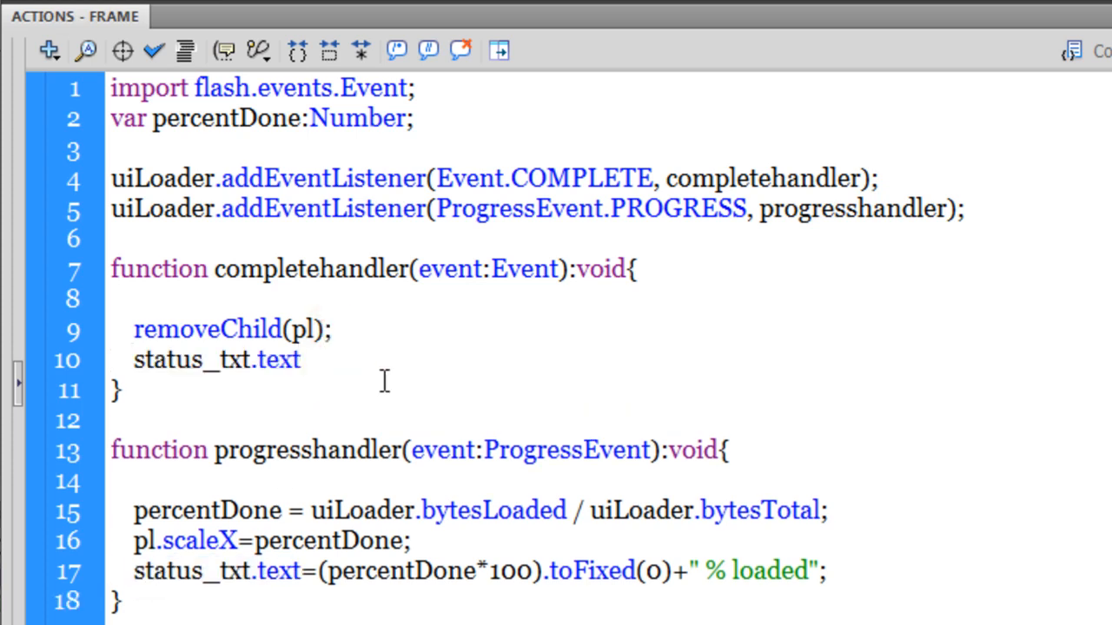
text(=)
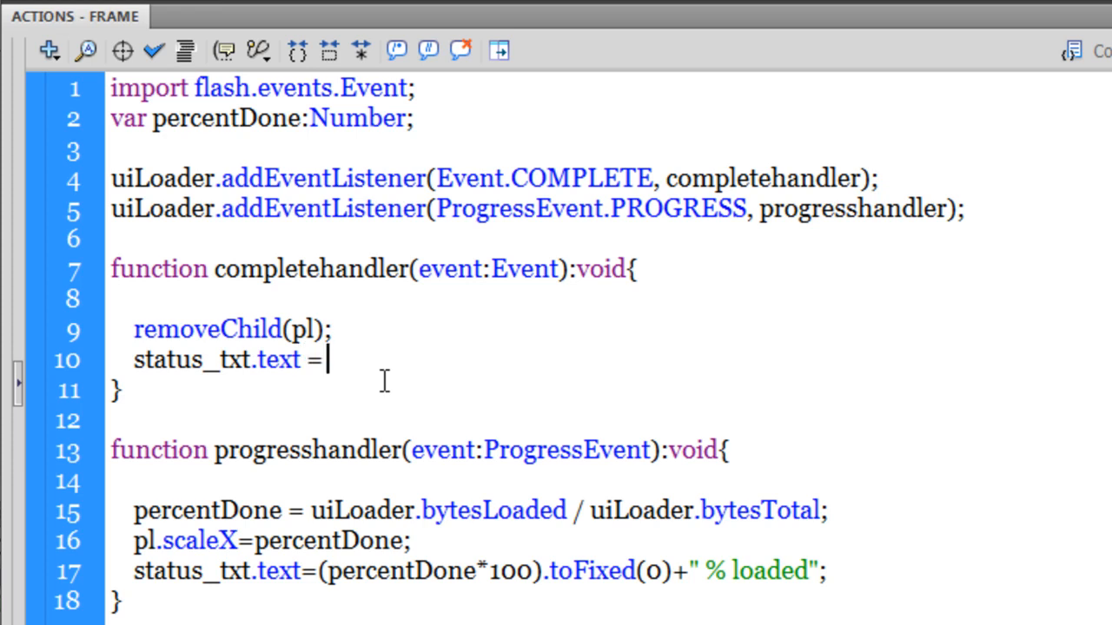
text("";)
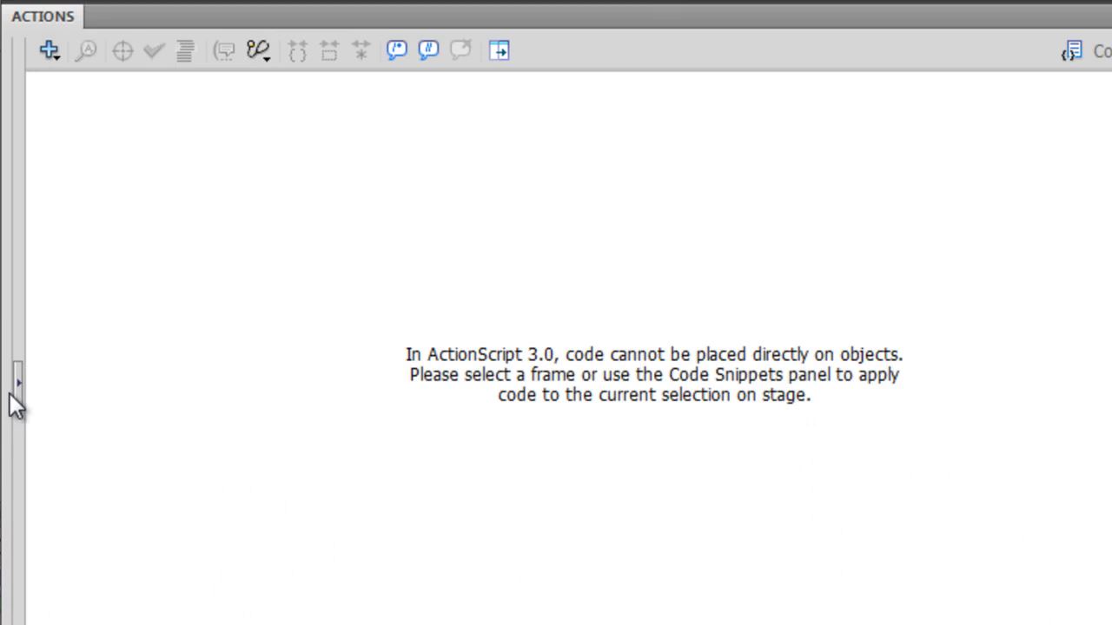
Show the frame 1 script again with the Script Navigator collapsed, then start testing the movie
click(155, 557)
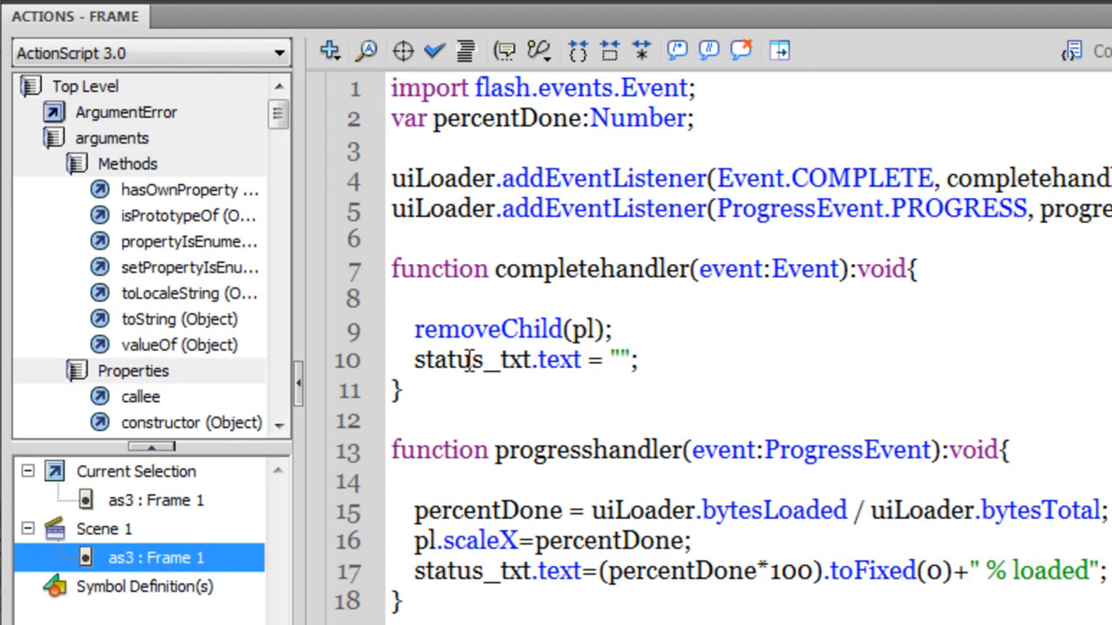
click(608, 359)
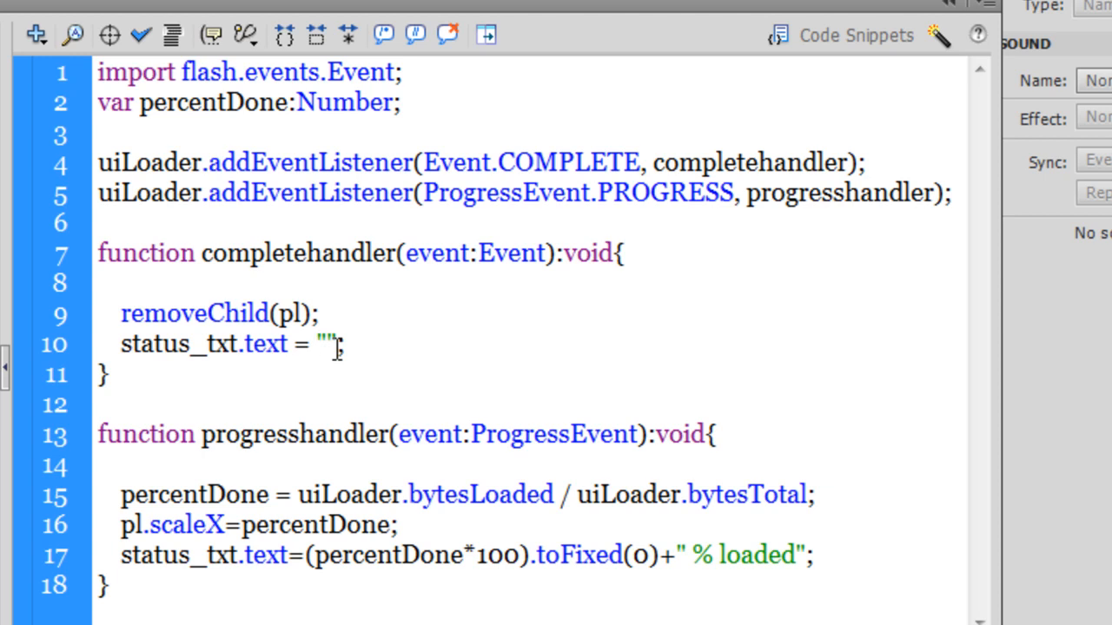
click(316, 344)
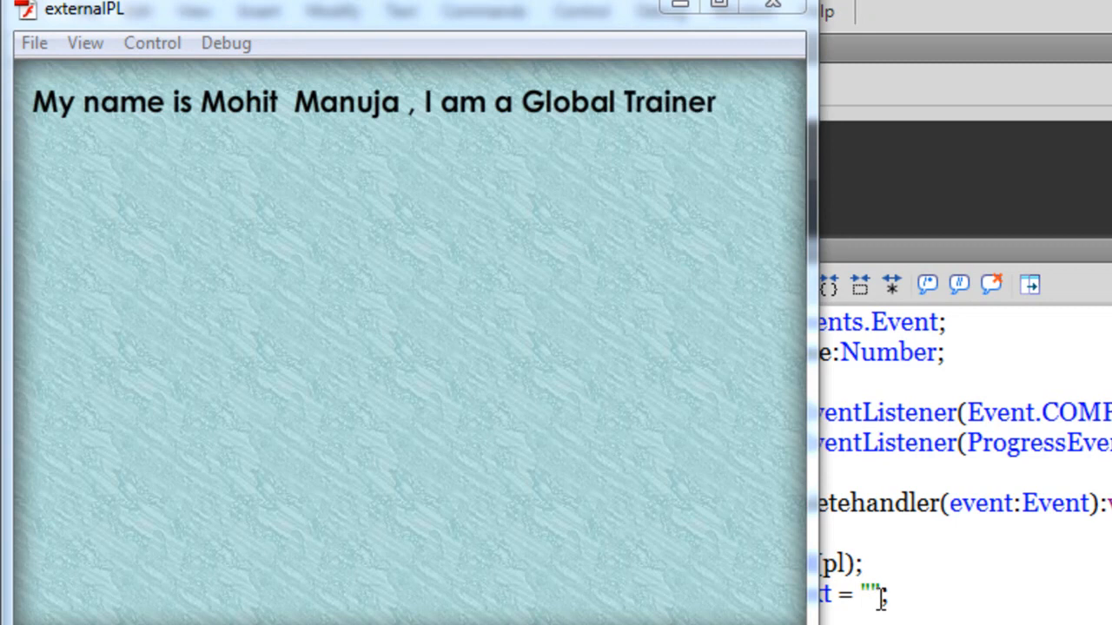
Let the externalPL test movie load and write its full contact message, then close Flash Player
text(for Adobe Products  Dreamweaver Flash and  actionscript 3 , working with version cs 5.5 and as 3.0)
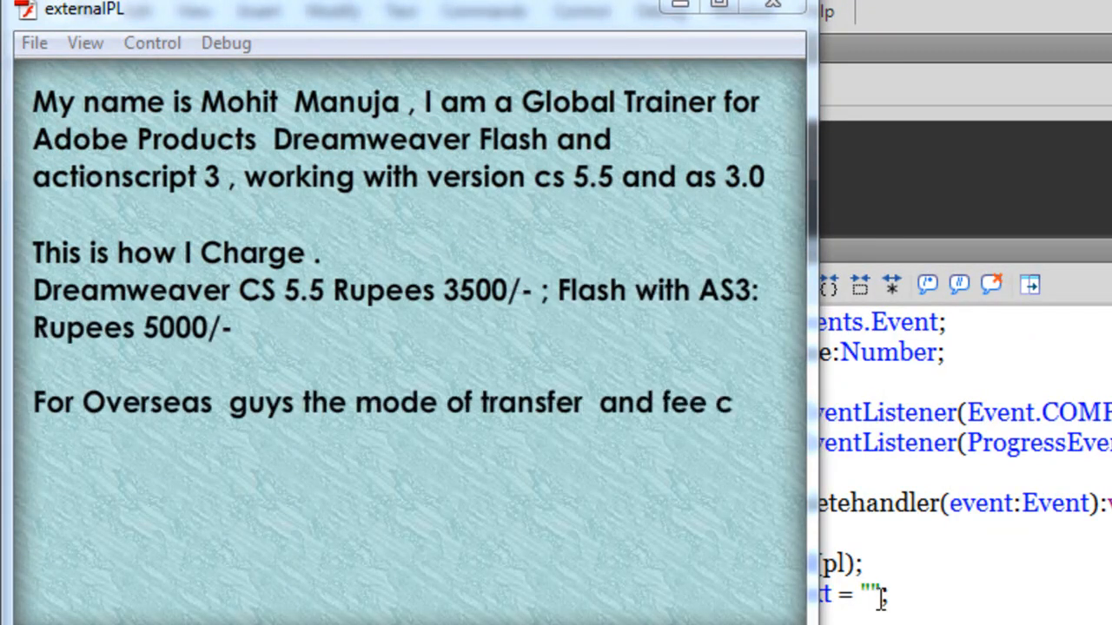
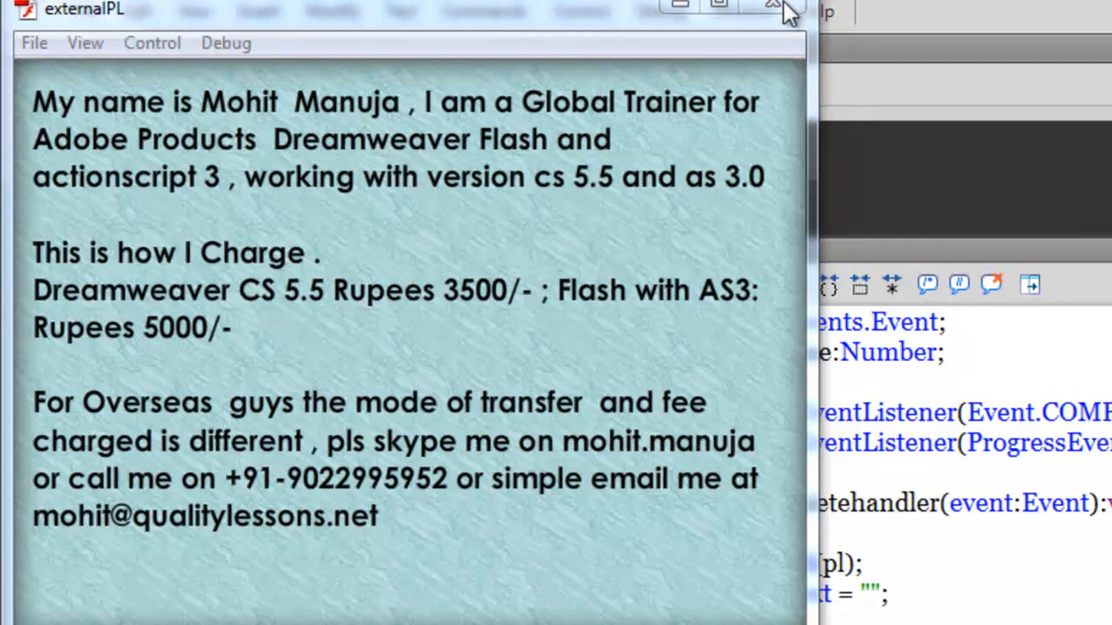
click(771, 7)
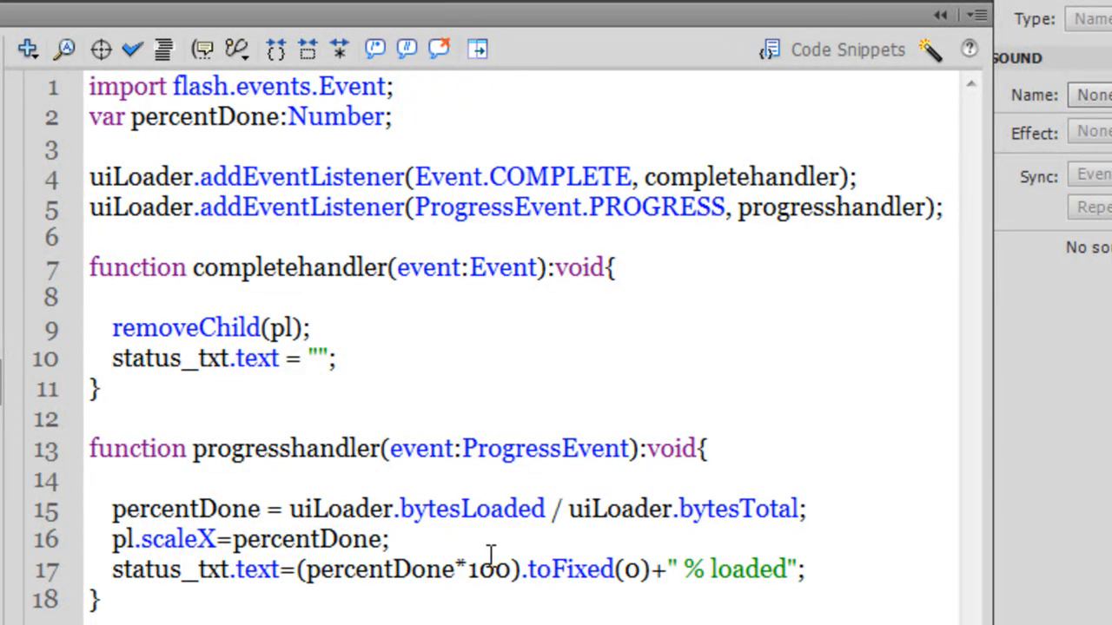
mouse_move(407, 599)
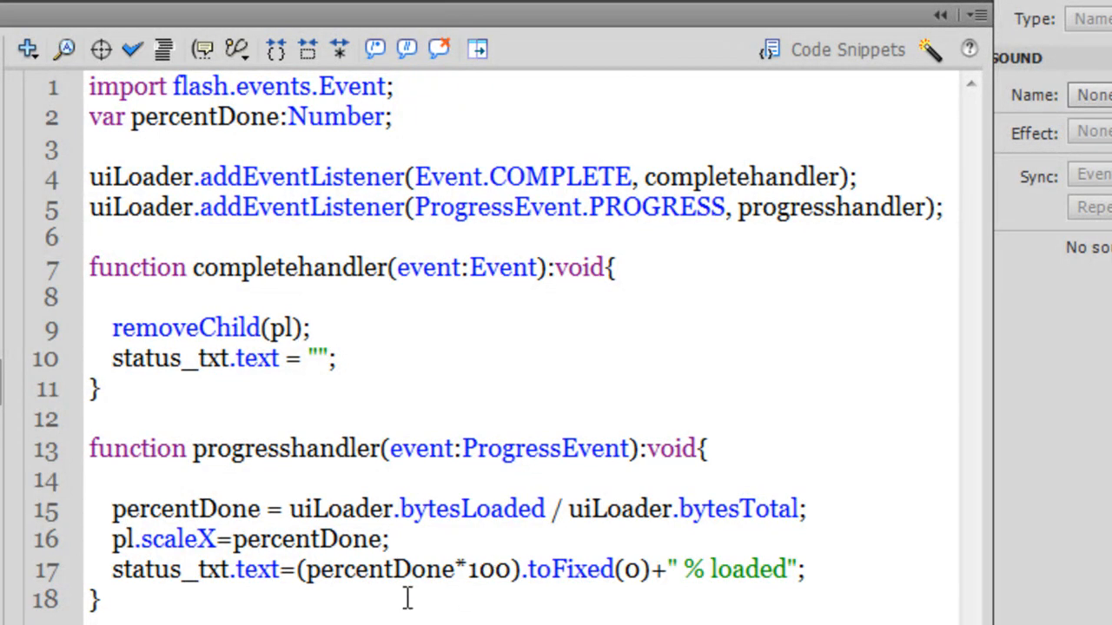
mouse_move(334, 511)
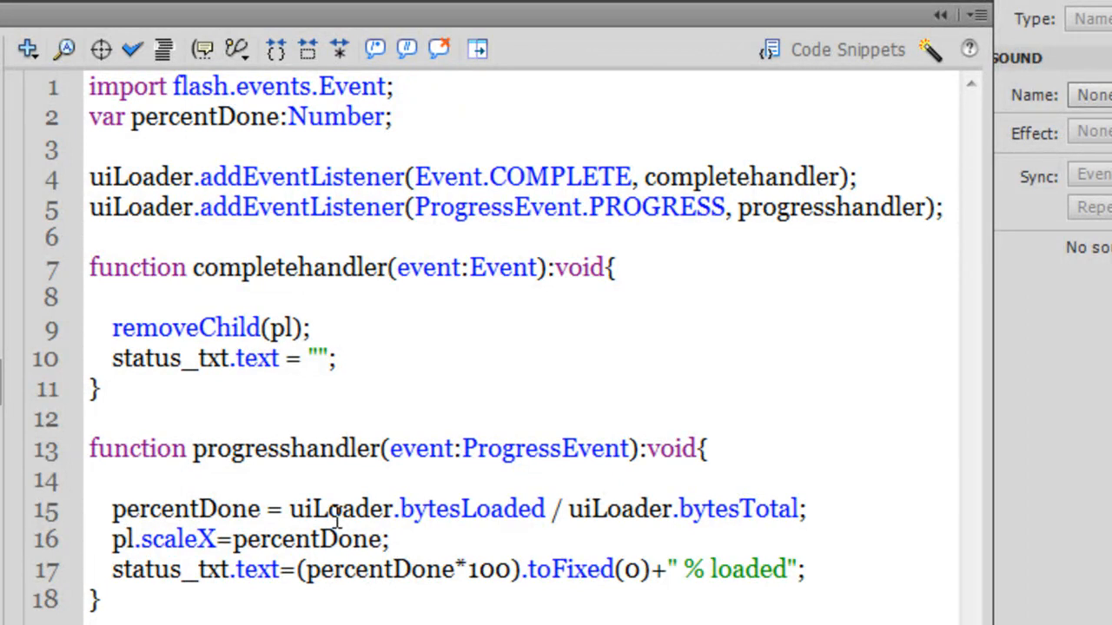
mouse_move(382, 287)
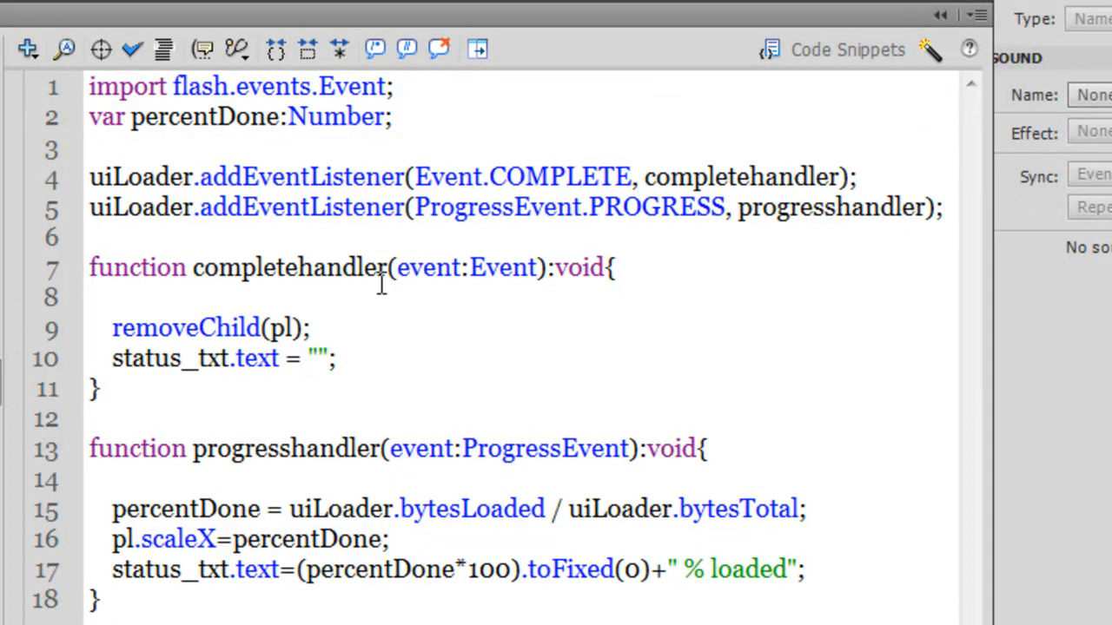
mouse_move(562, 177)
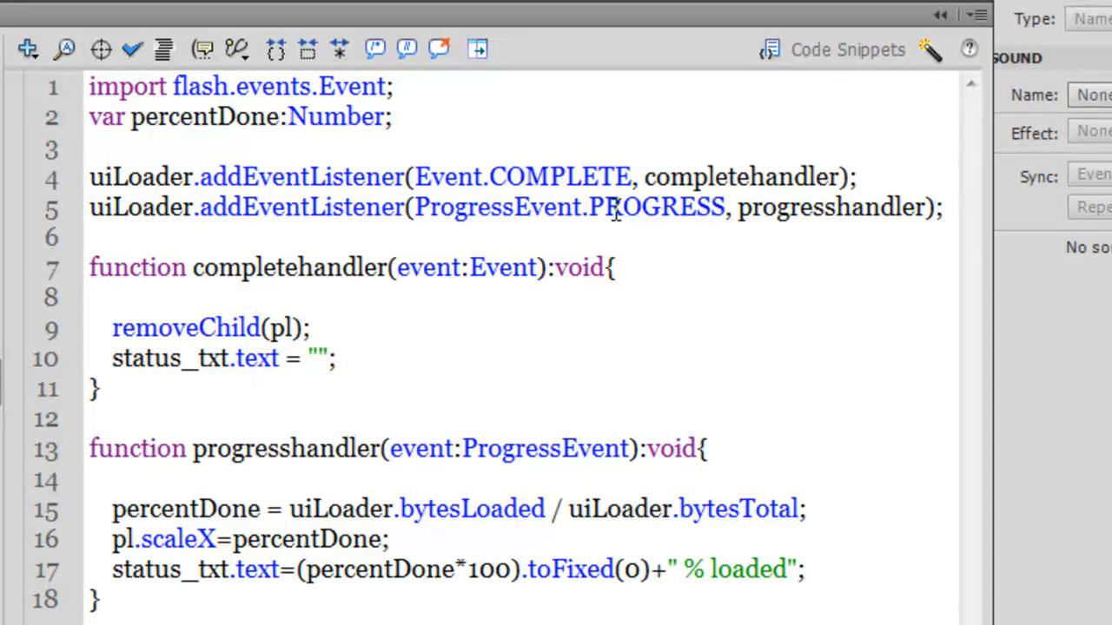
double_click(185, 327)
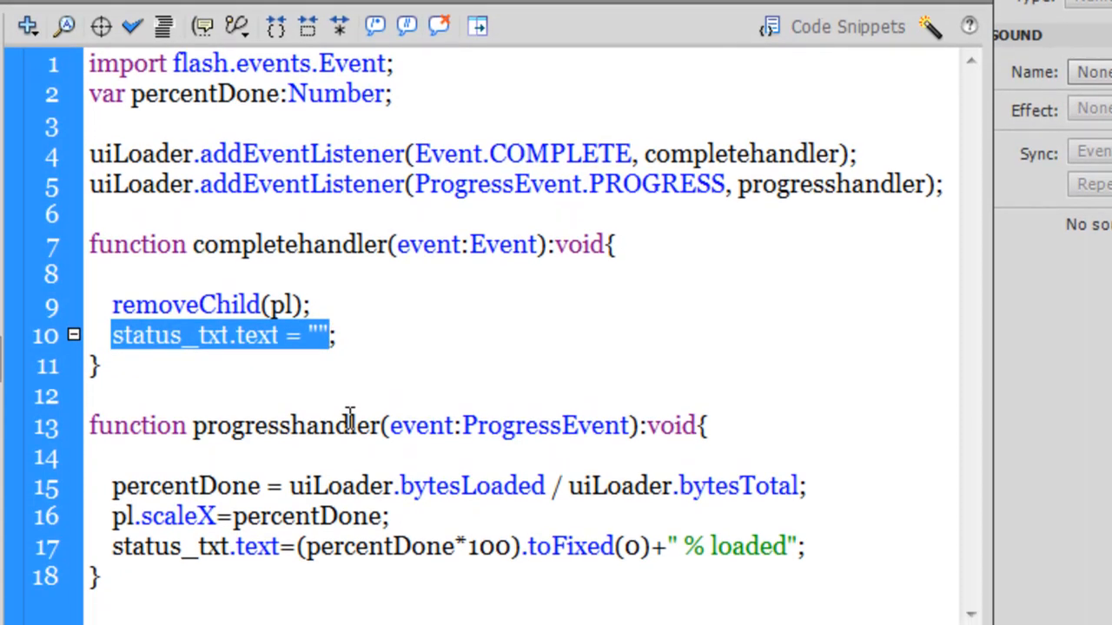
double_click(339, 486)
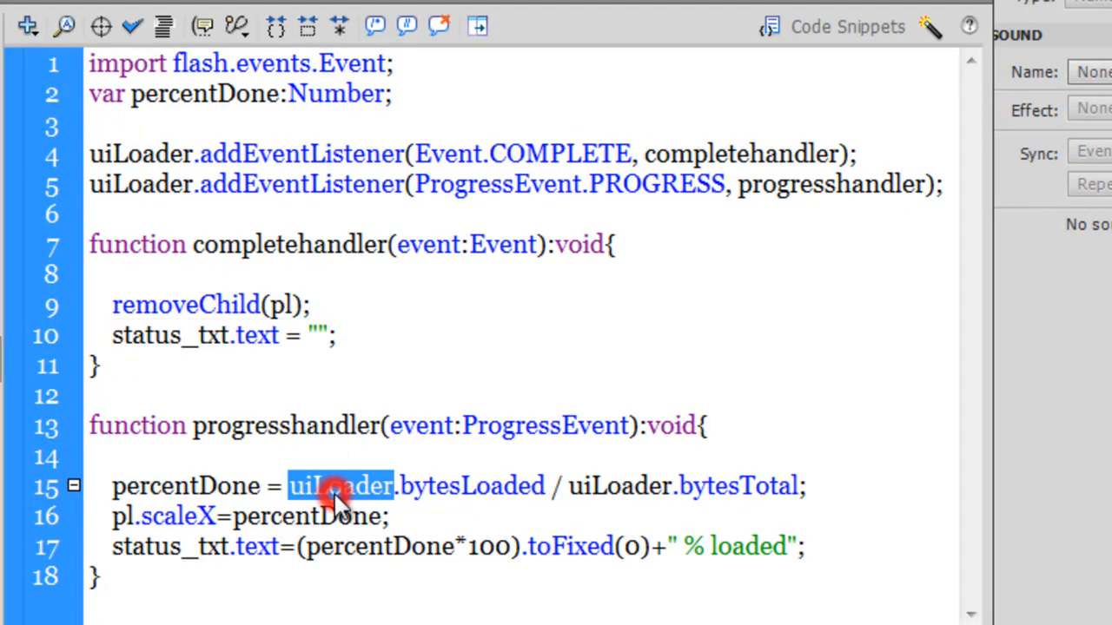
mouse_move(339, 490)
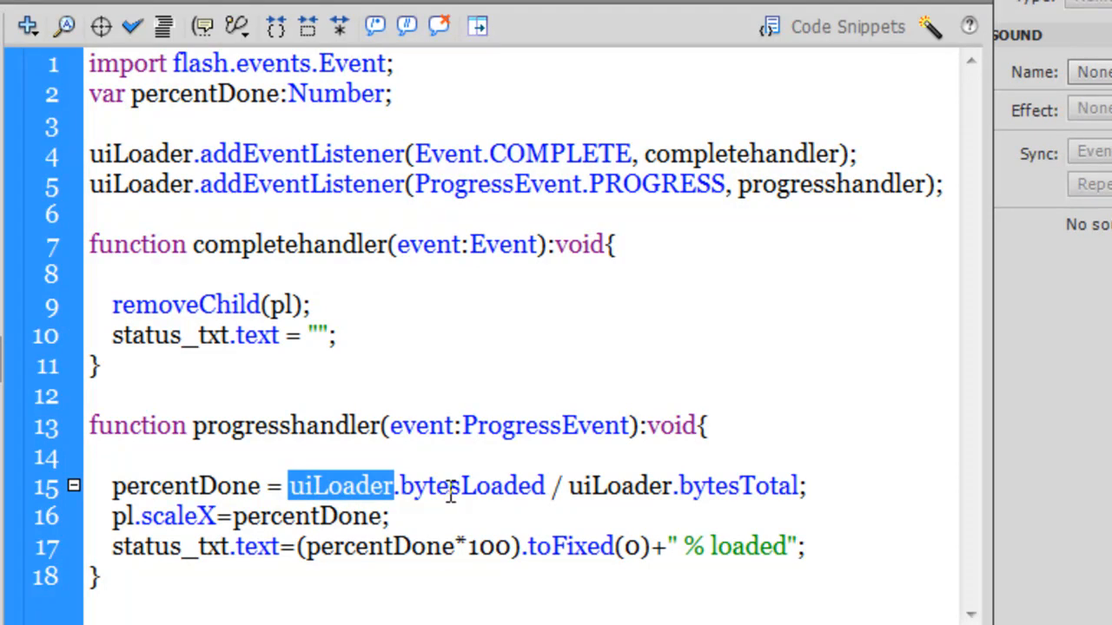
double_click(736, 486)
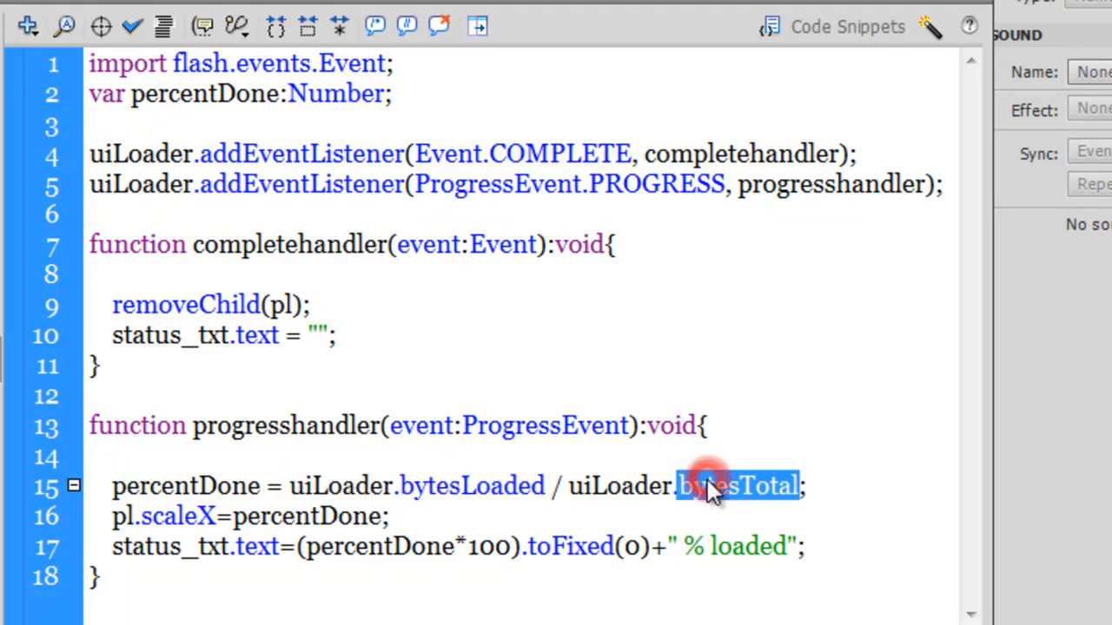